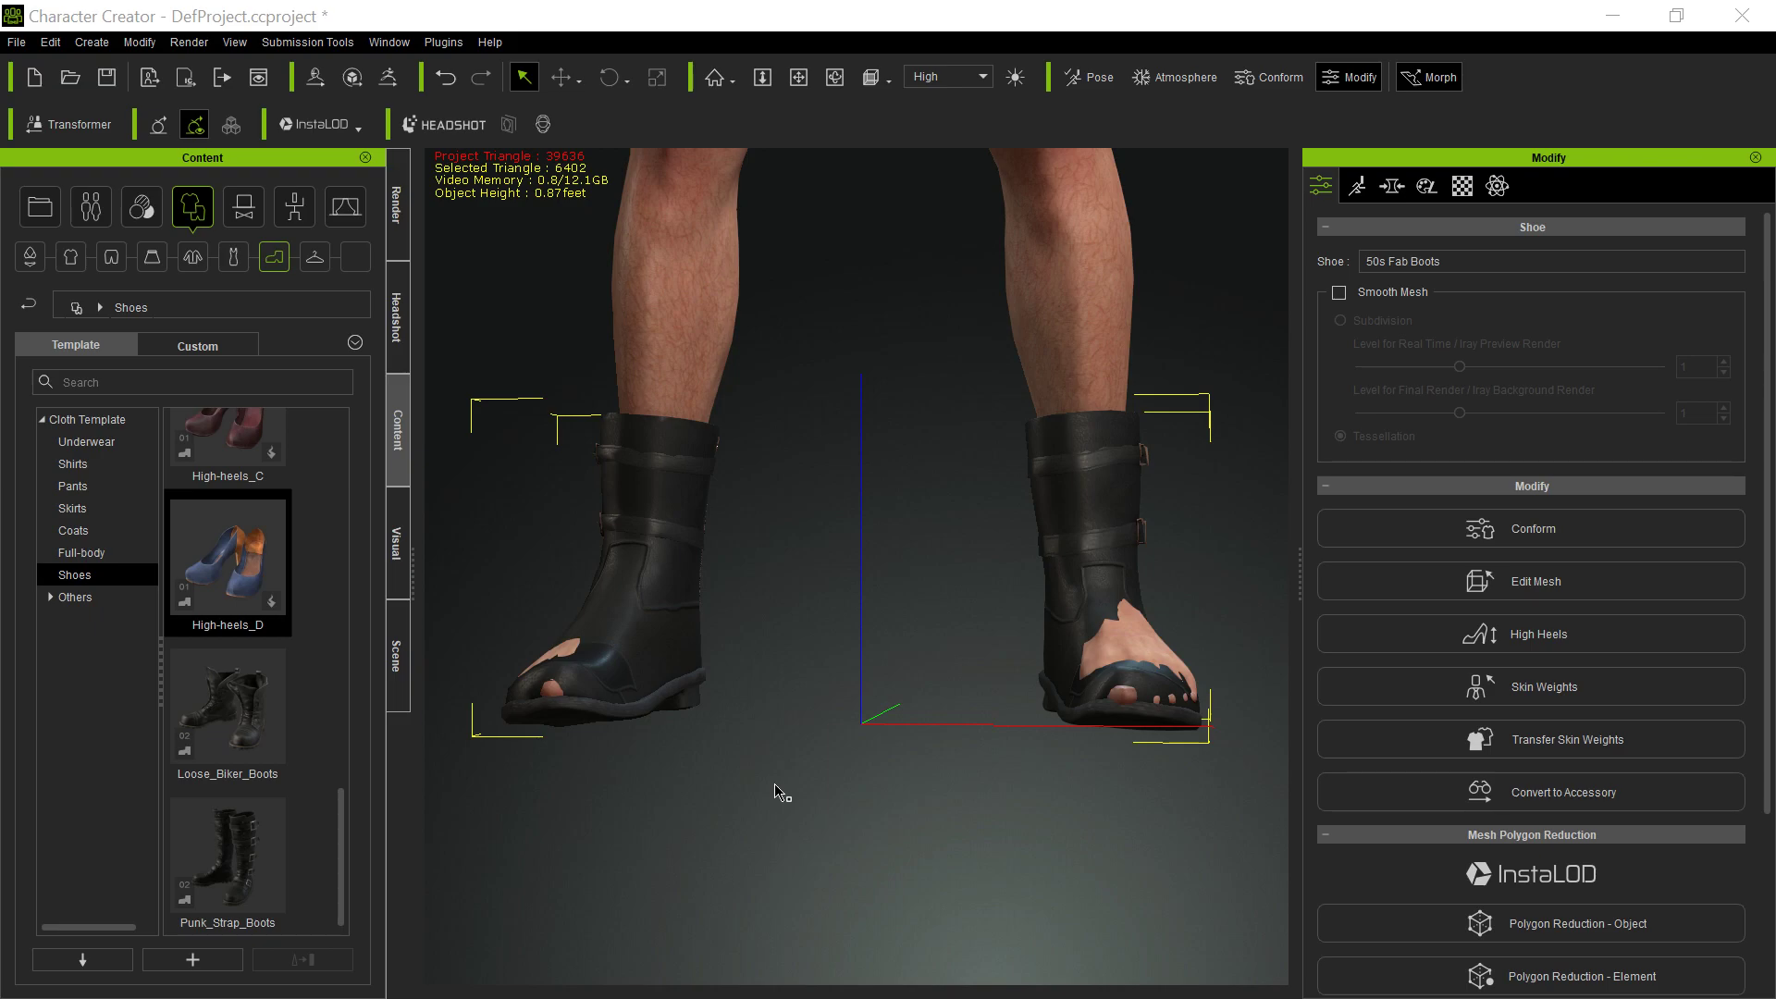
{"action": "mouse_move", "coordinate": [1180, 882]}
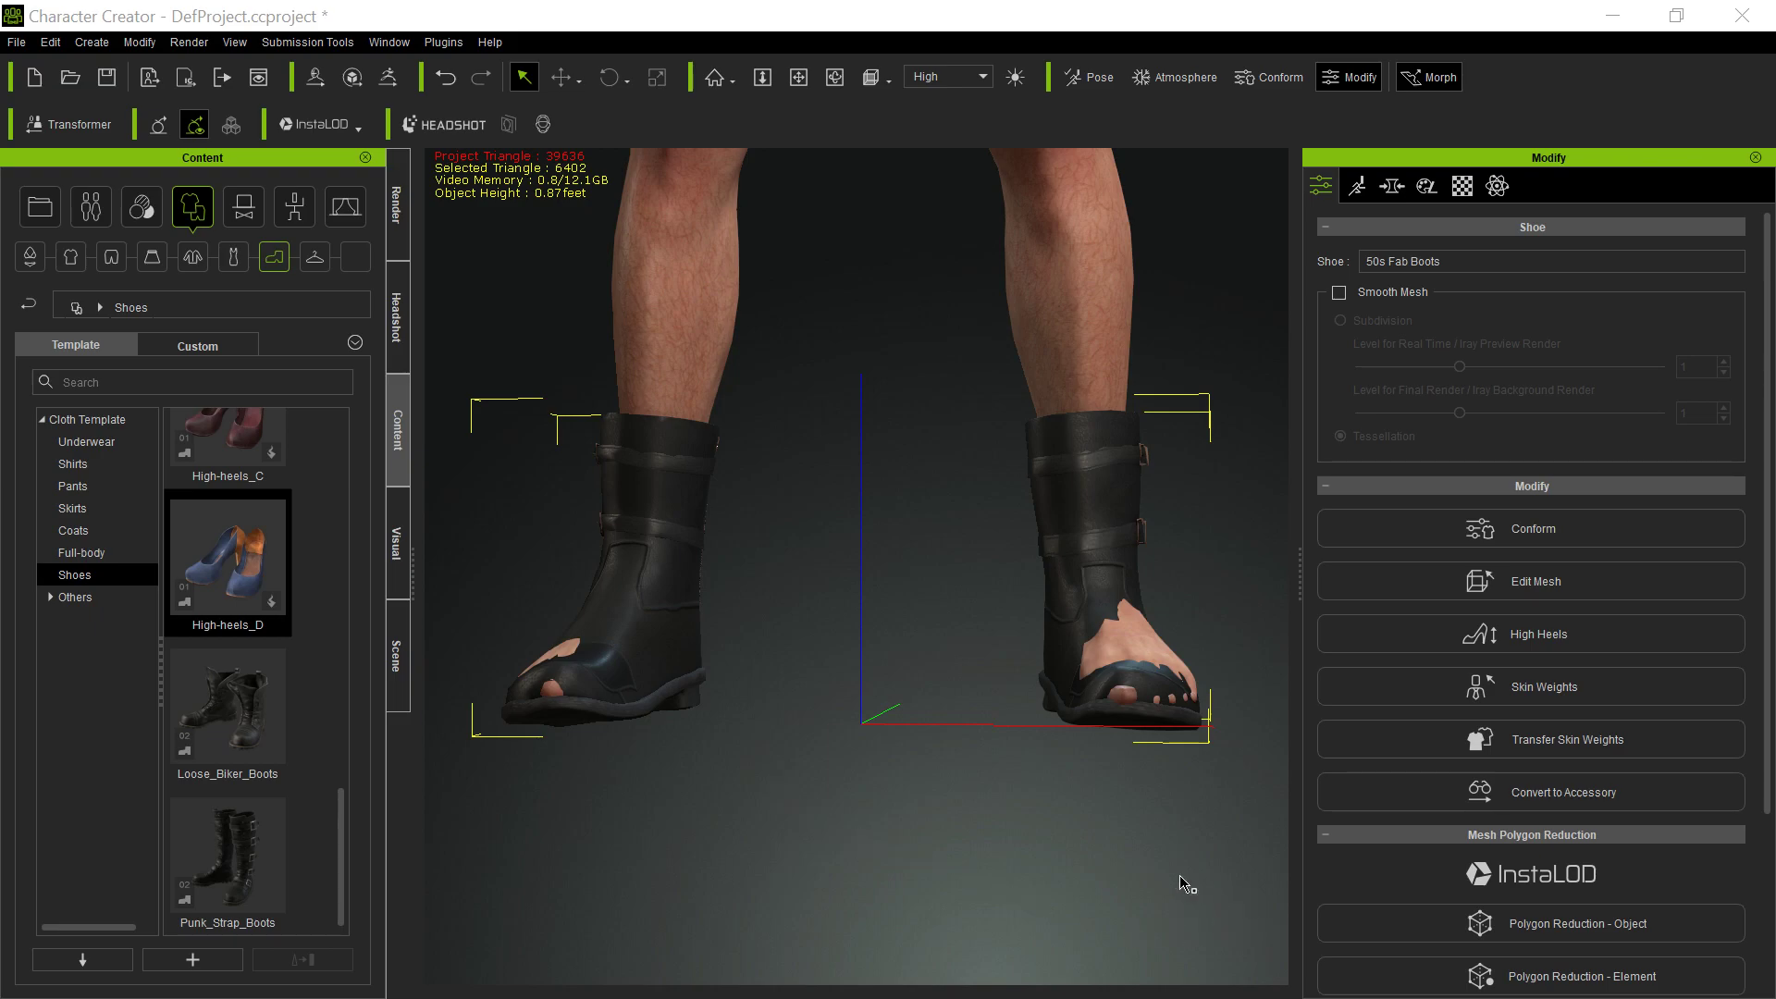
{"action": "mouse_move", "coordinate": [853, 625]}
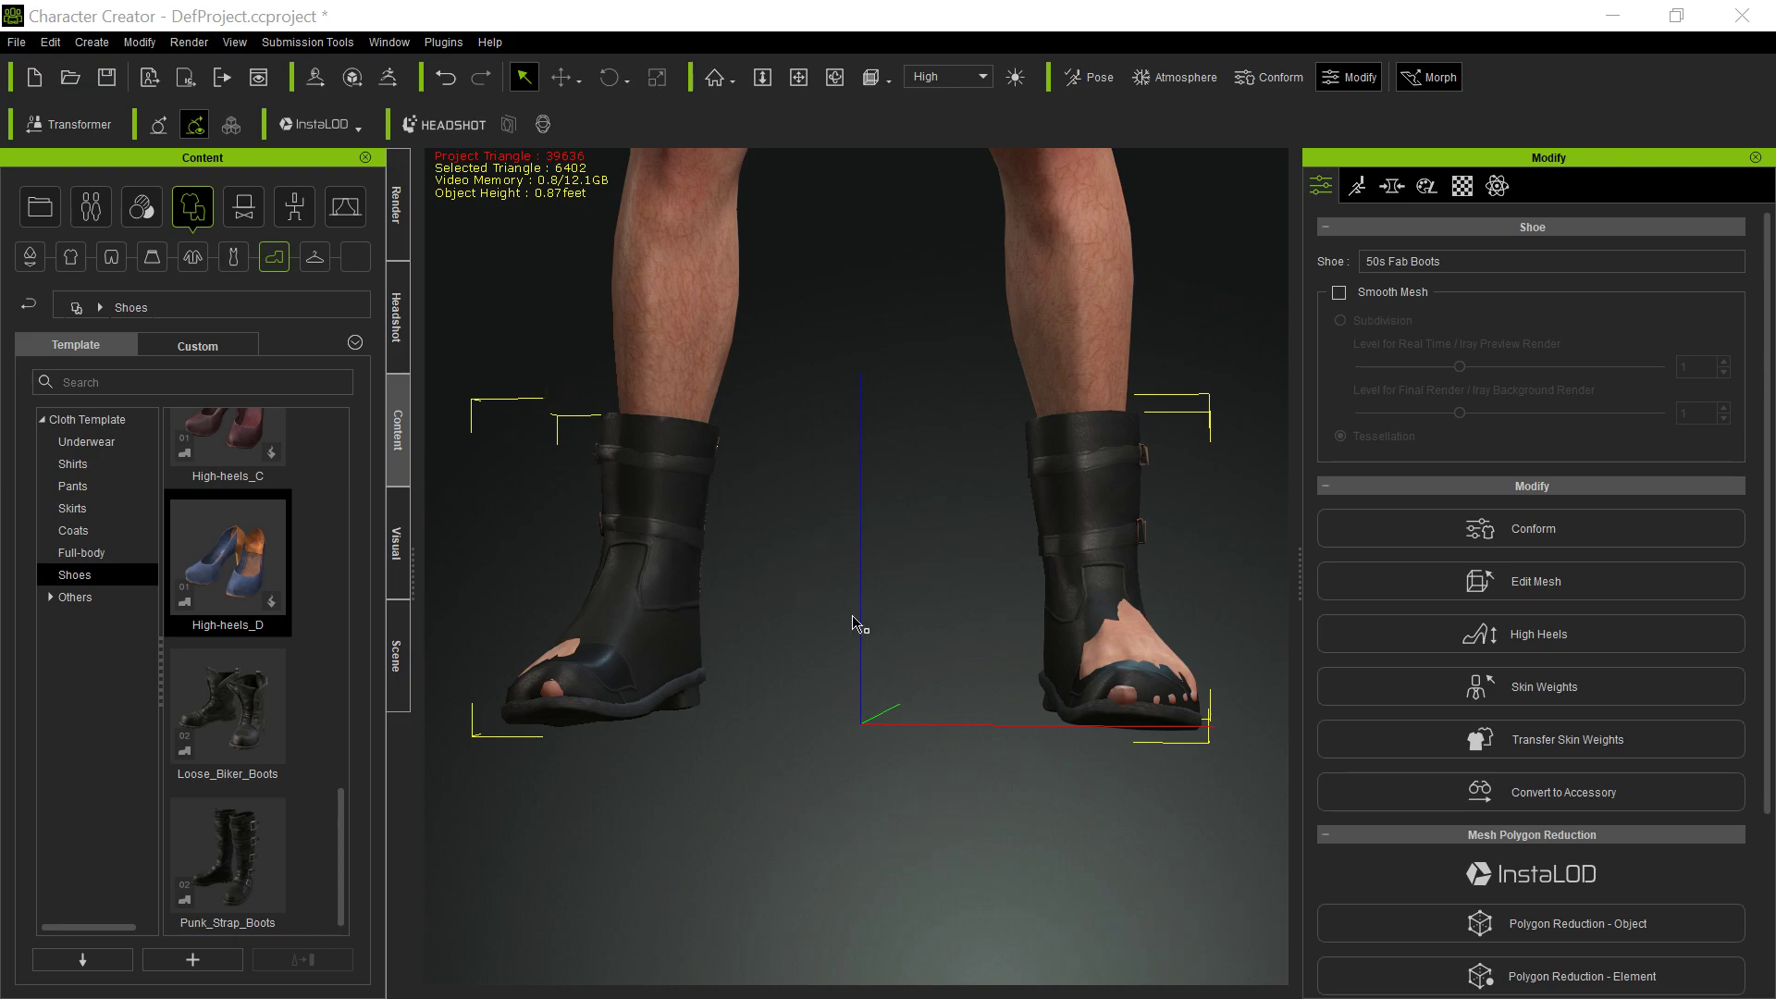
{"action": "mouse_move", "coordinate": [1162, 639]}
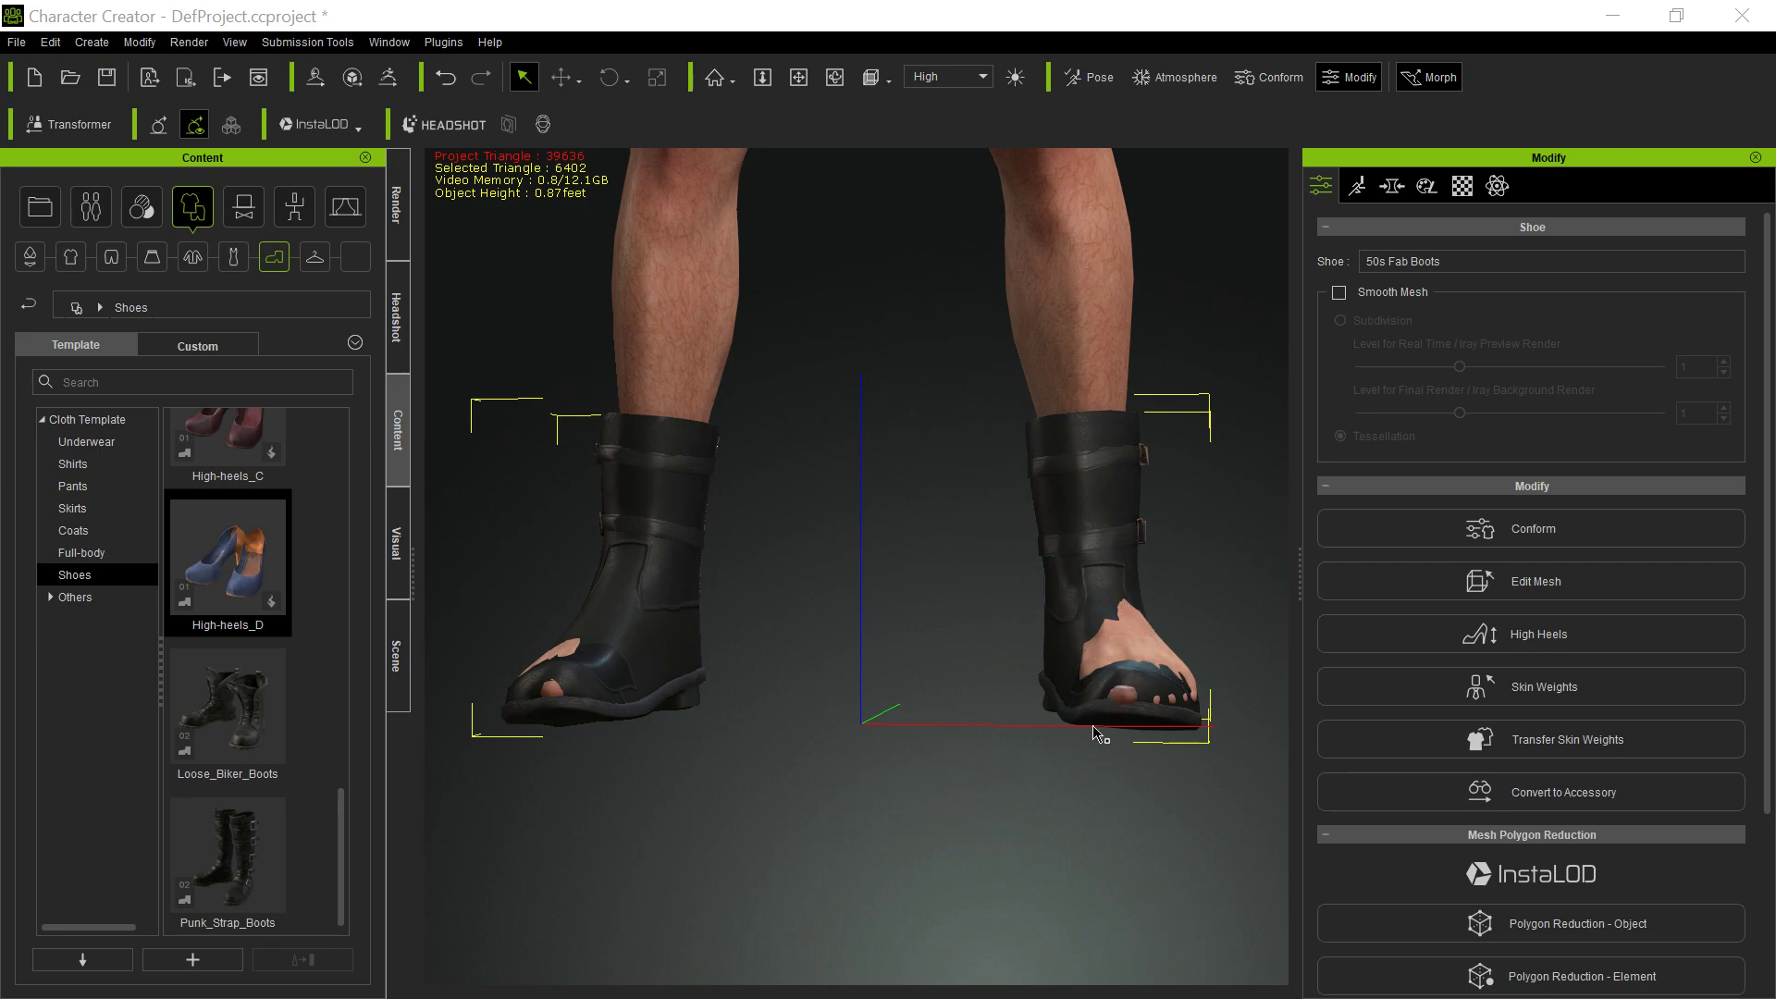
{"action": "mouse_move", "coordinate": [985, 623]}
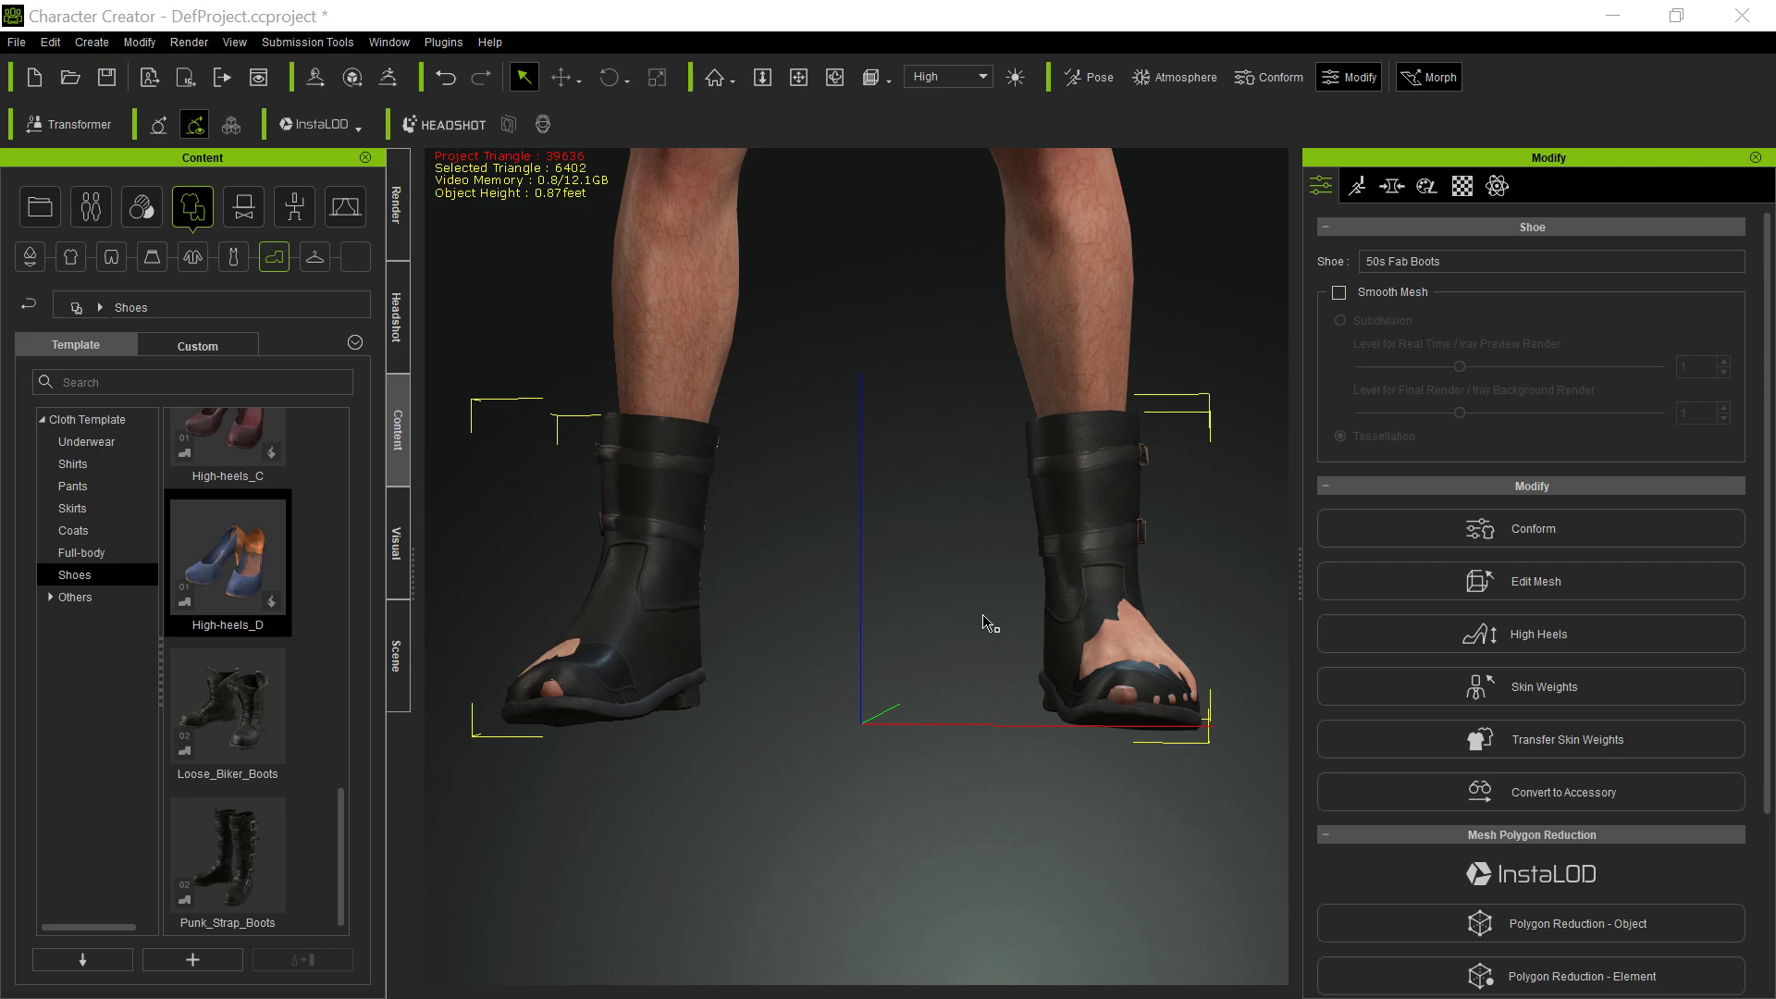
{"action": "mouse_move", "coordinate": [1126, 752]}
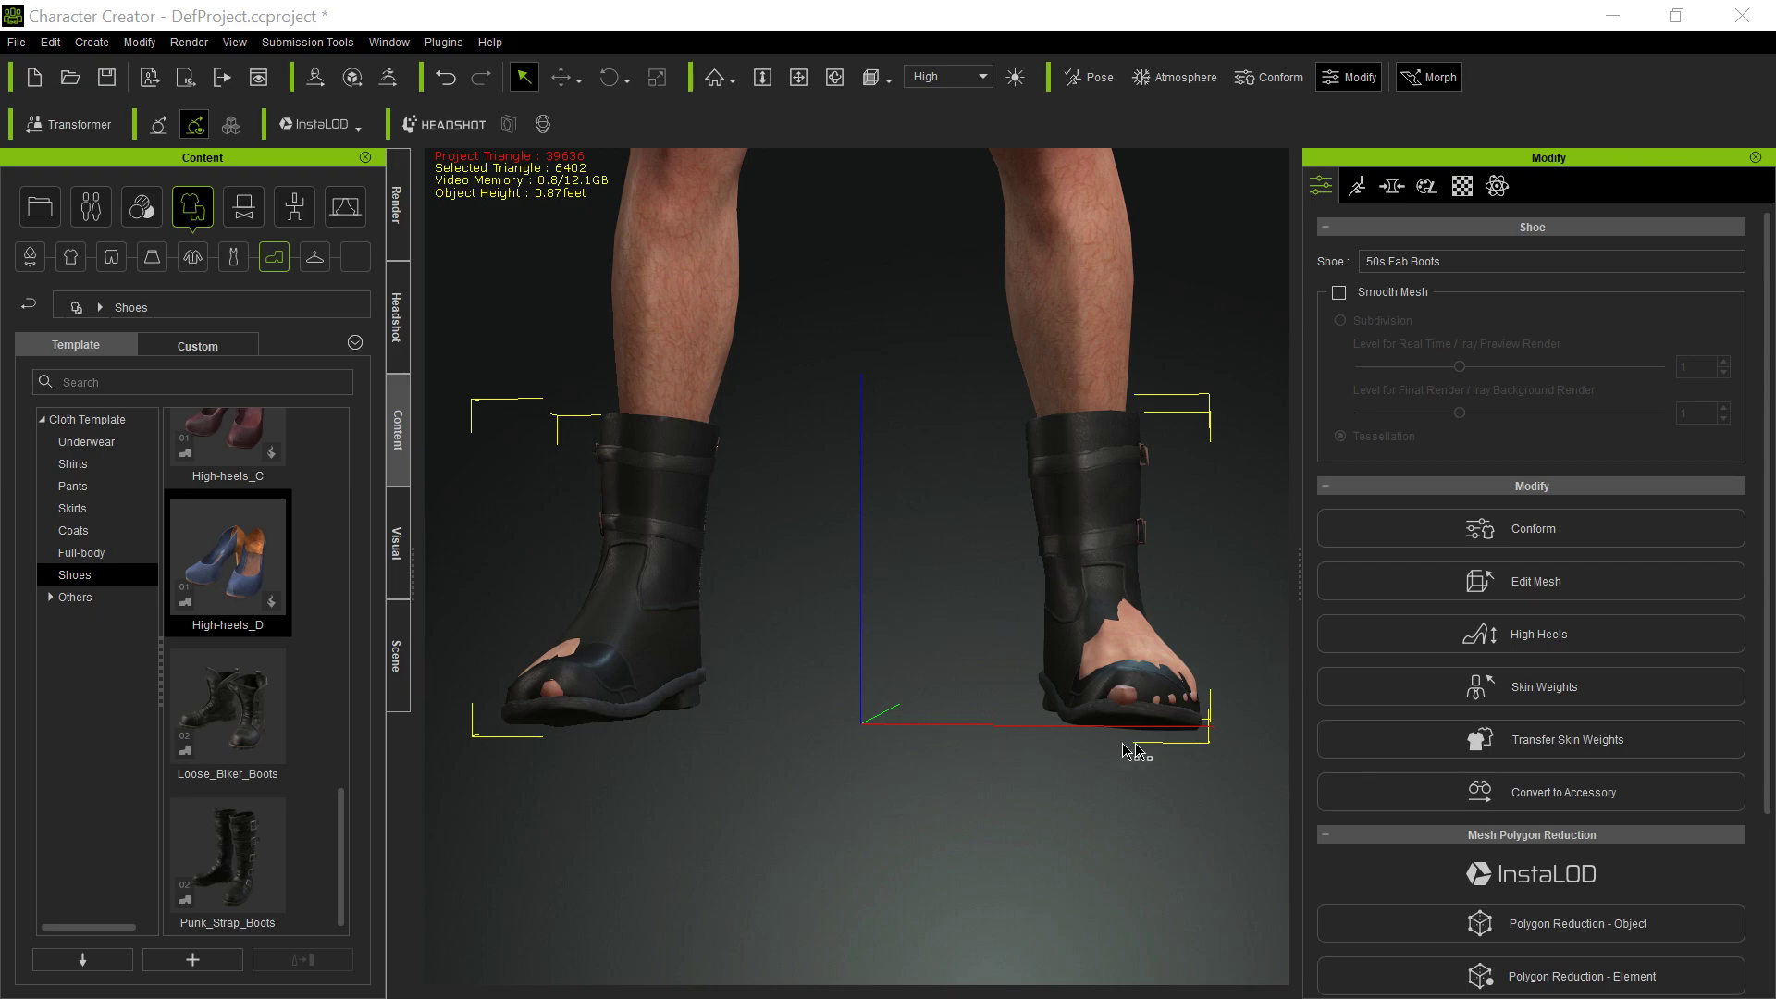
{"action": "mouse_move", "coordinate": [1148, 748]}
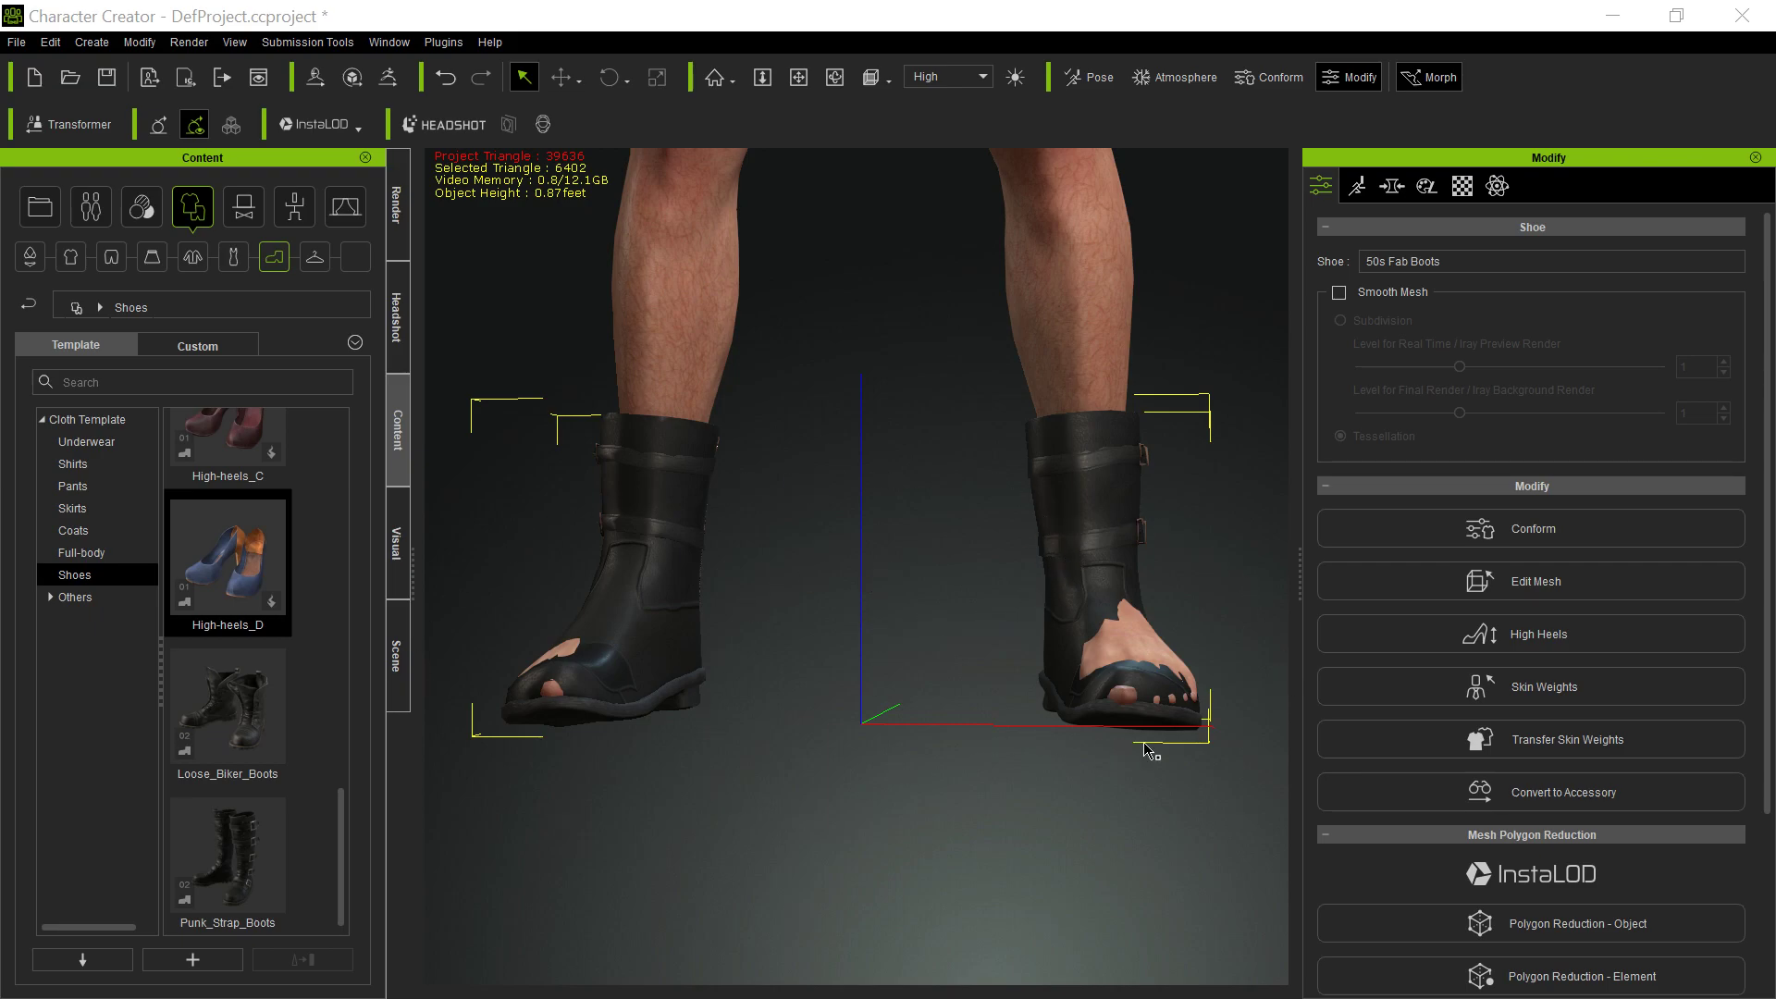
{"action": "mouse_move", "coordinate": [1128, 758]}
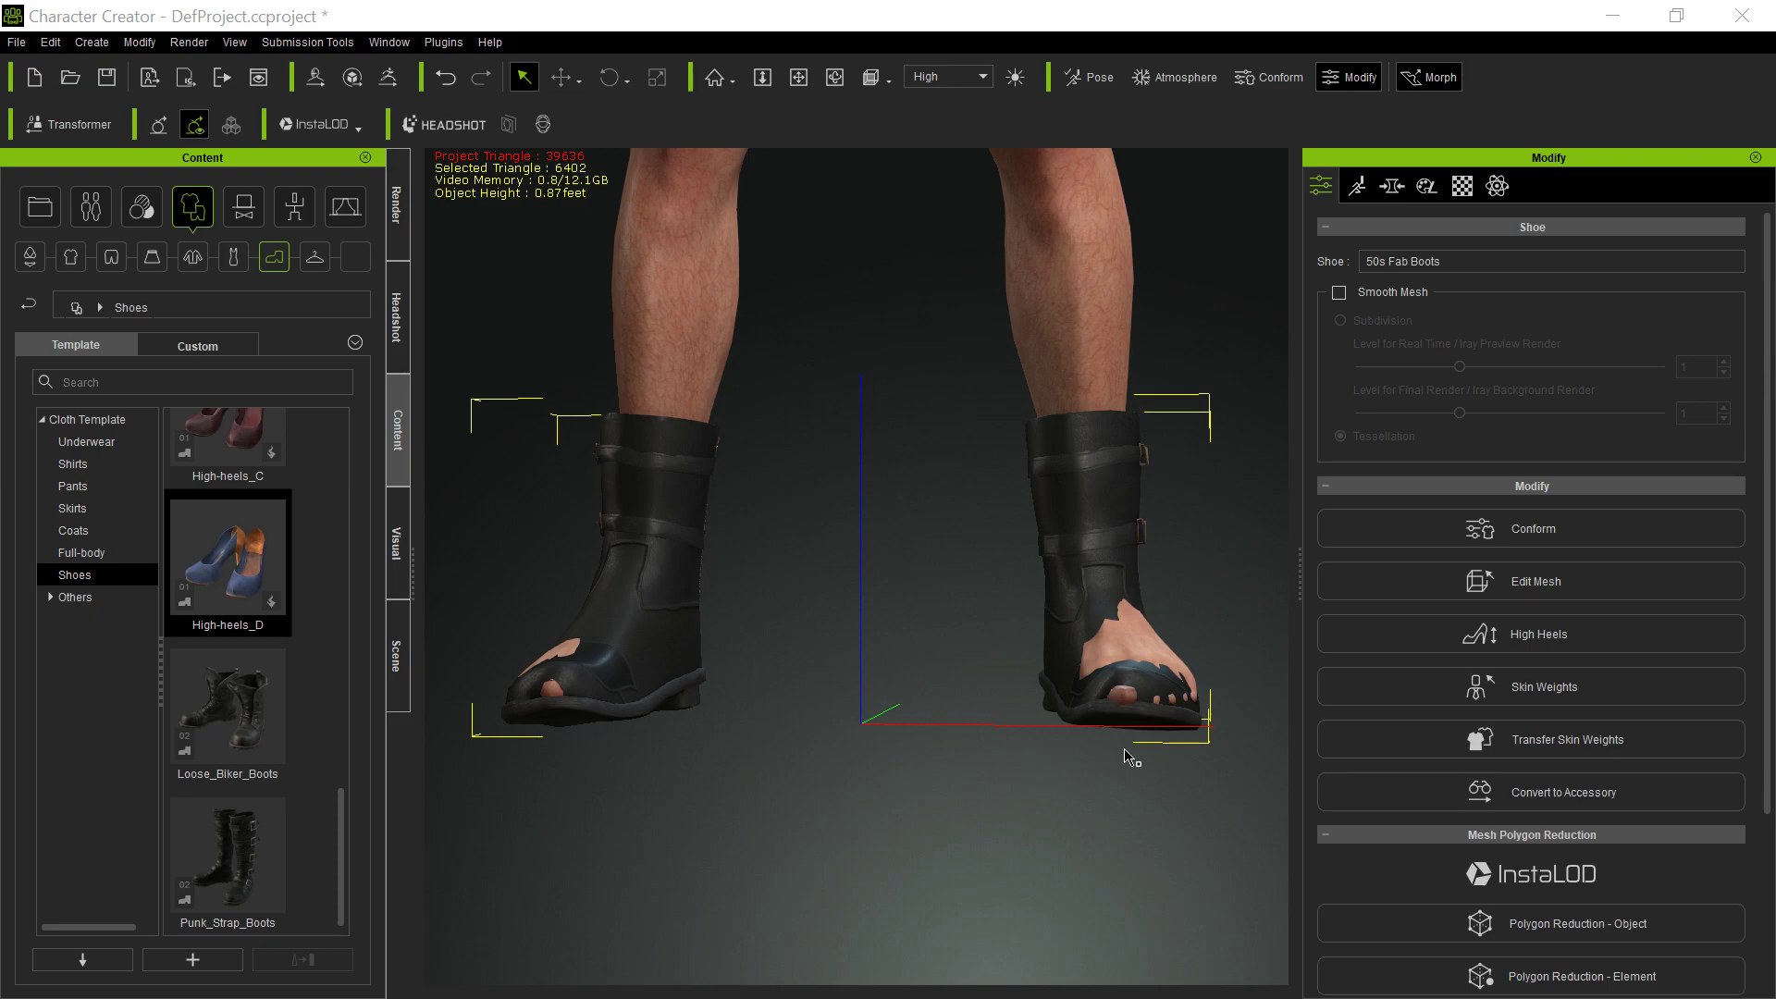
{"action": "mouse_move", "coordinate": [630, 594]}
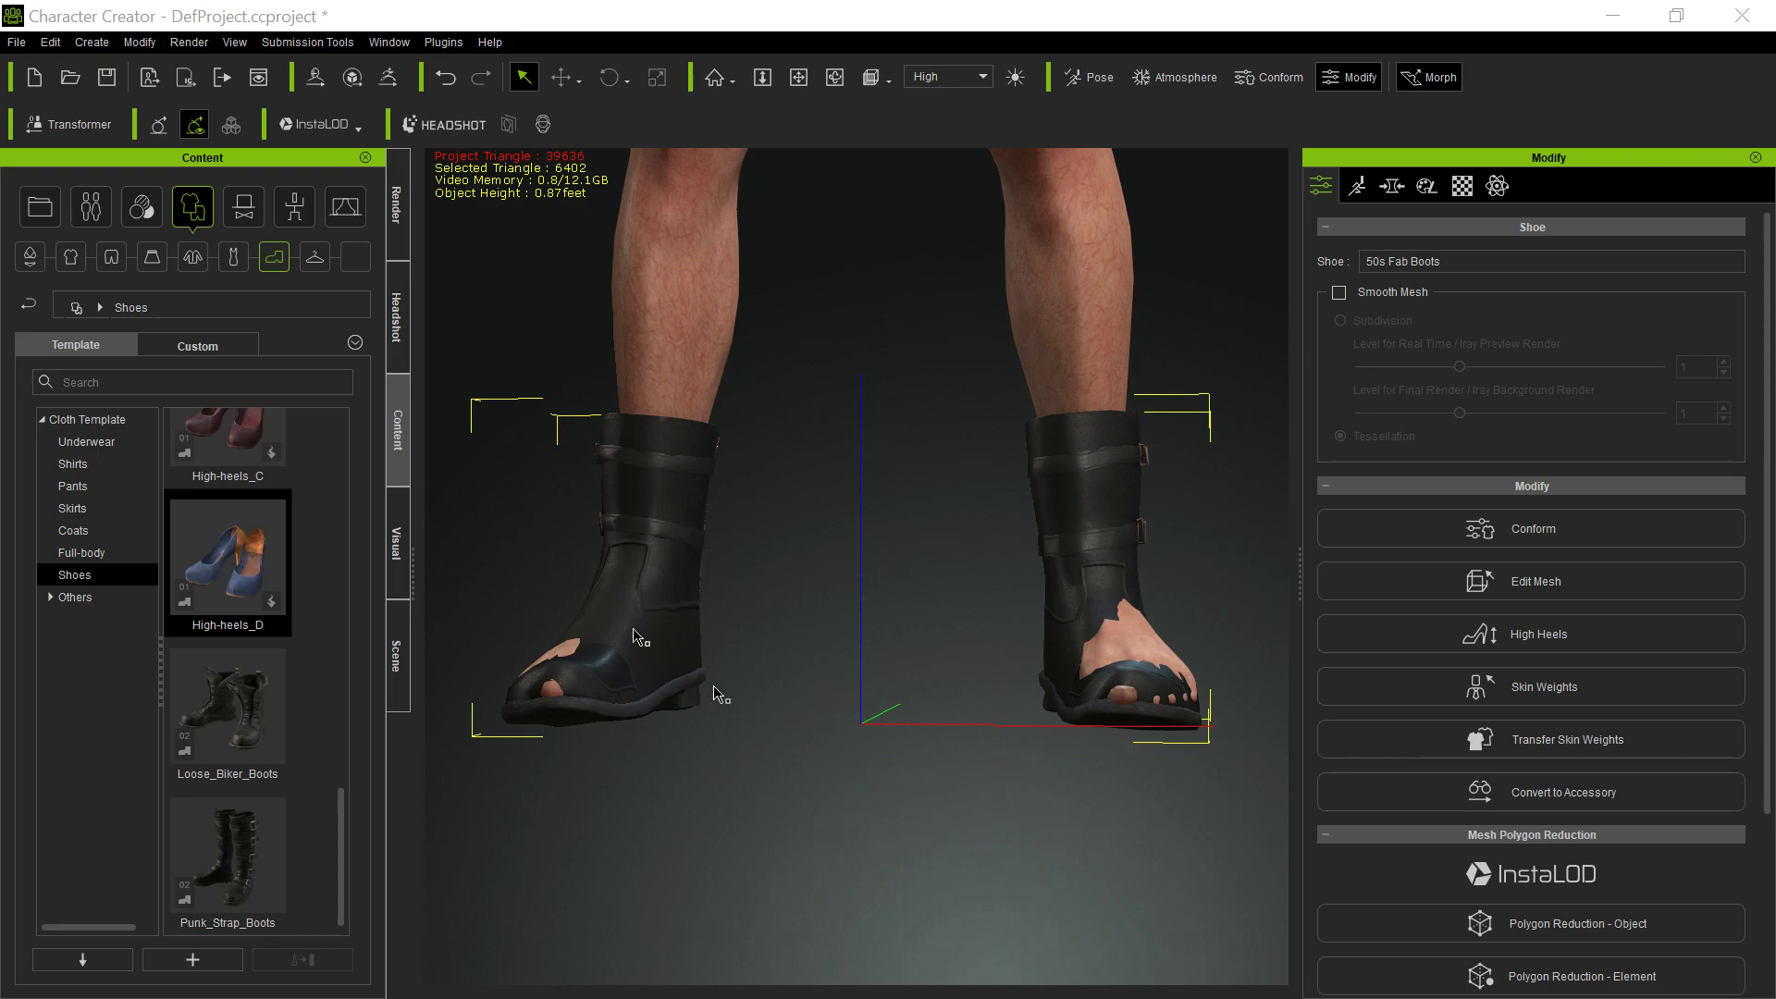
{"action": "mouse_move", "coordinate": [1061, 698]}
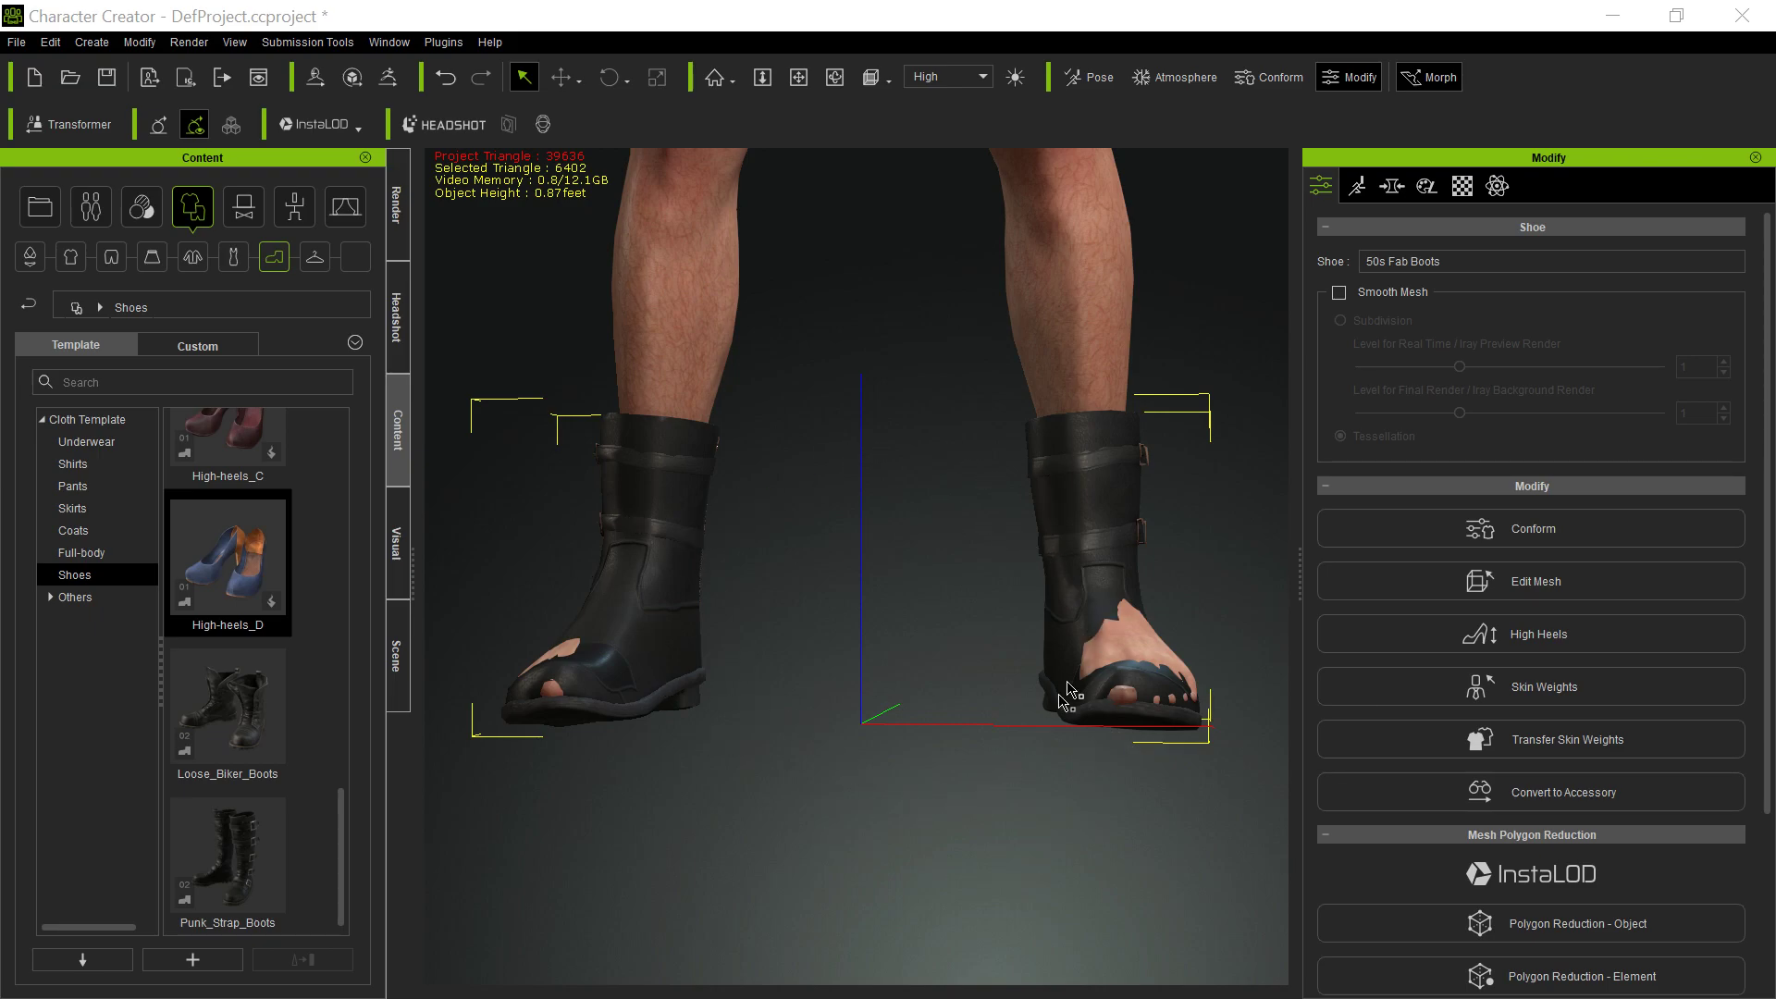
{"action": "mouse_move", "coordinate": [1085, 601]}
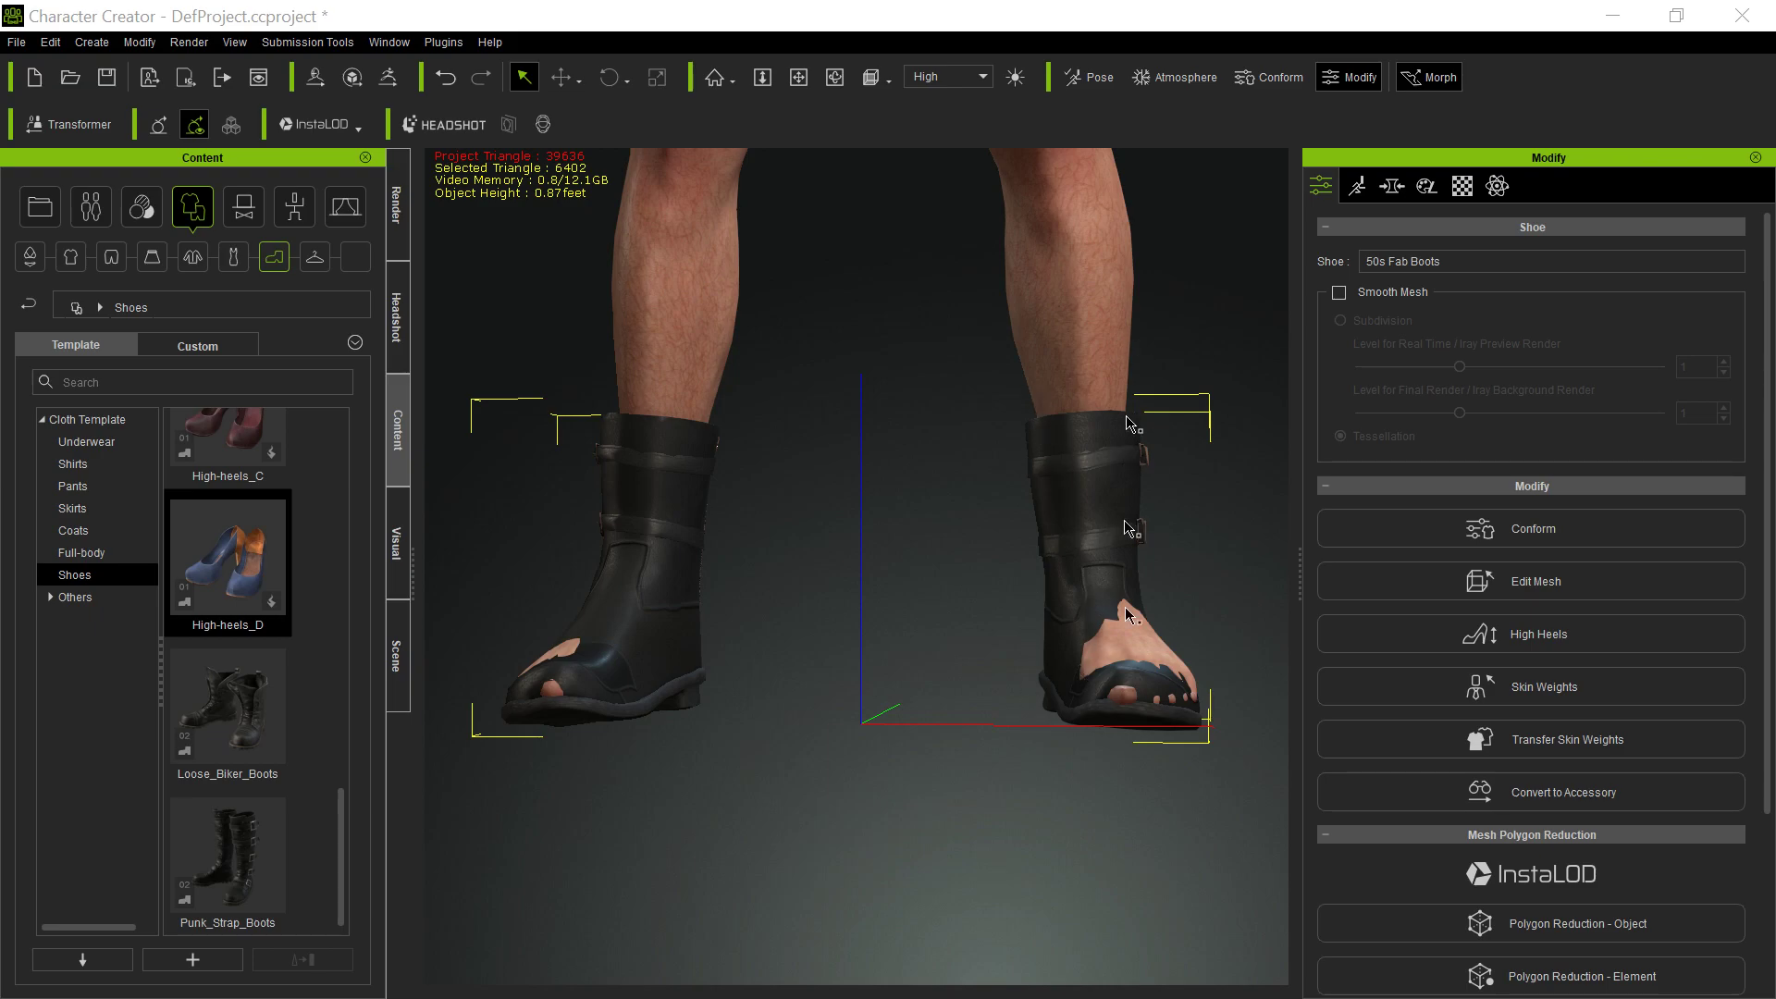
{"action": "mouse_move", "coordinate": [884, 835]}
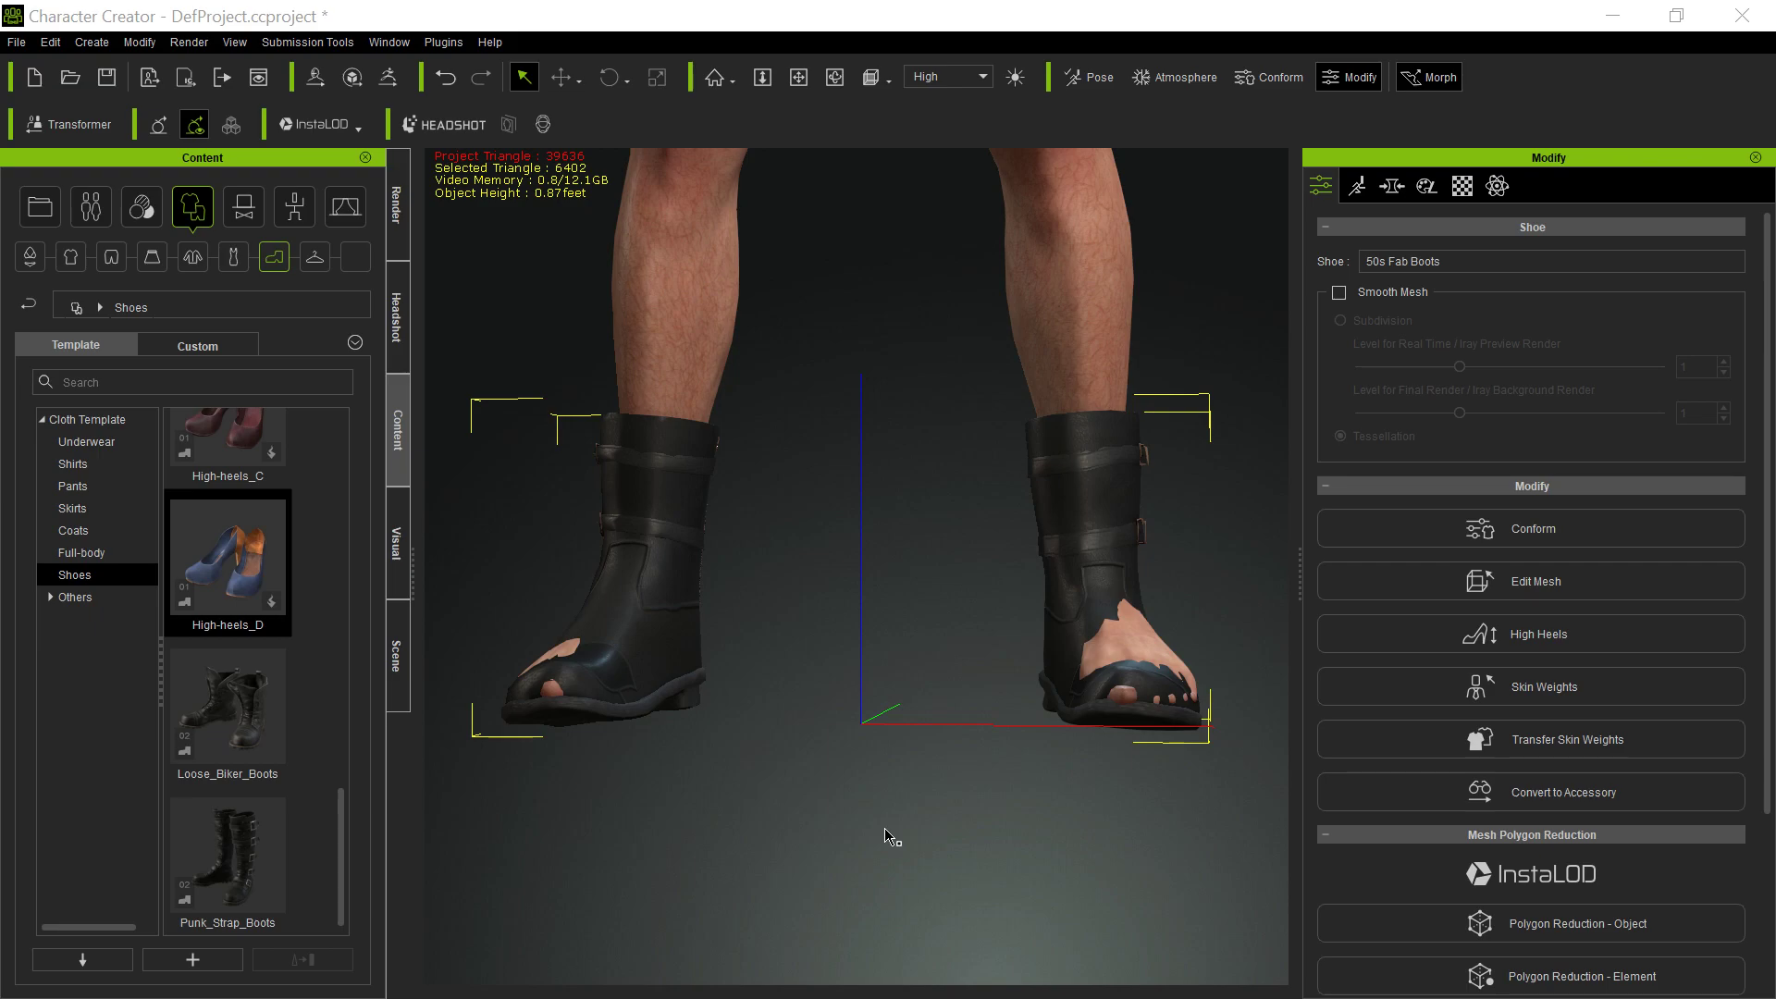
{"action": "mouse_move", "coordinate": [1007, 668]}
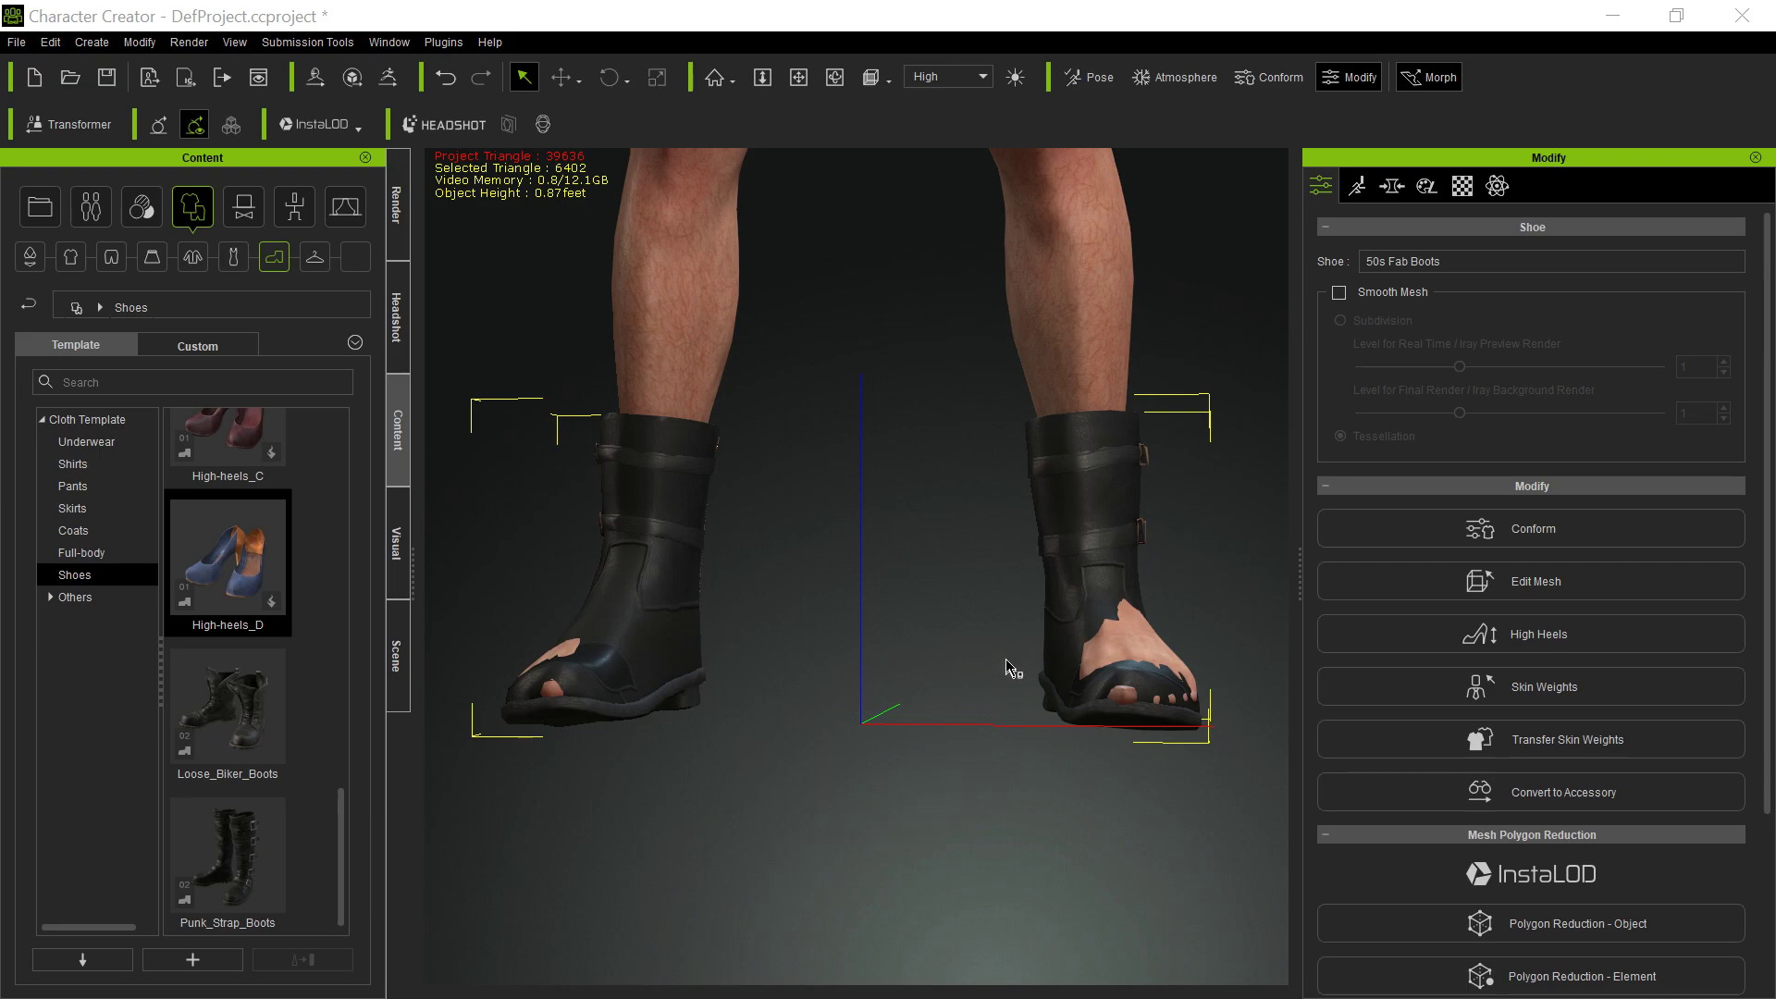
{"action": "mouse_move", "coordinate": [1190, 753]}
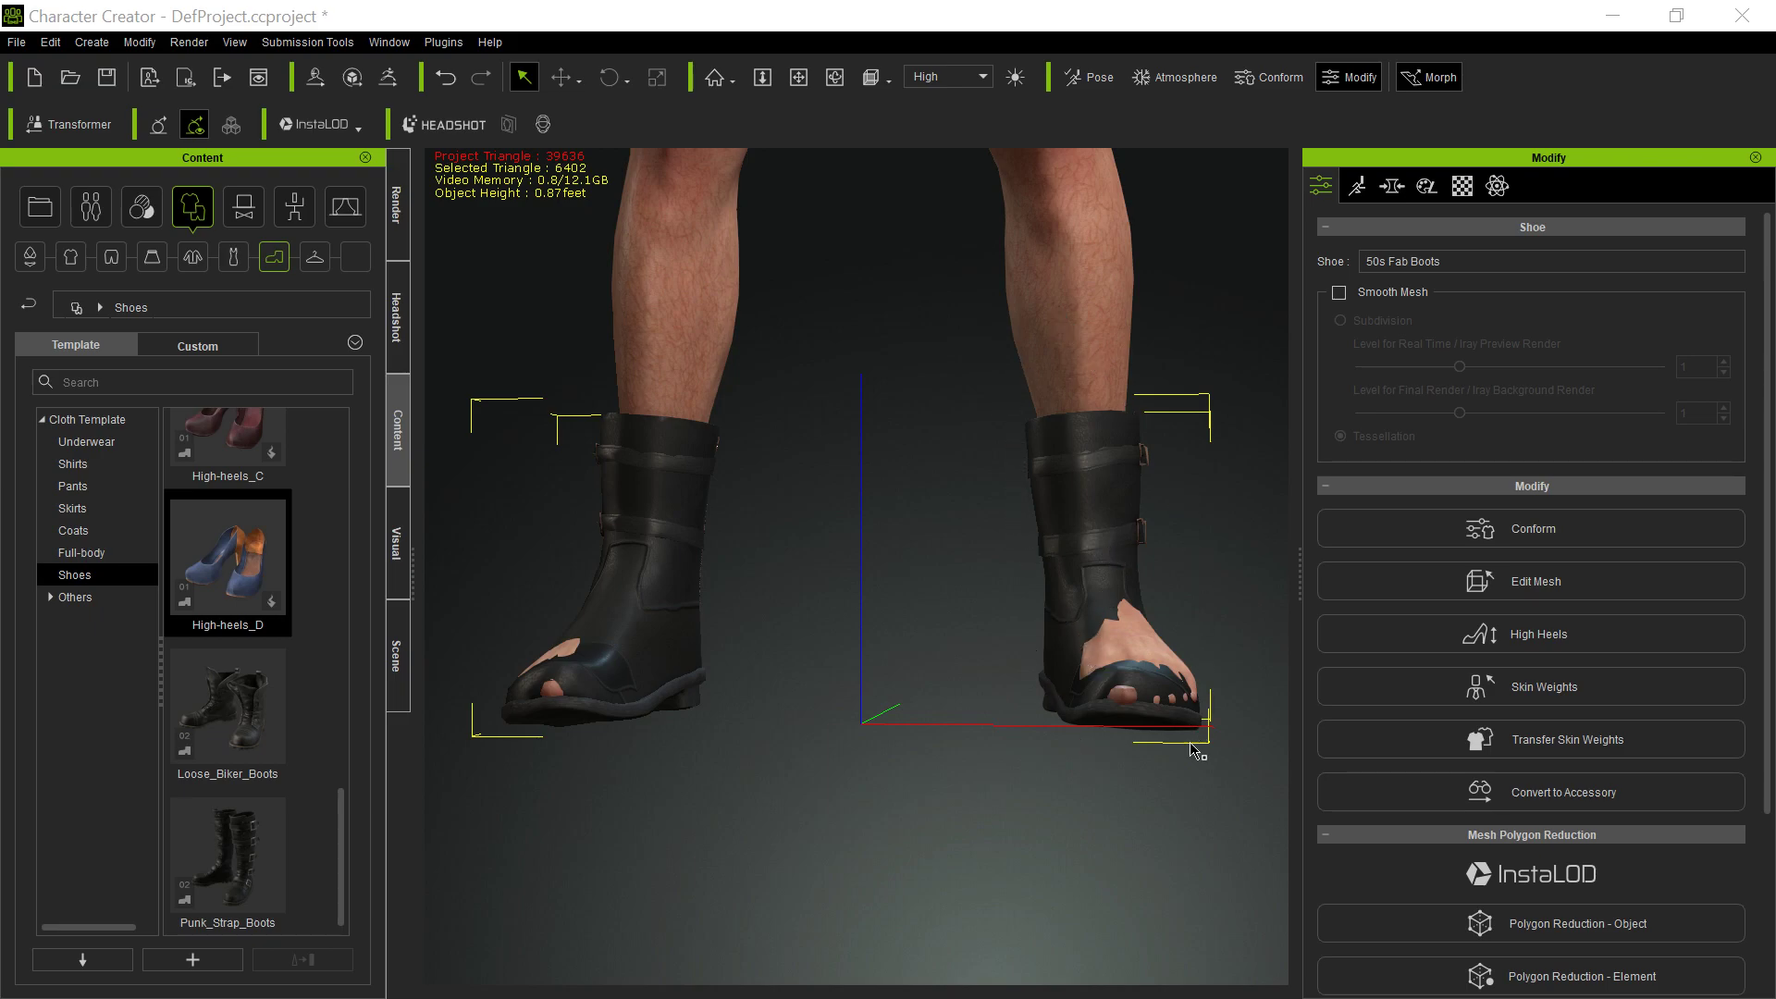
{"action": "mouse_move", "coordinate": [578, 527]}
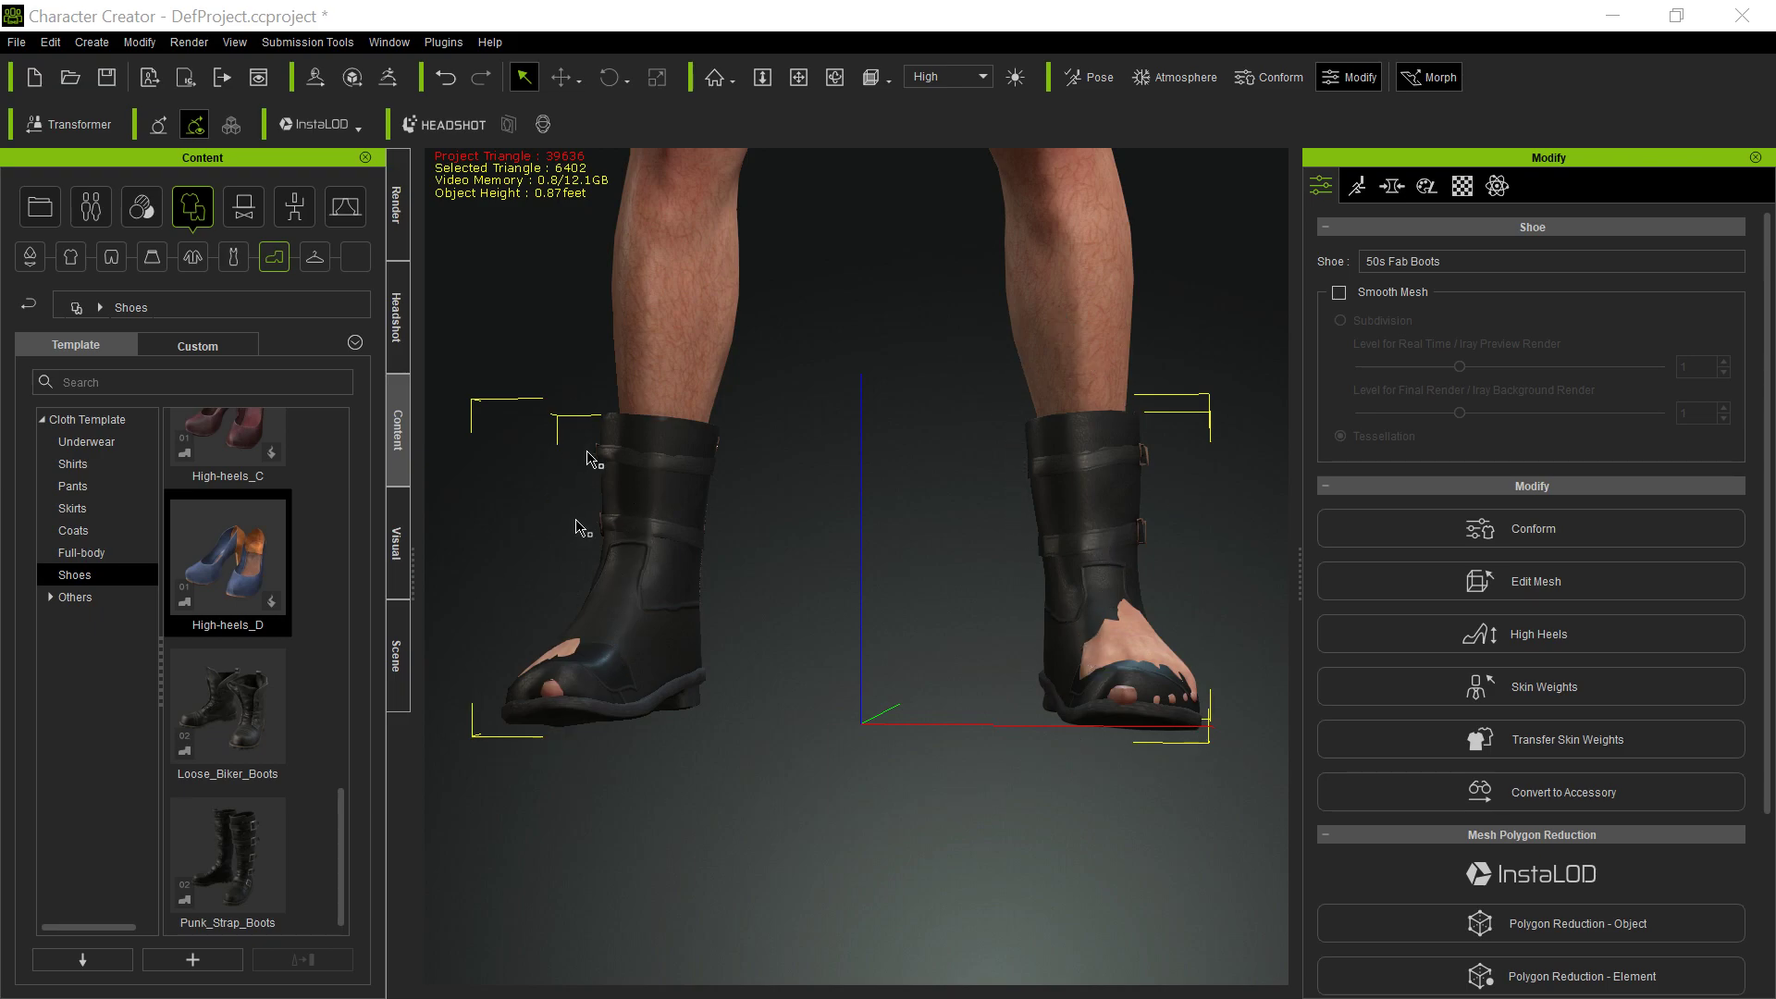
{"action": "mouse_move", "coordinate": [1105, 847]}
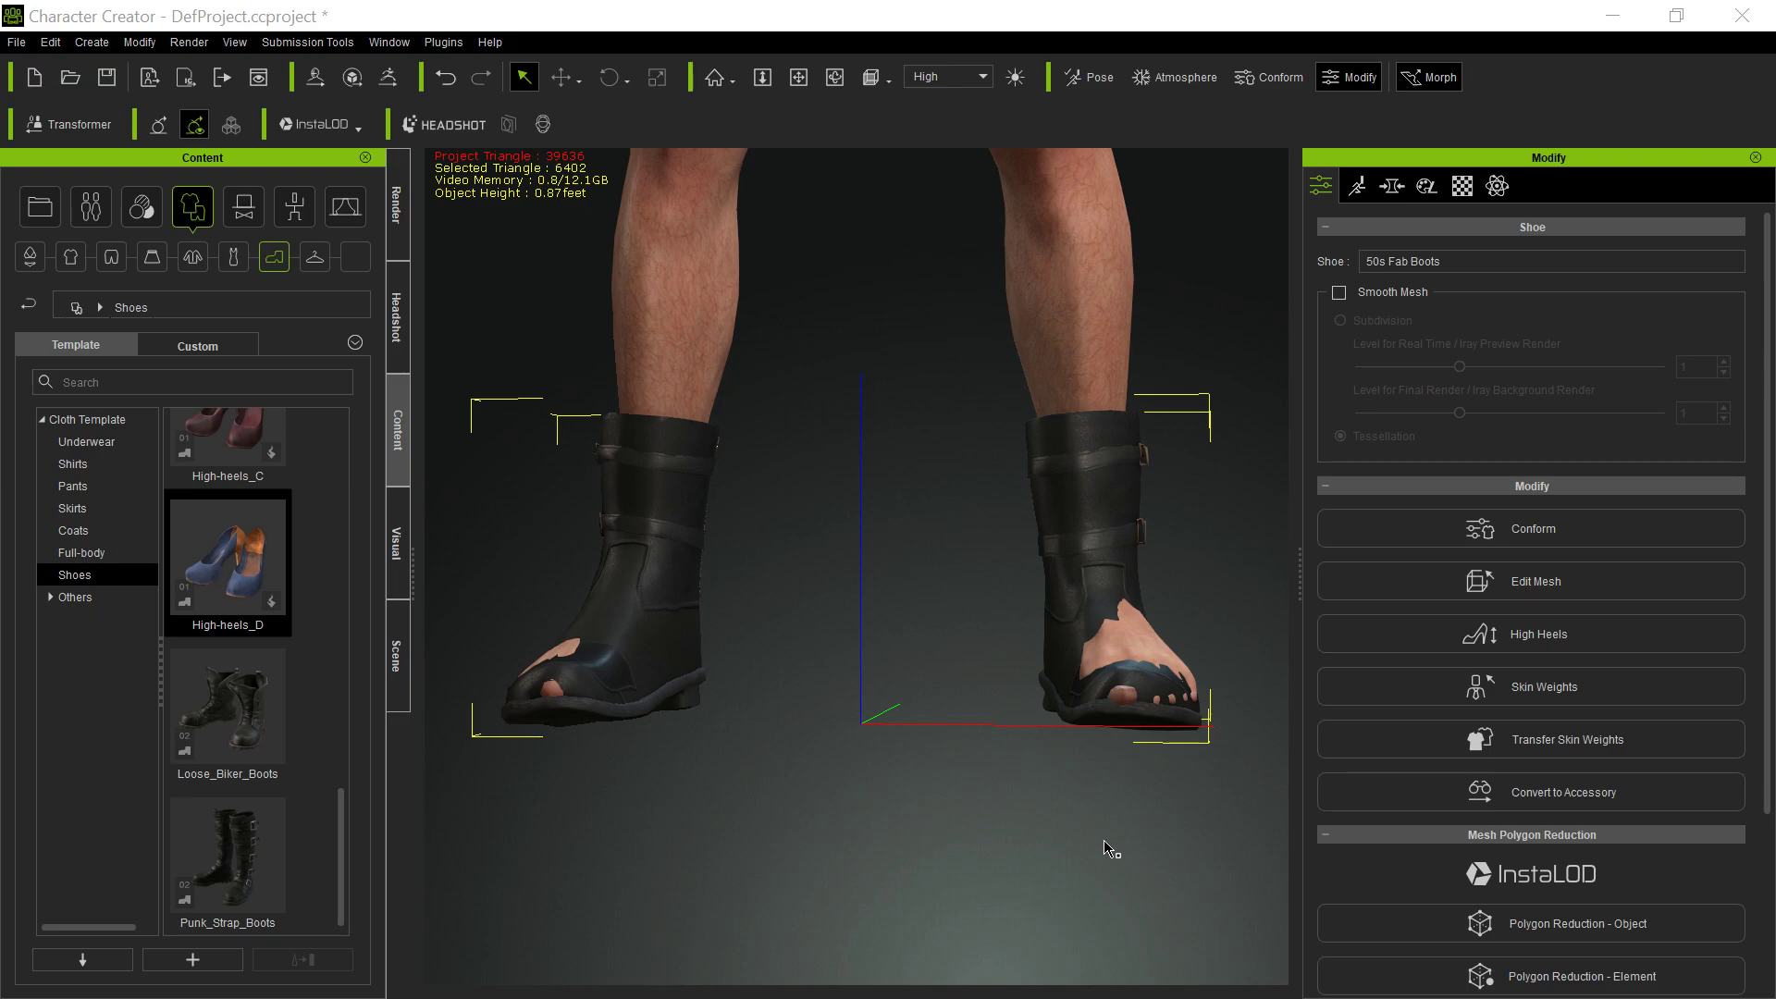
{"action": "mouse_move", "coordinate": [1036, 377]}
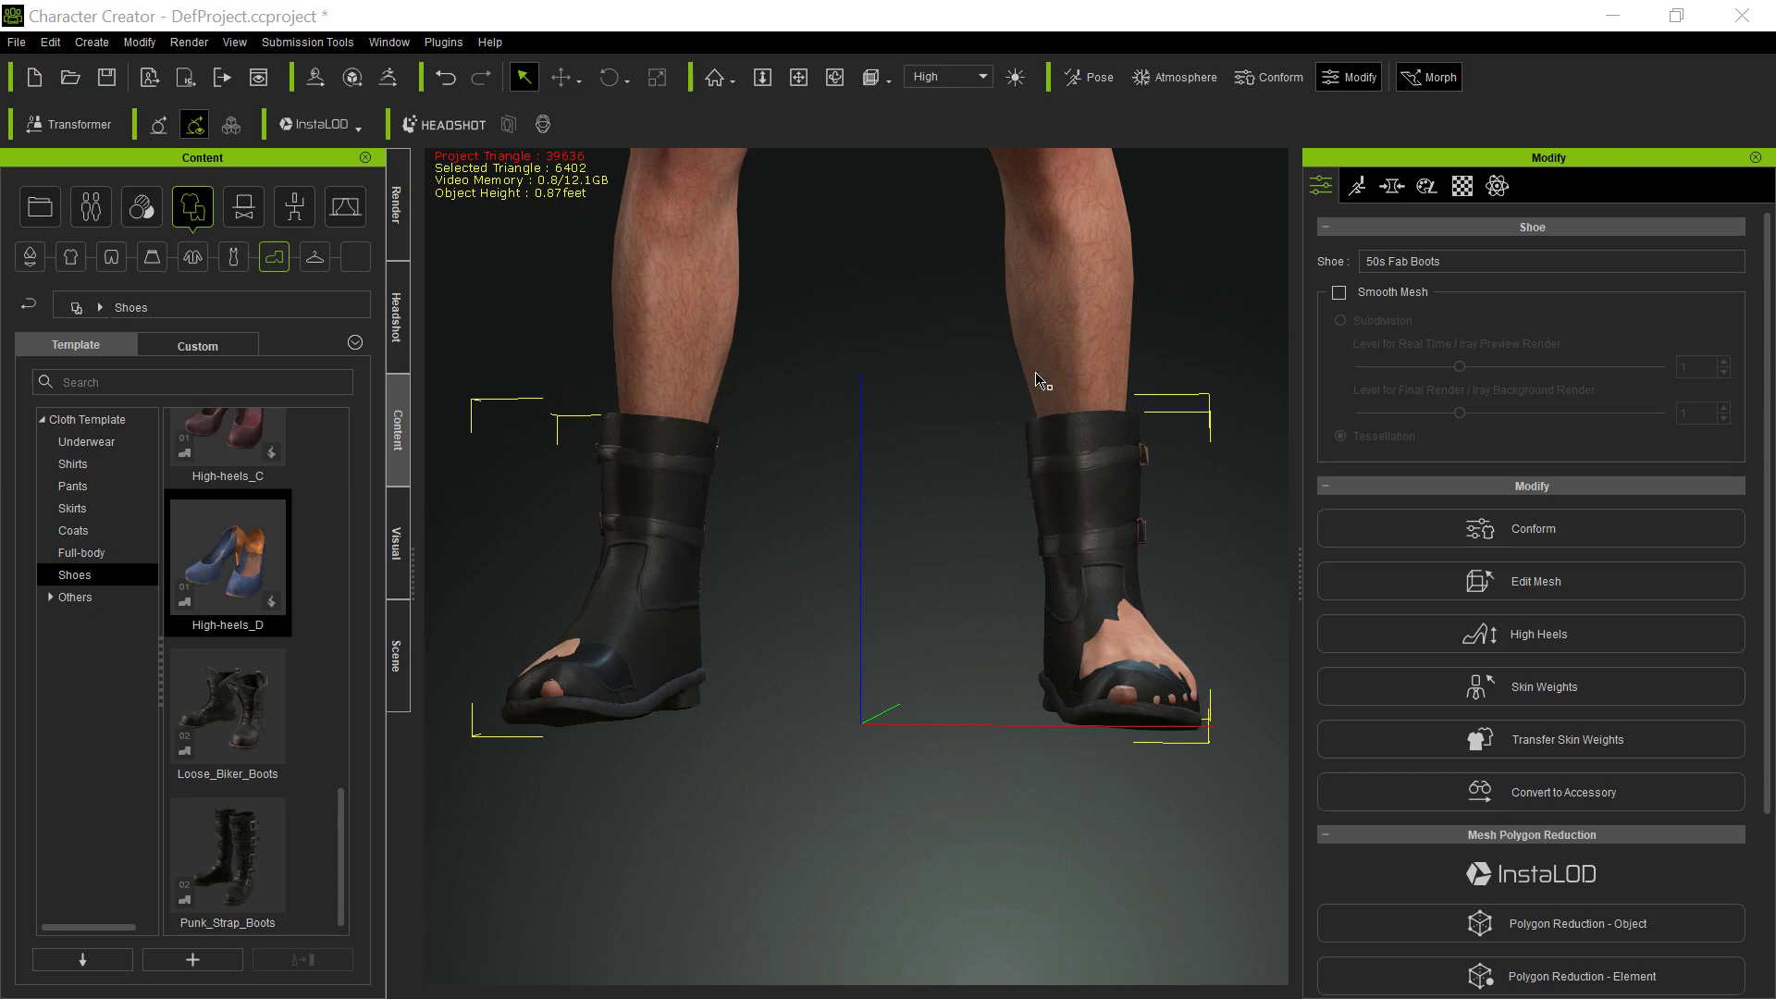
{"action": "mouse_move", "coordinate": [777, 552]}
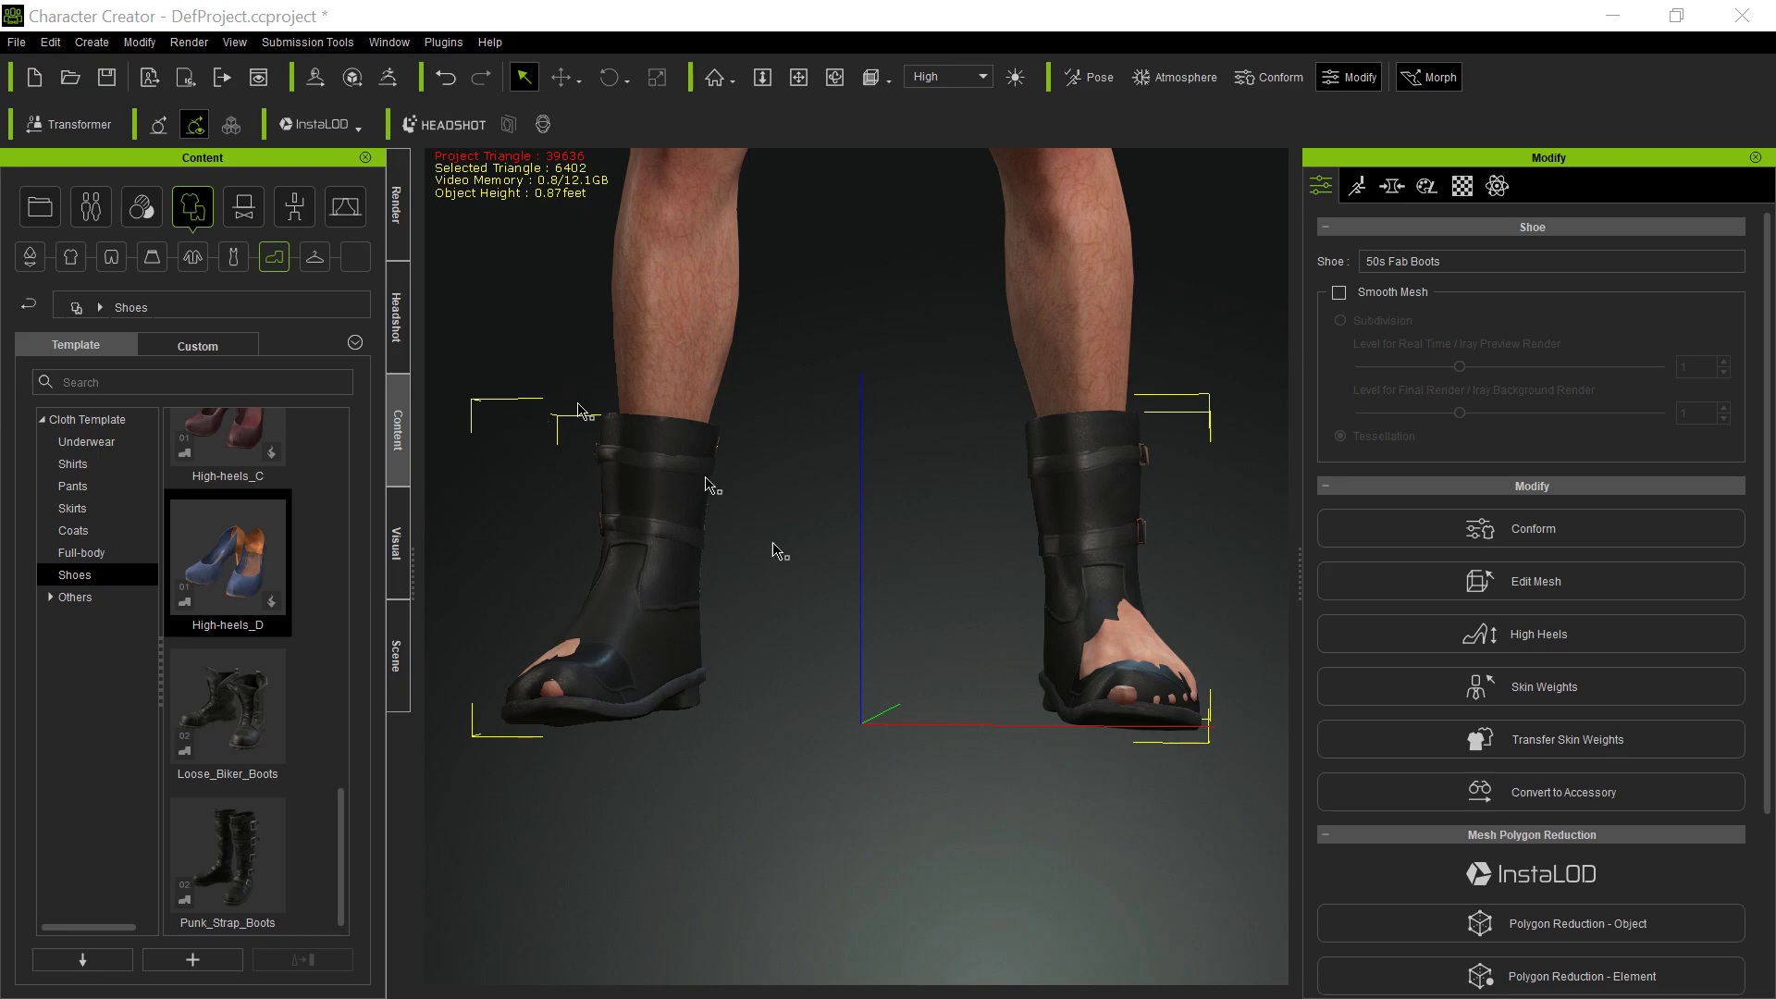
{"action": "mouse_move", "coordinate": [979, 832]}
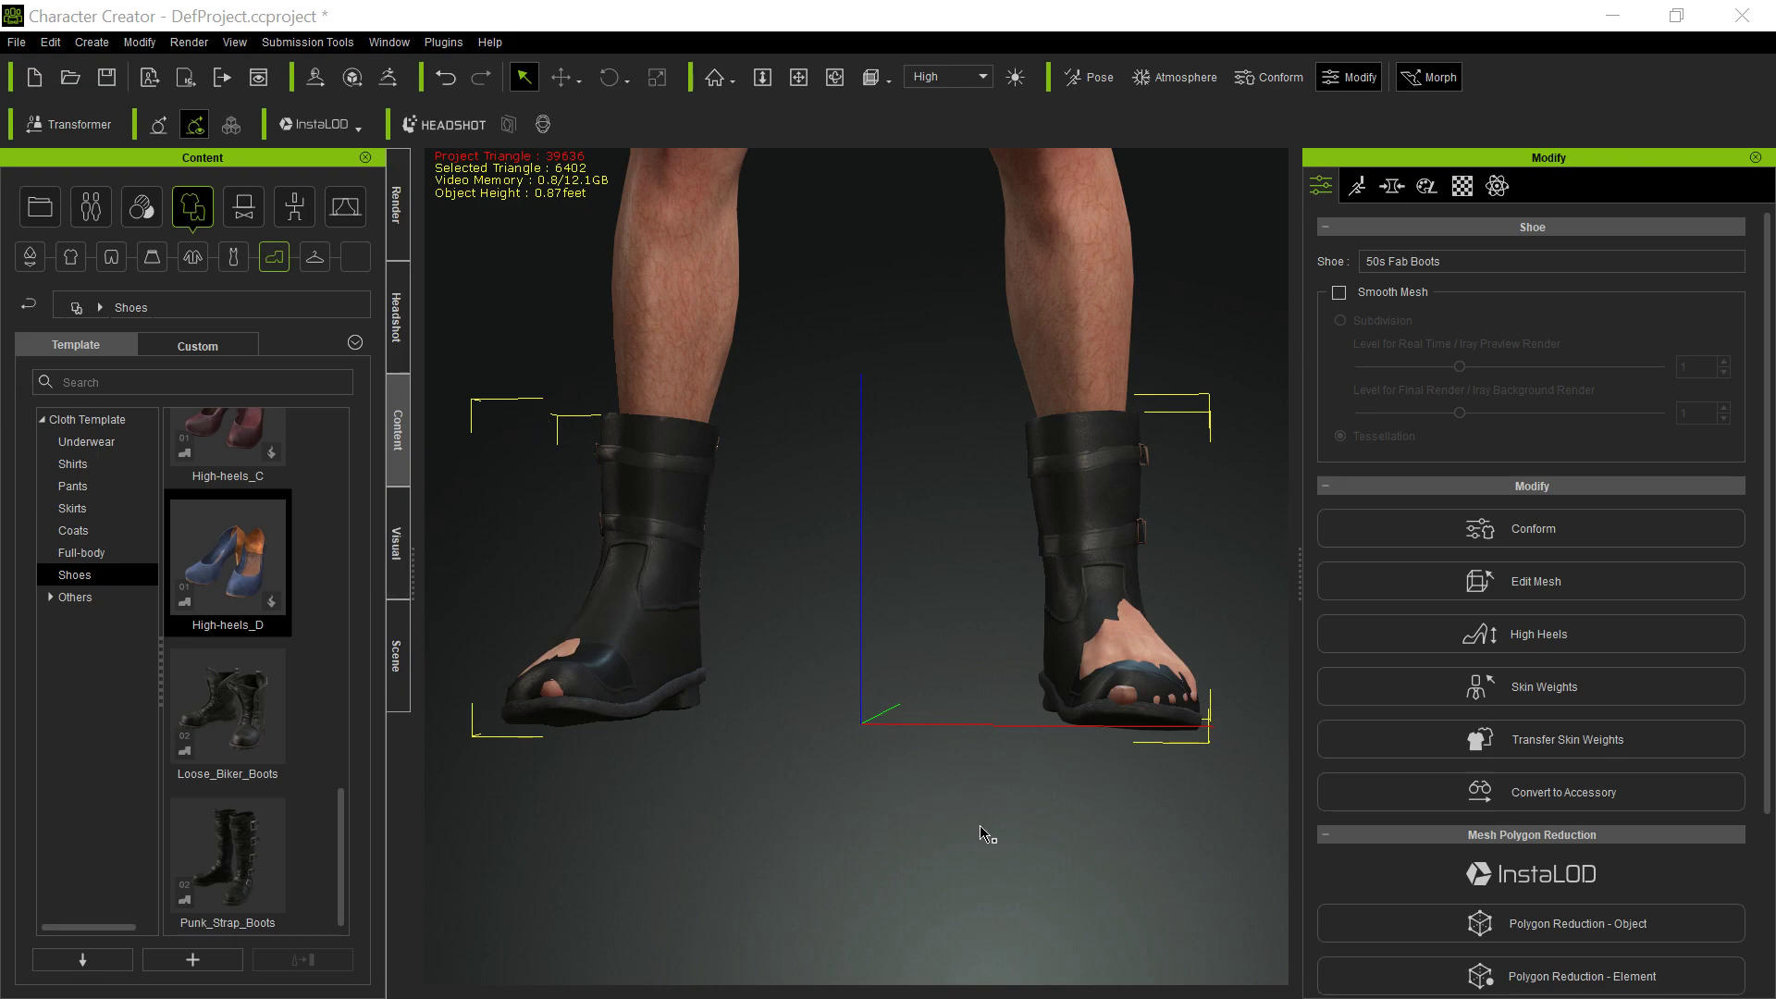
{"action": "mouse_move", "coordinate": [659, 620]}
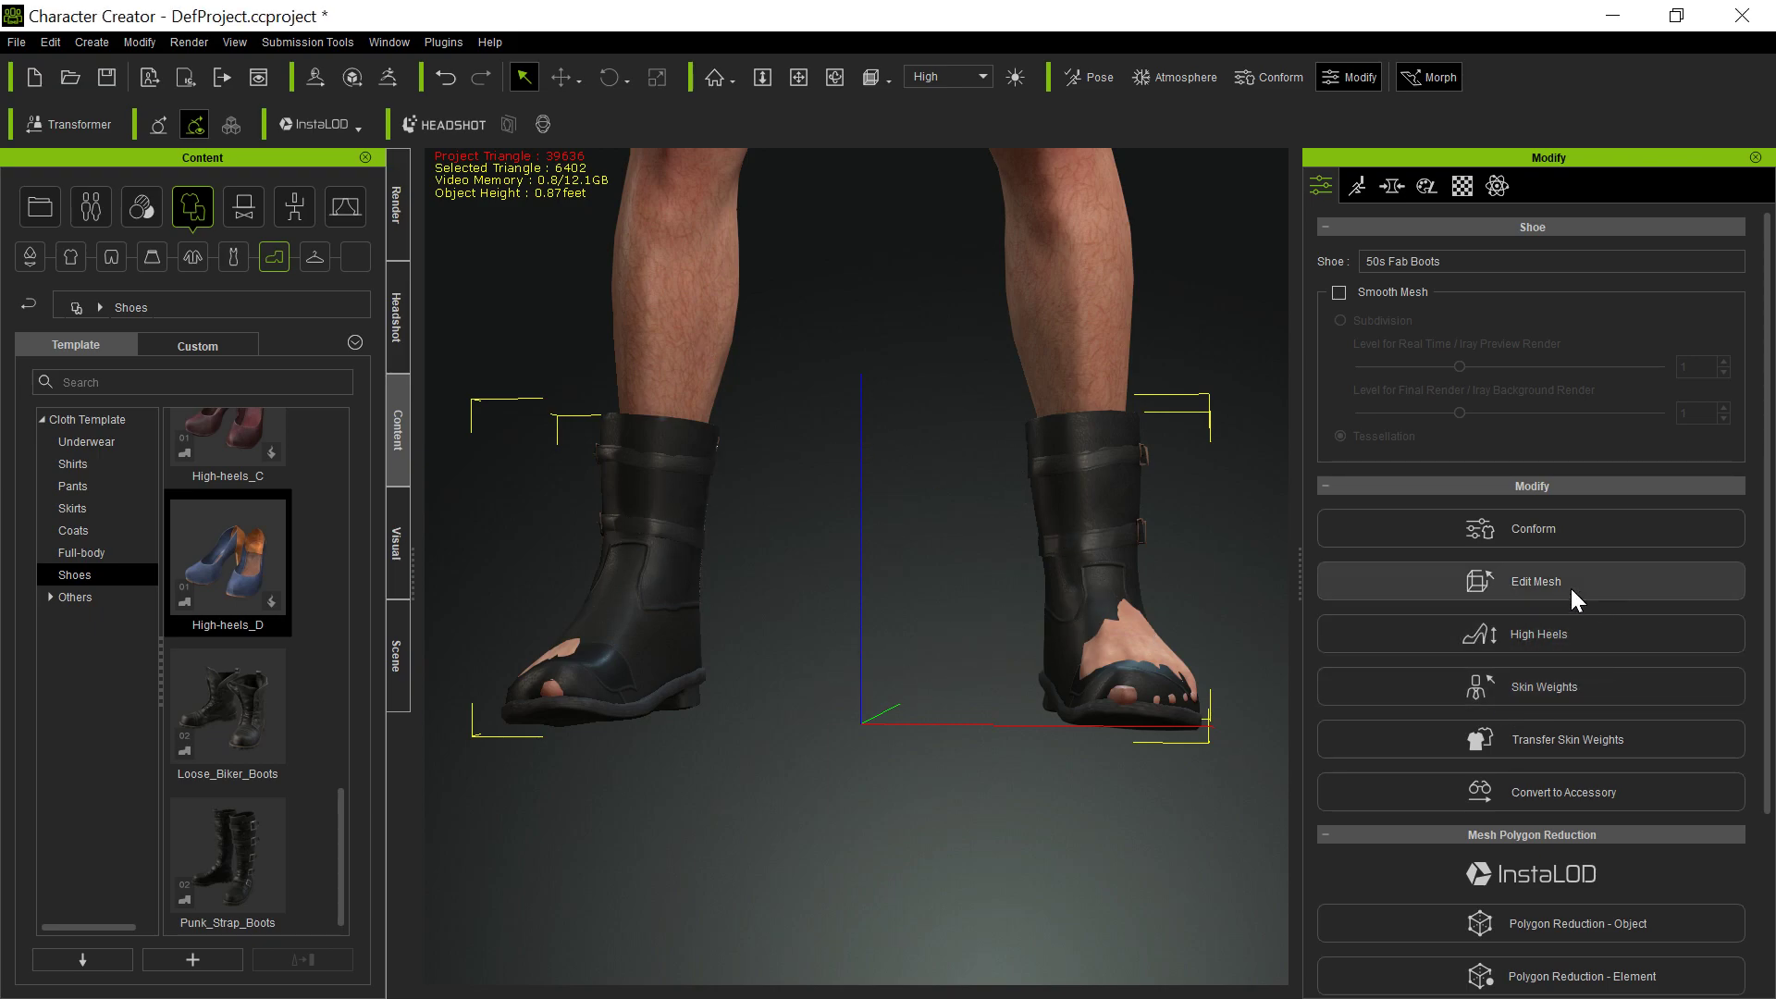
Enter Edit Mesh on the boots and switch selection to Element mode.
{"action": "left_click", "coordinate": [1535, 581]}
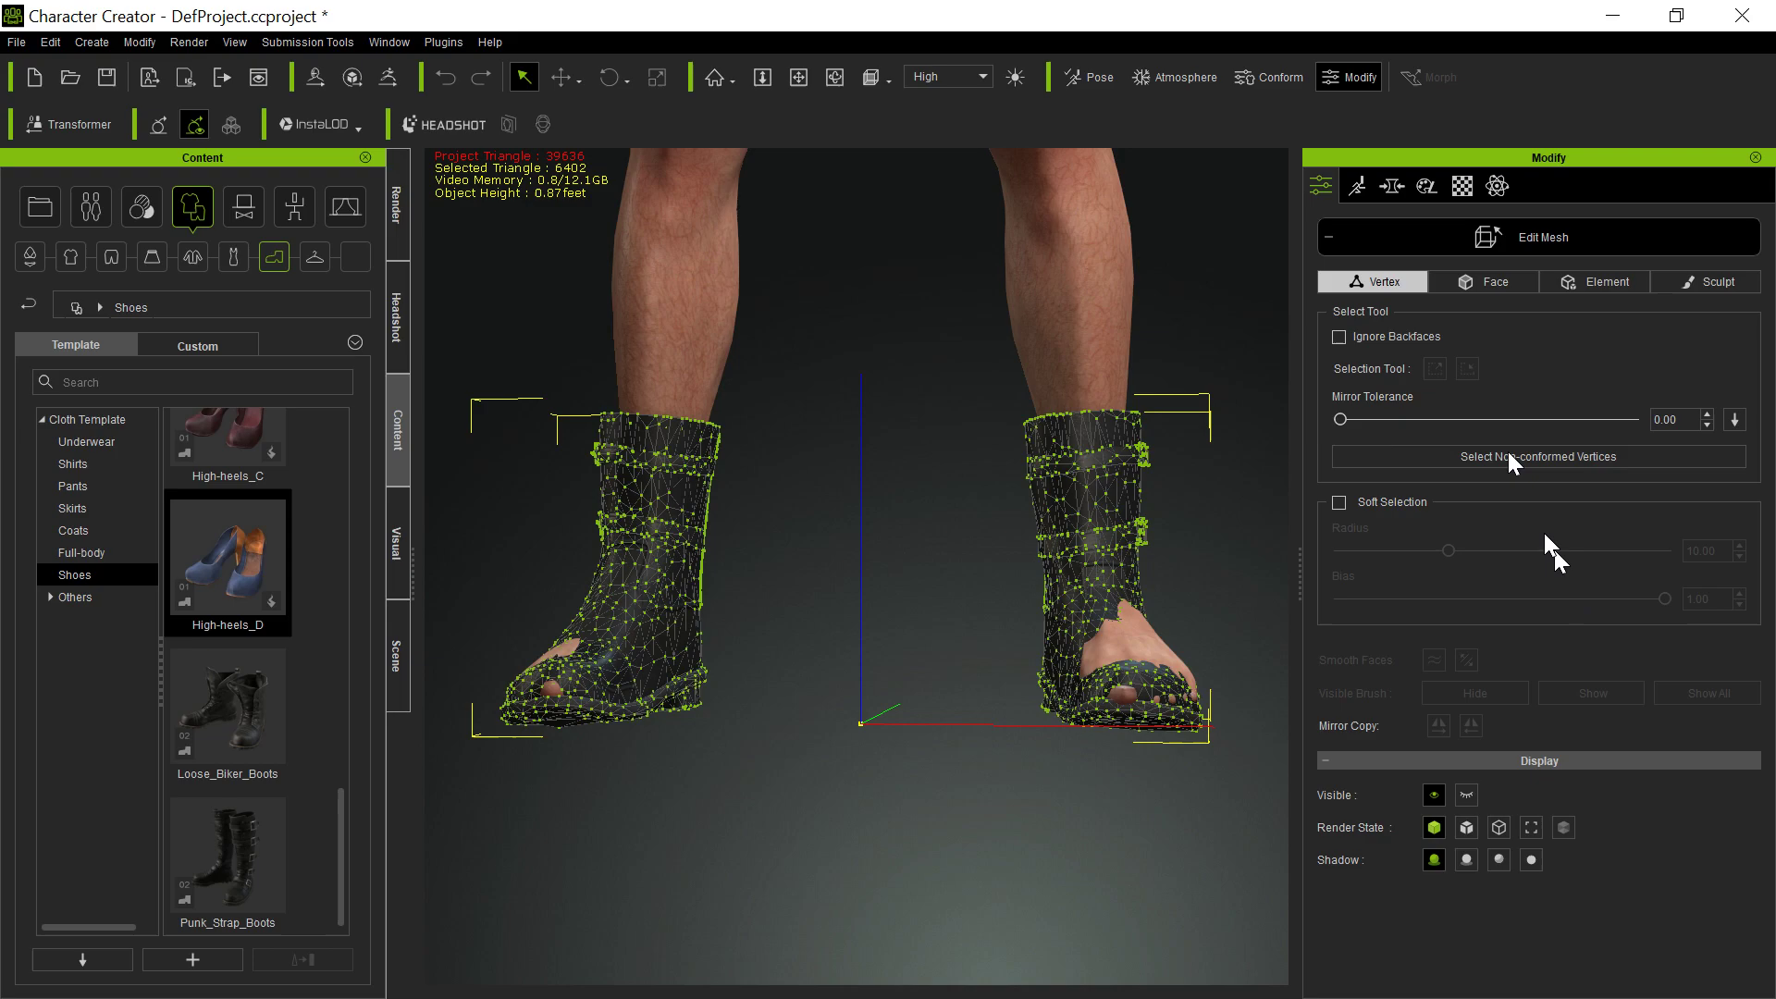
{"action": "mouse_move", "coordinate": [1506, 291]}
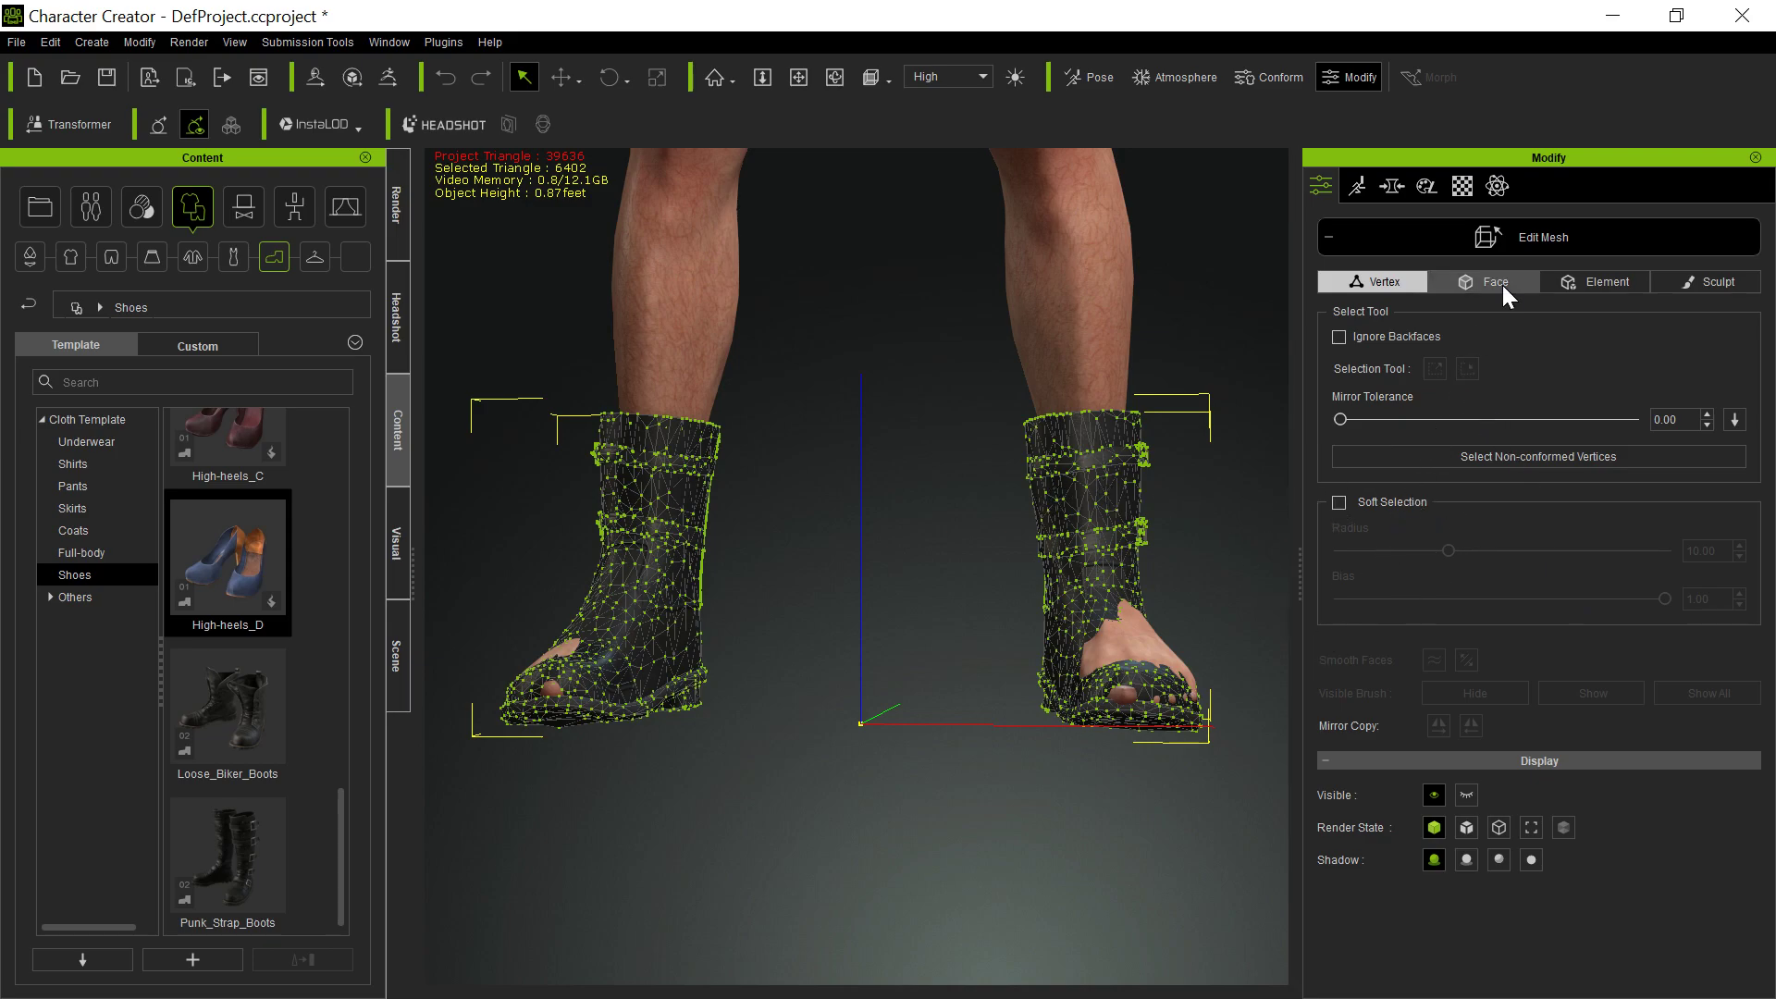
{"action": "left_click", "coordinate": [1605, 282]}
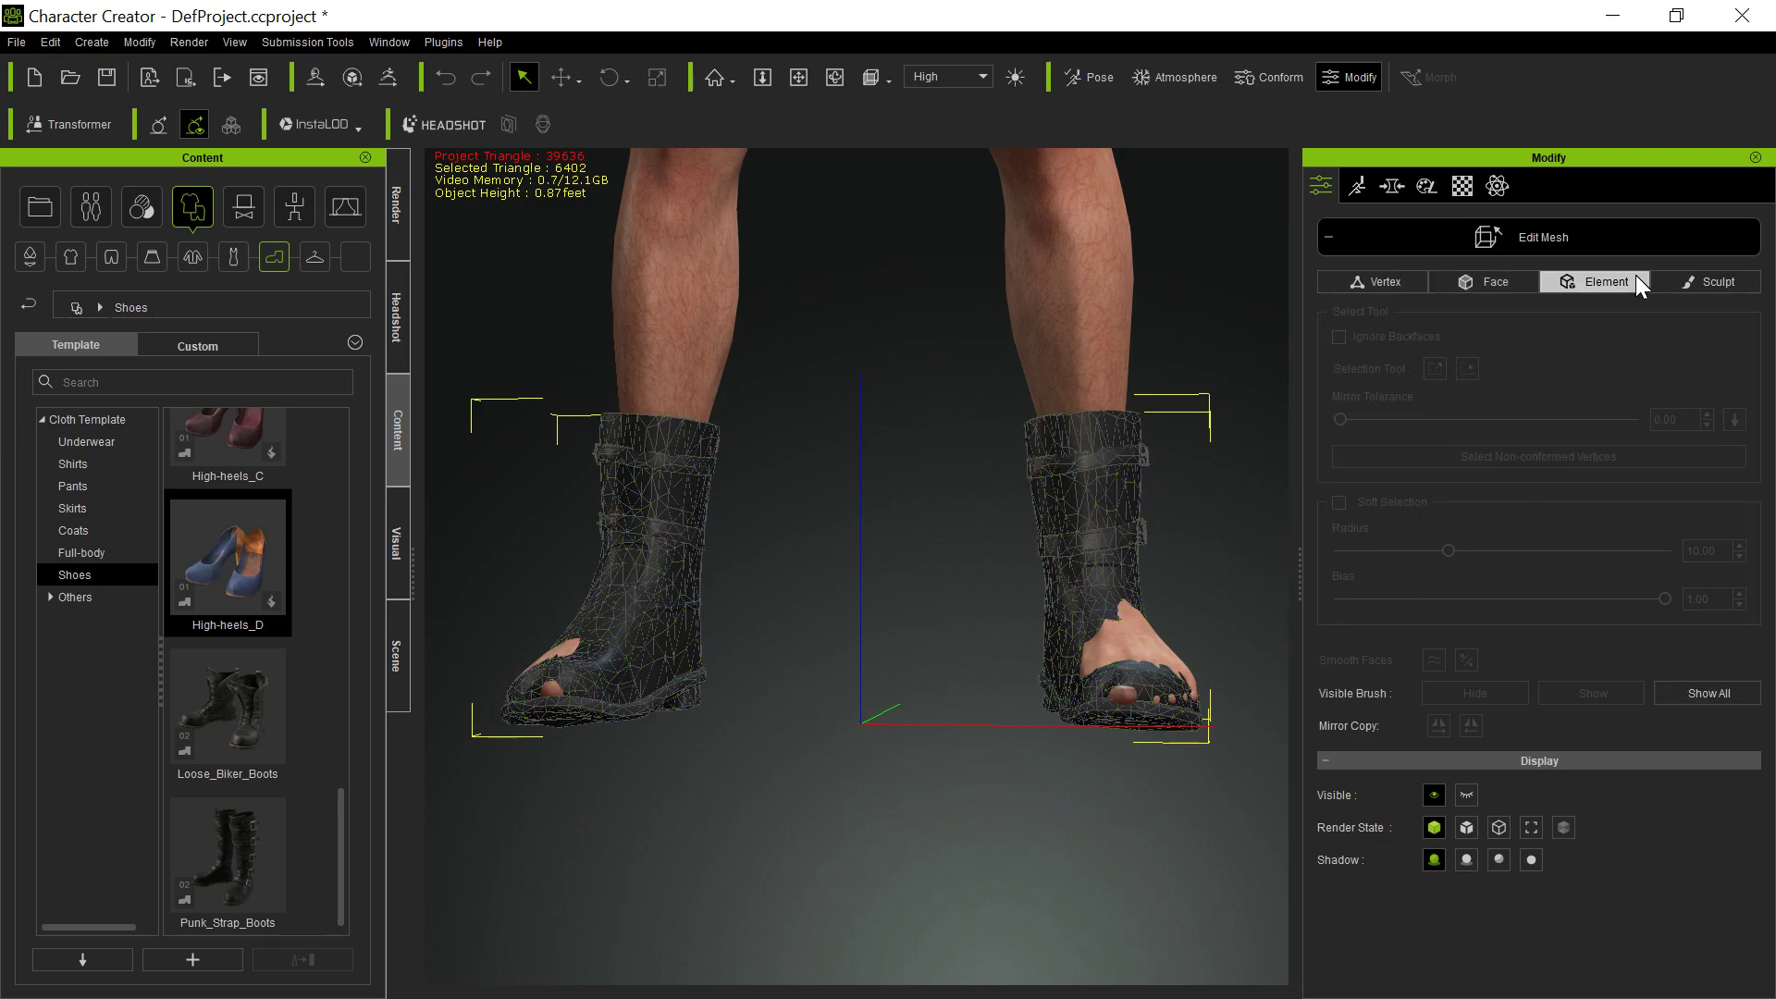
{"action": "mouse_move", "coordinate": [1515, 295]}
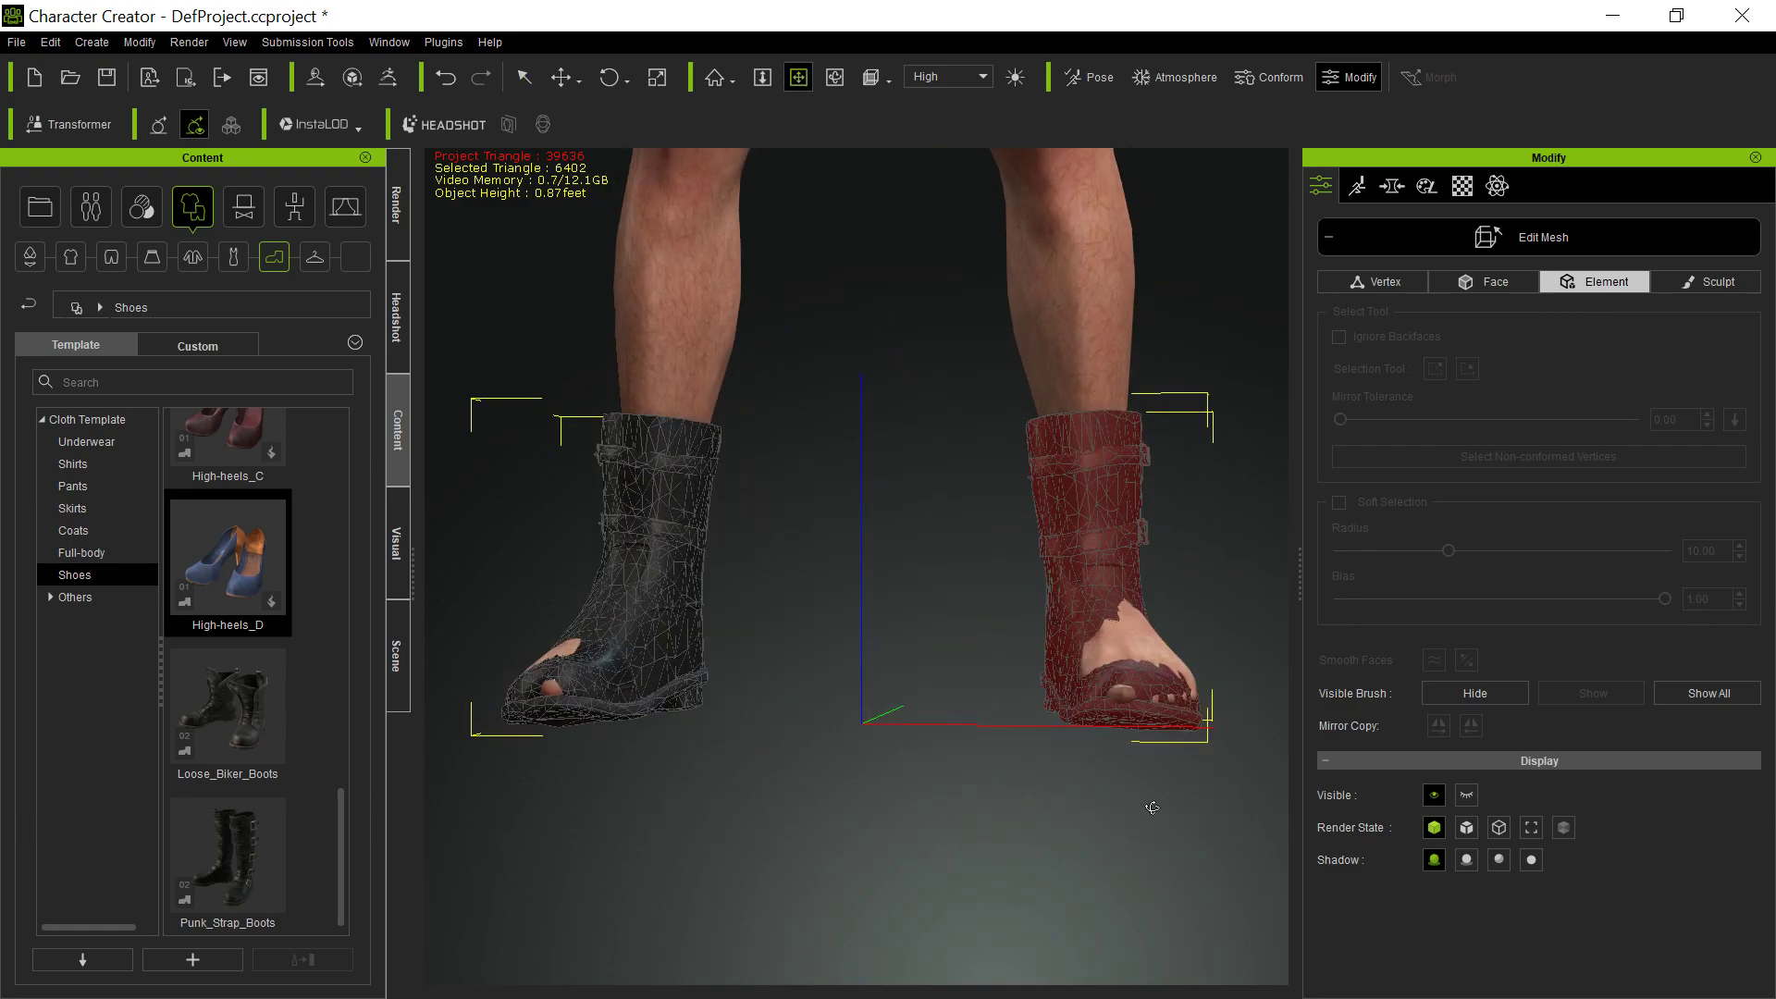
Enable Ignore Backfaces in Face mode, then return to Element selection for the right boot.
{"action": "left_click", "coordinate": [1483, 281]}
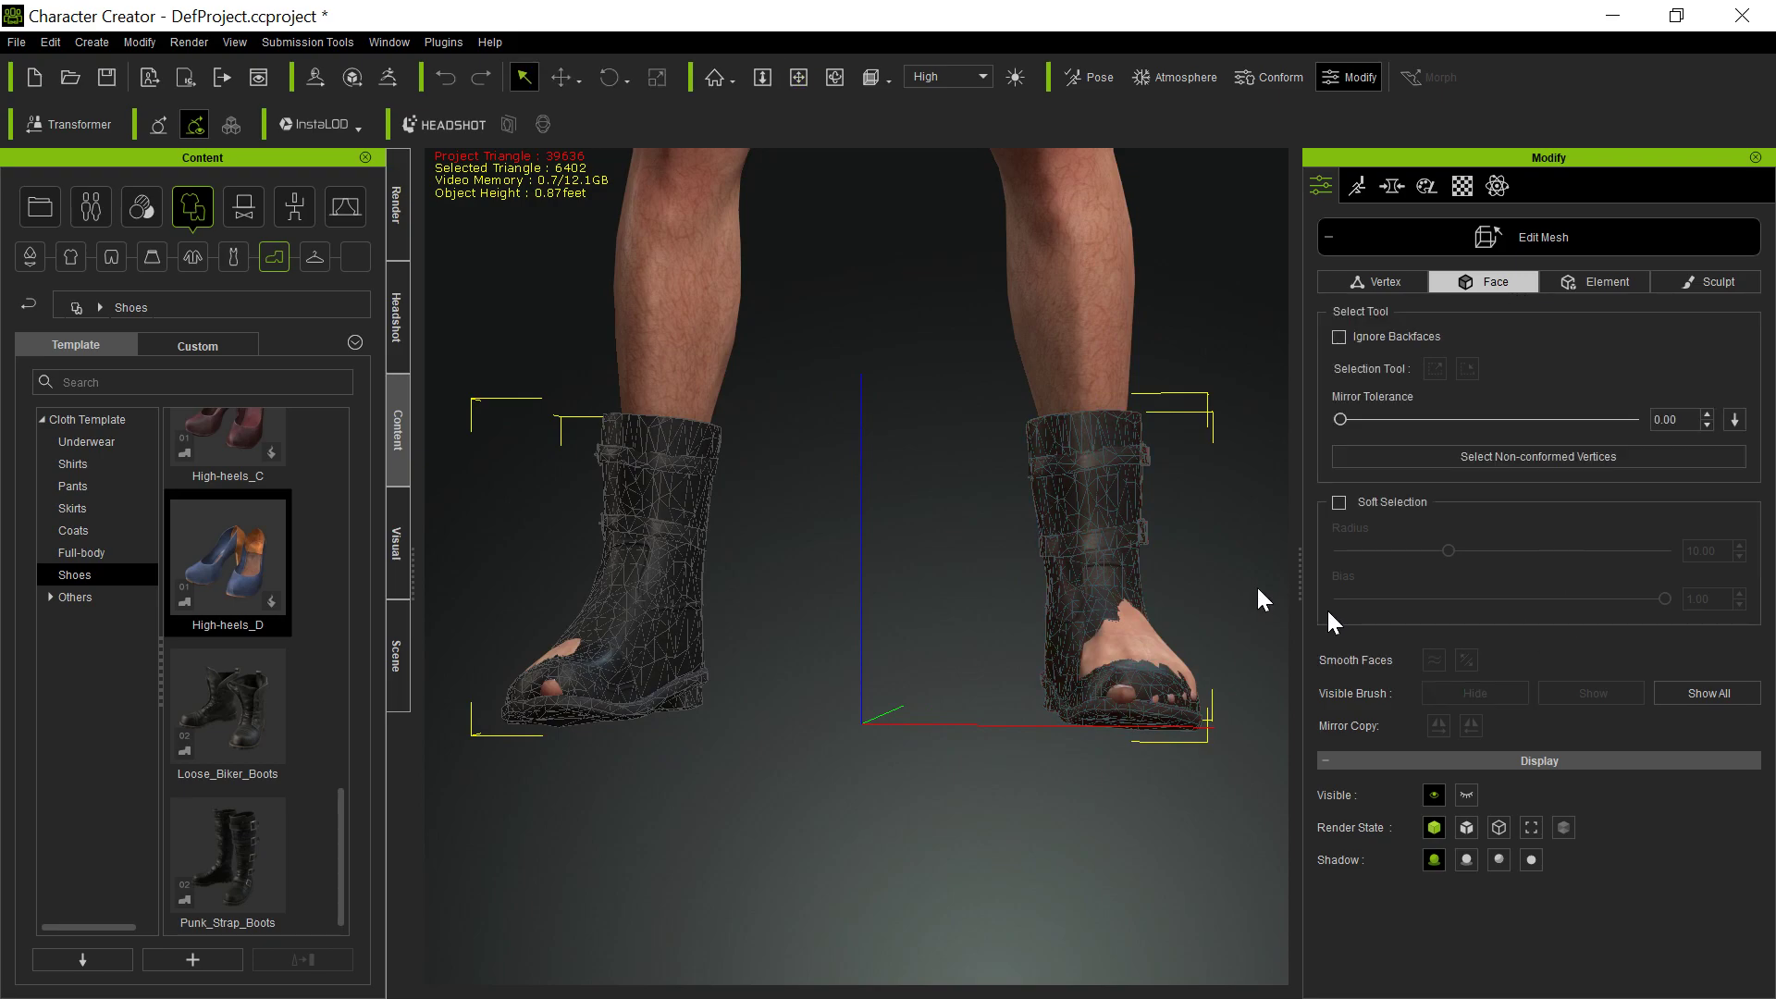
{"action": "mouse_move", "coordinate": [1353, 336]}
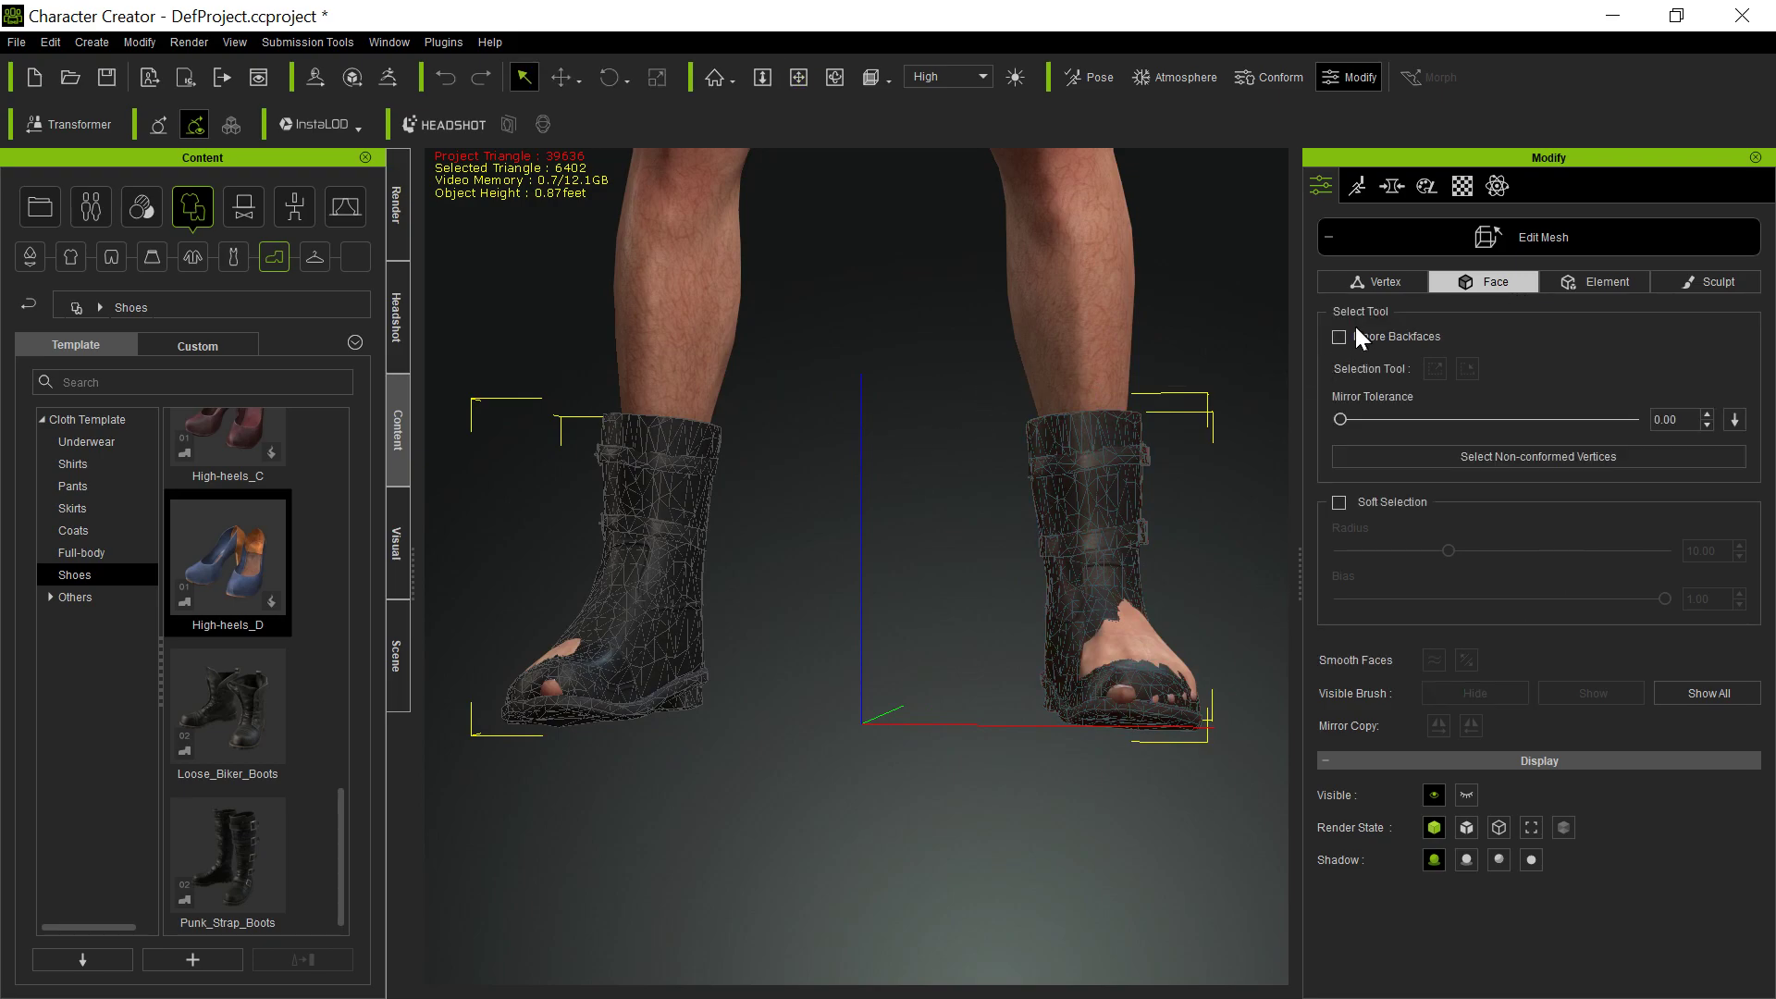
{"action": "left_click", "coordinate": [1339, 336]}
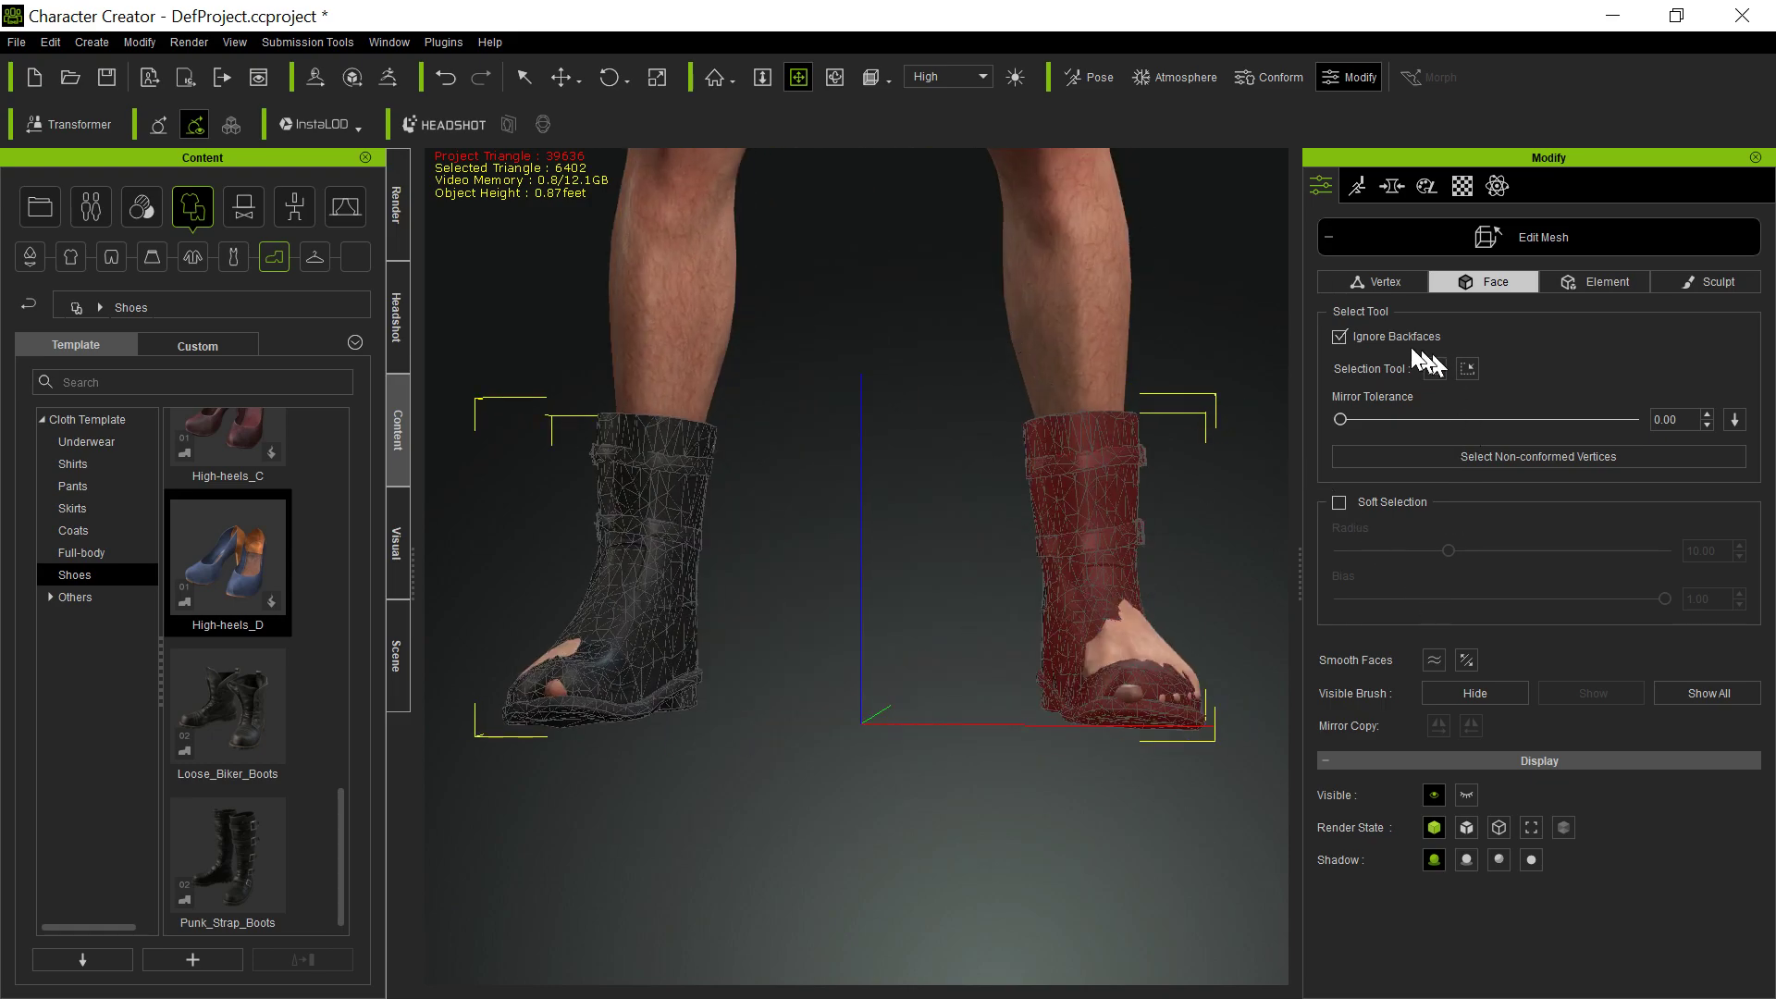
{"action": "left_click", "coordinate": [1338, 336]}
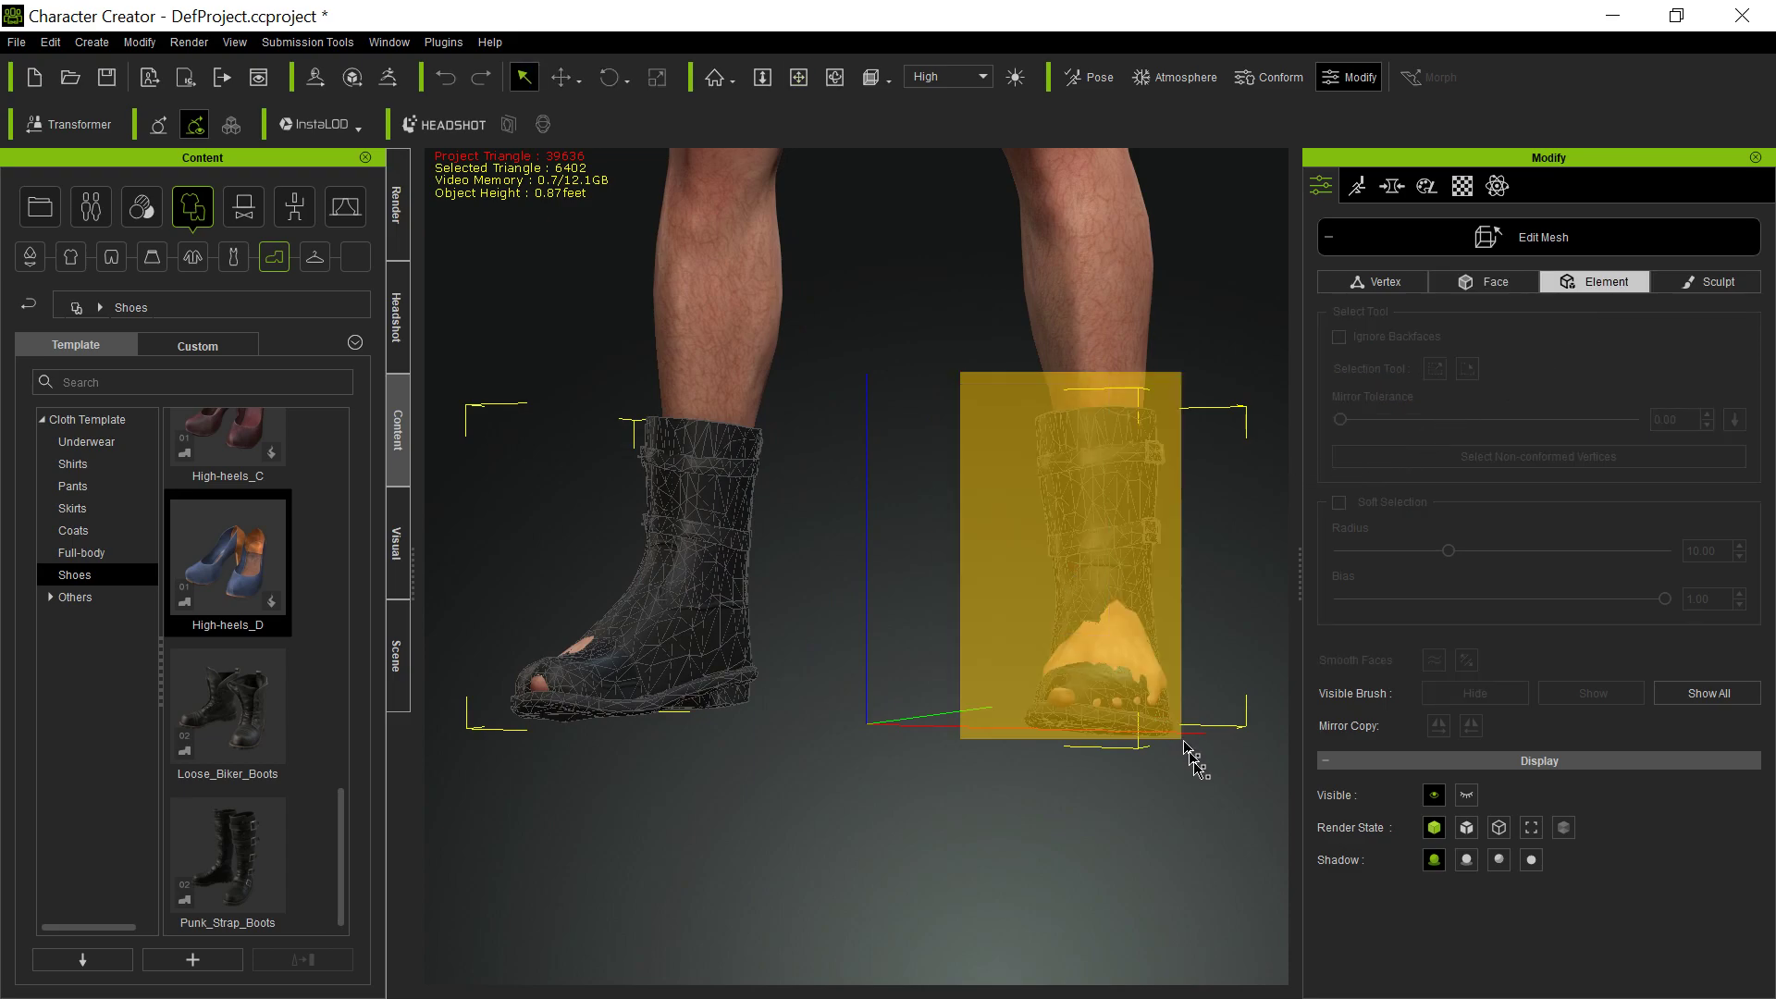
Select the whole right boot and move it up over the foot with the Move gizmo.
{"action": "left_click", "coordinate": [1474, 693]}
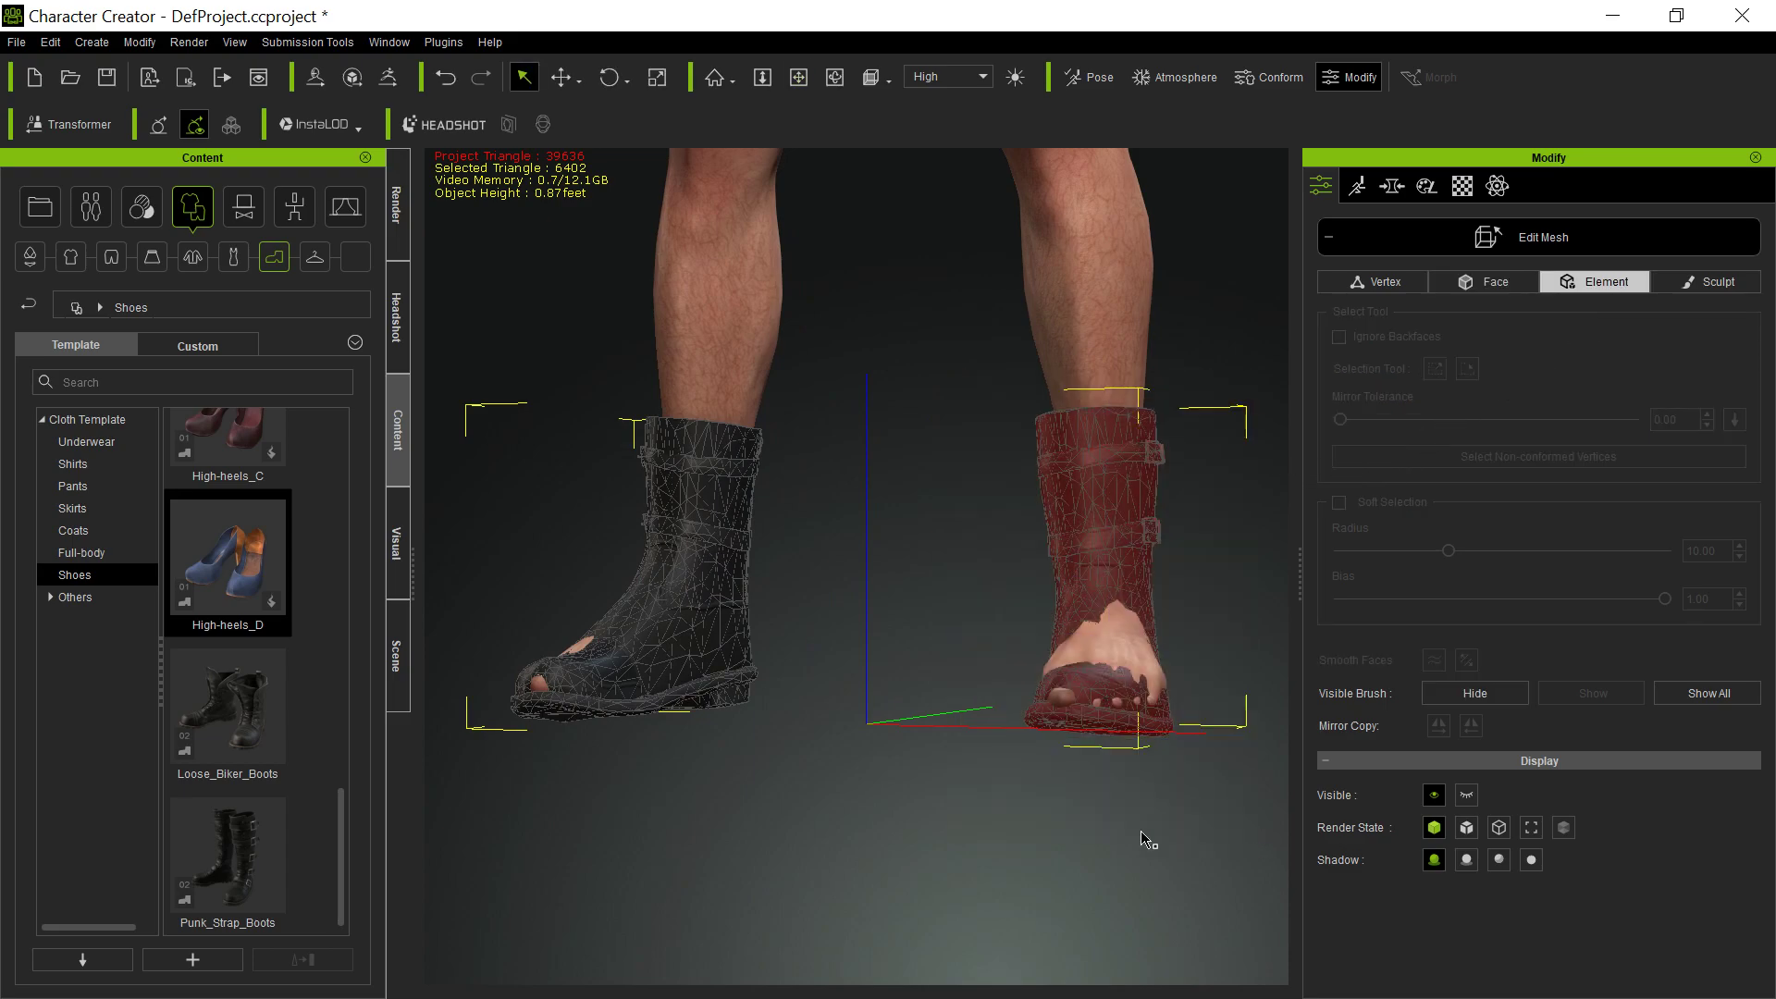
{"action": "left_click", "coordinate": [559, 78]}
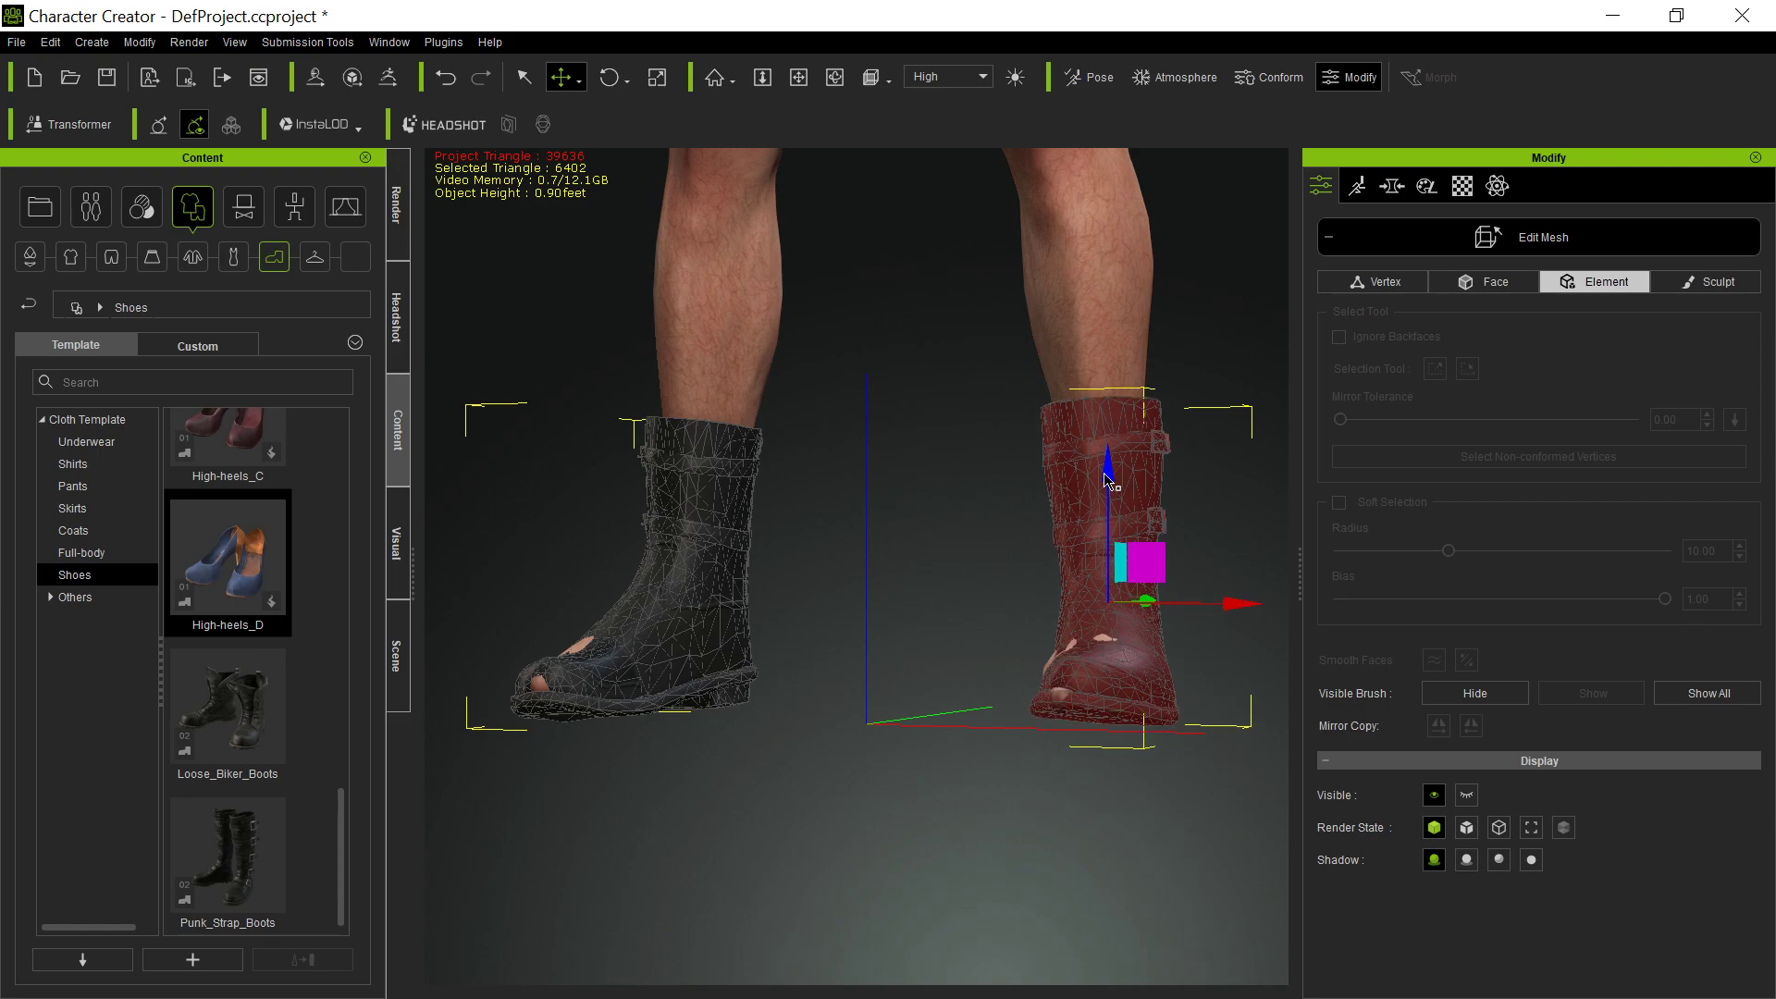
{"action": "left_click_drag", "start_coordinate": [1108, 475], "coordinate": [1099, 464]}
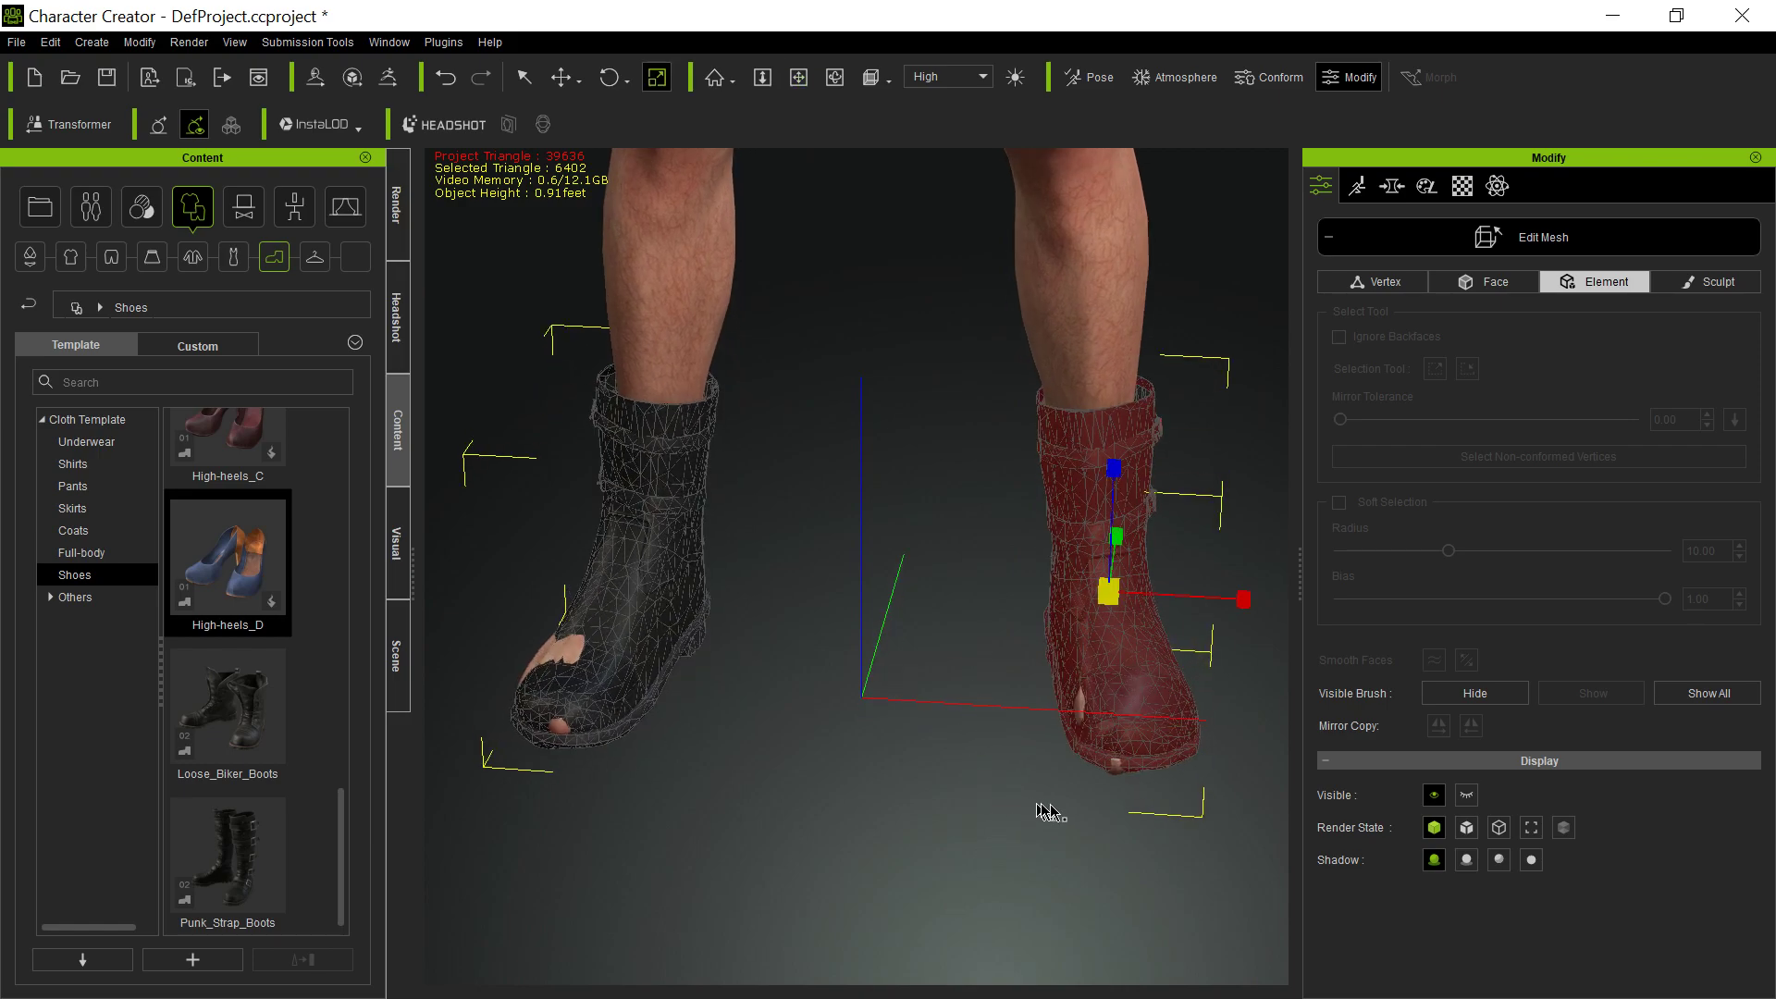
{"action": "mouse_move", "coordinate": [1209, 723]}
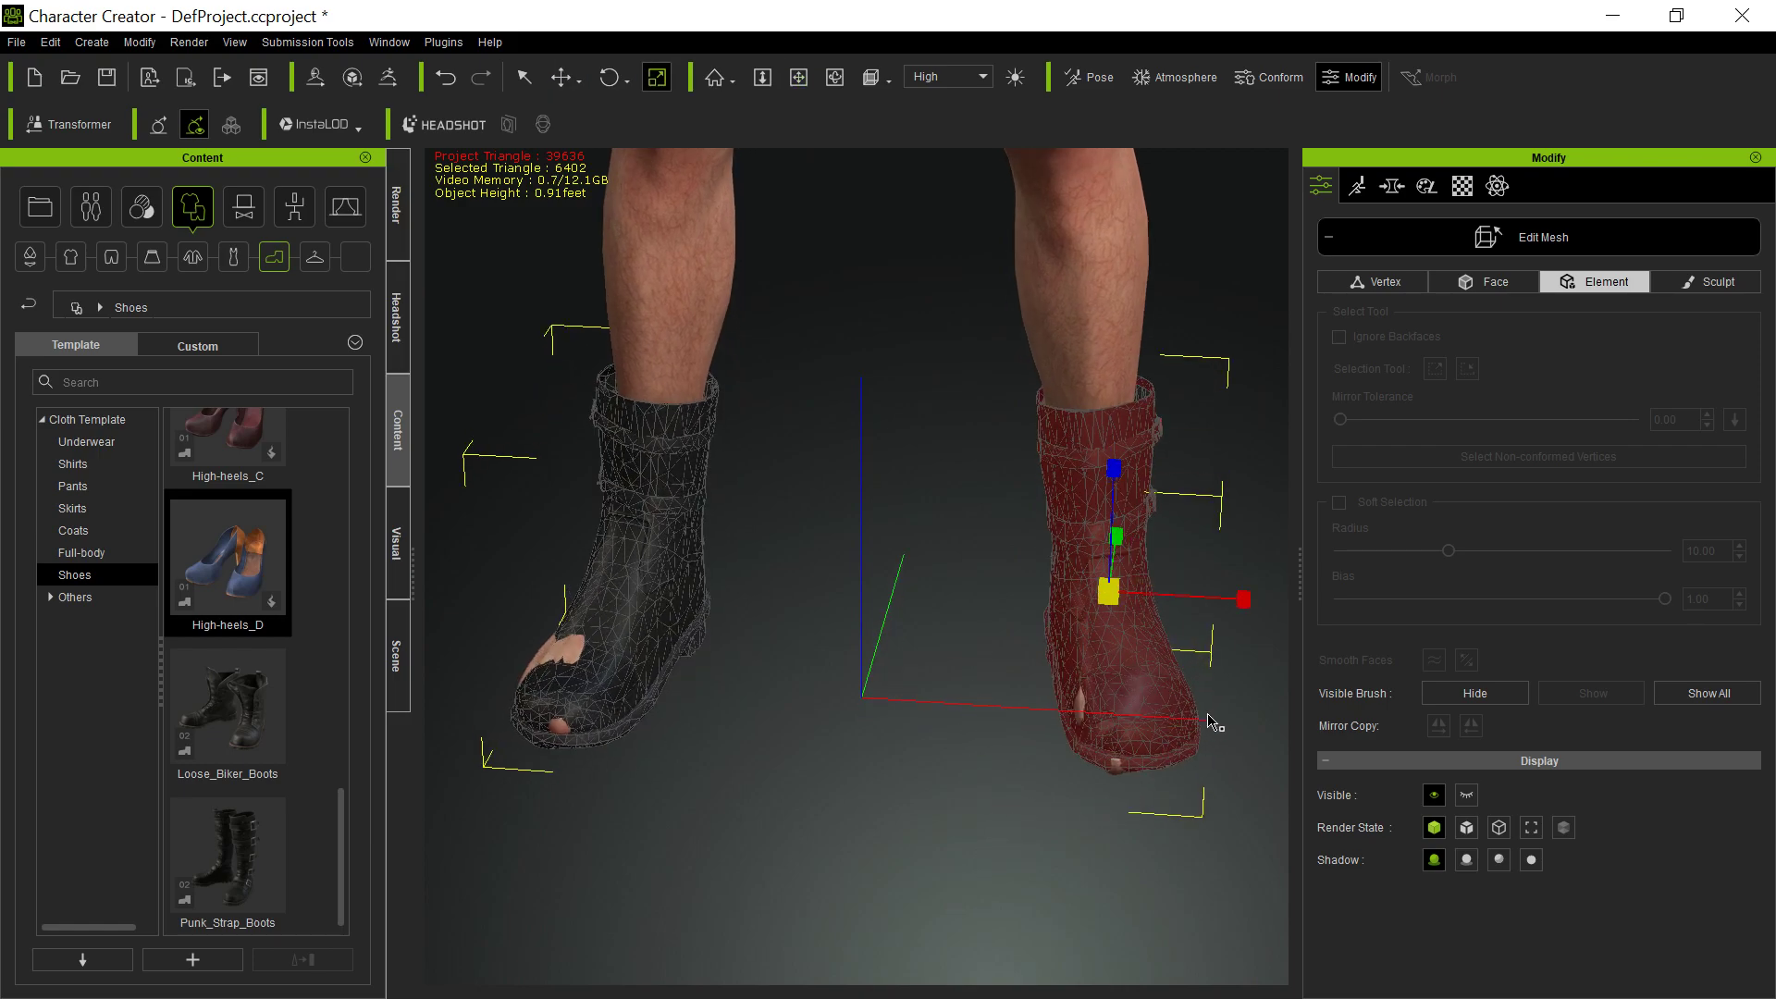
Scale and nudge the right boot to cover the toes, then show its vertices.
{"action": "left_click", "coordinate": [610, 78]}
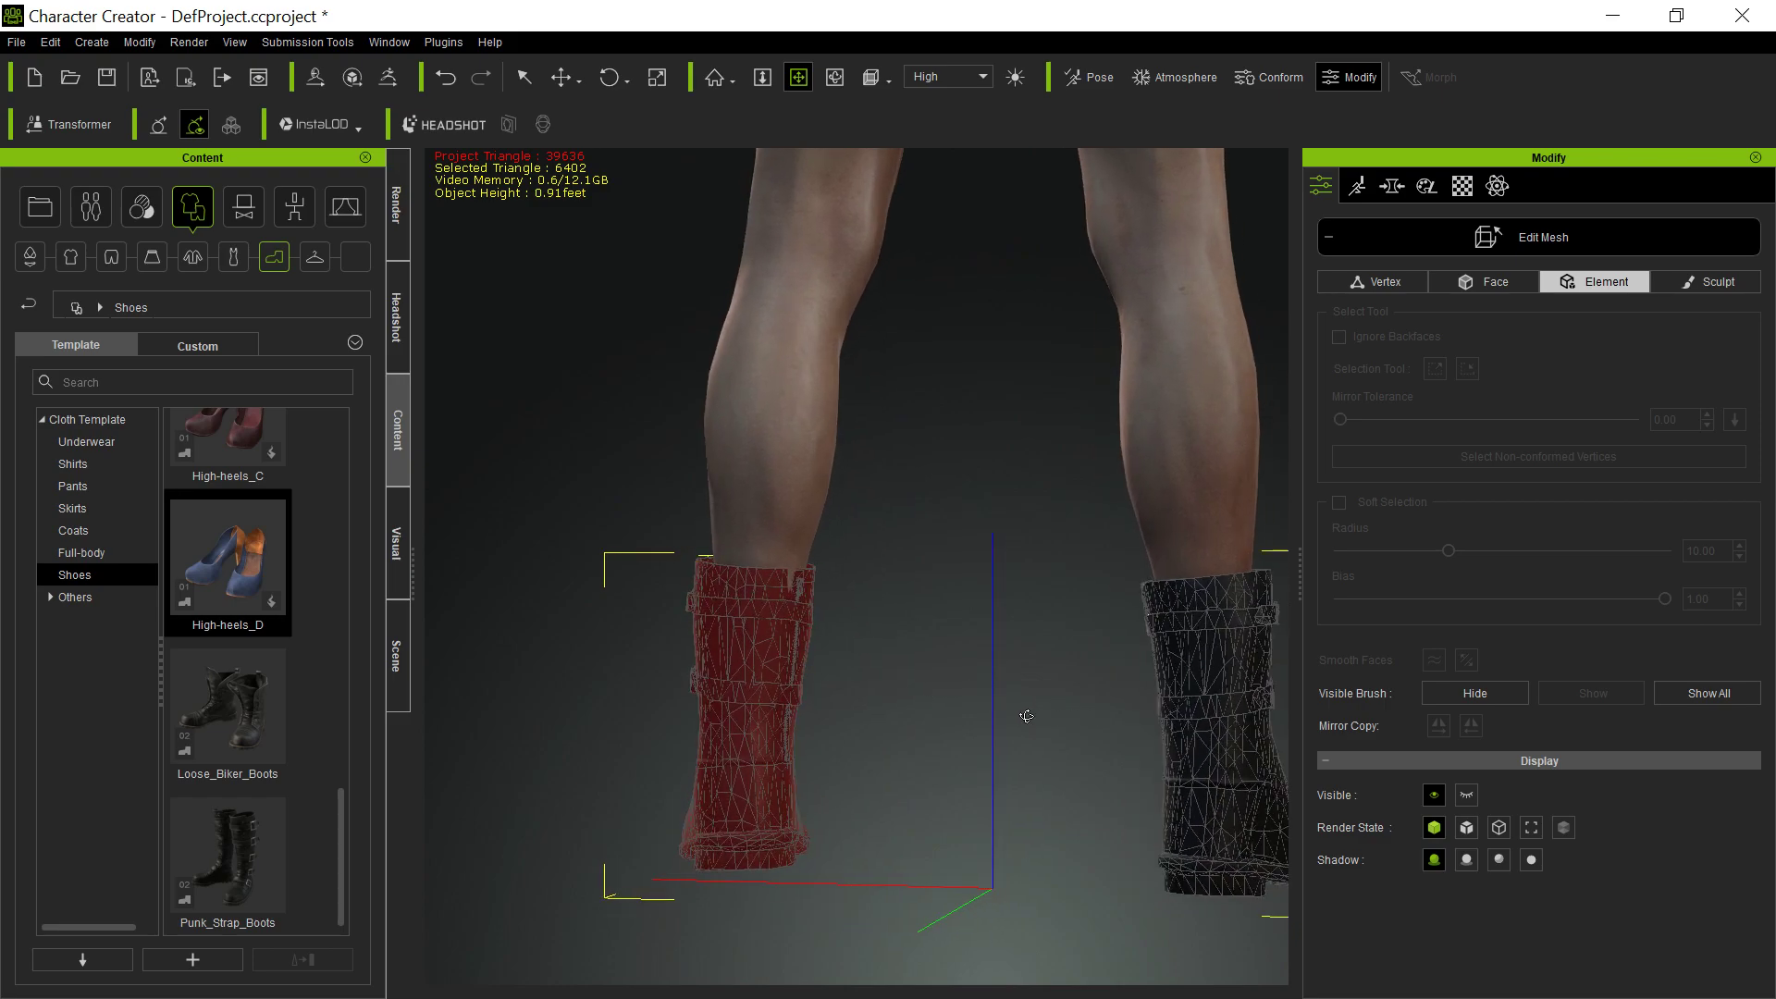
{"action": "left_click", "coordinate": [560, 78]}
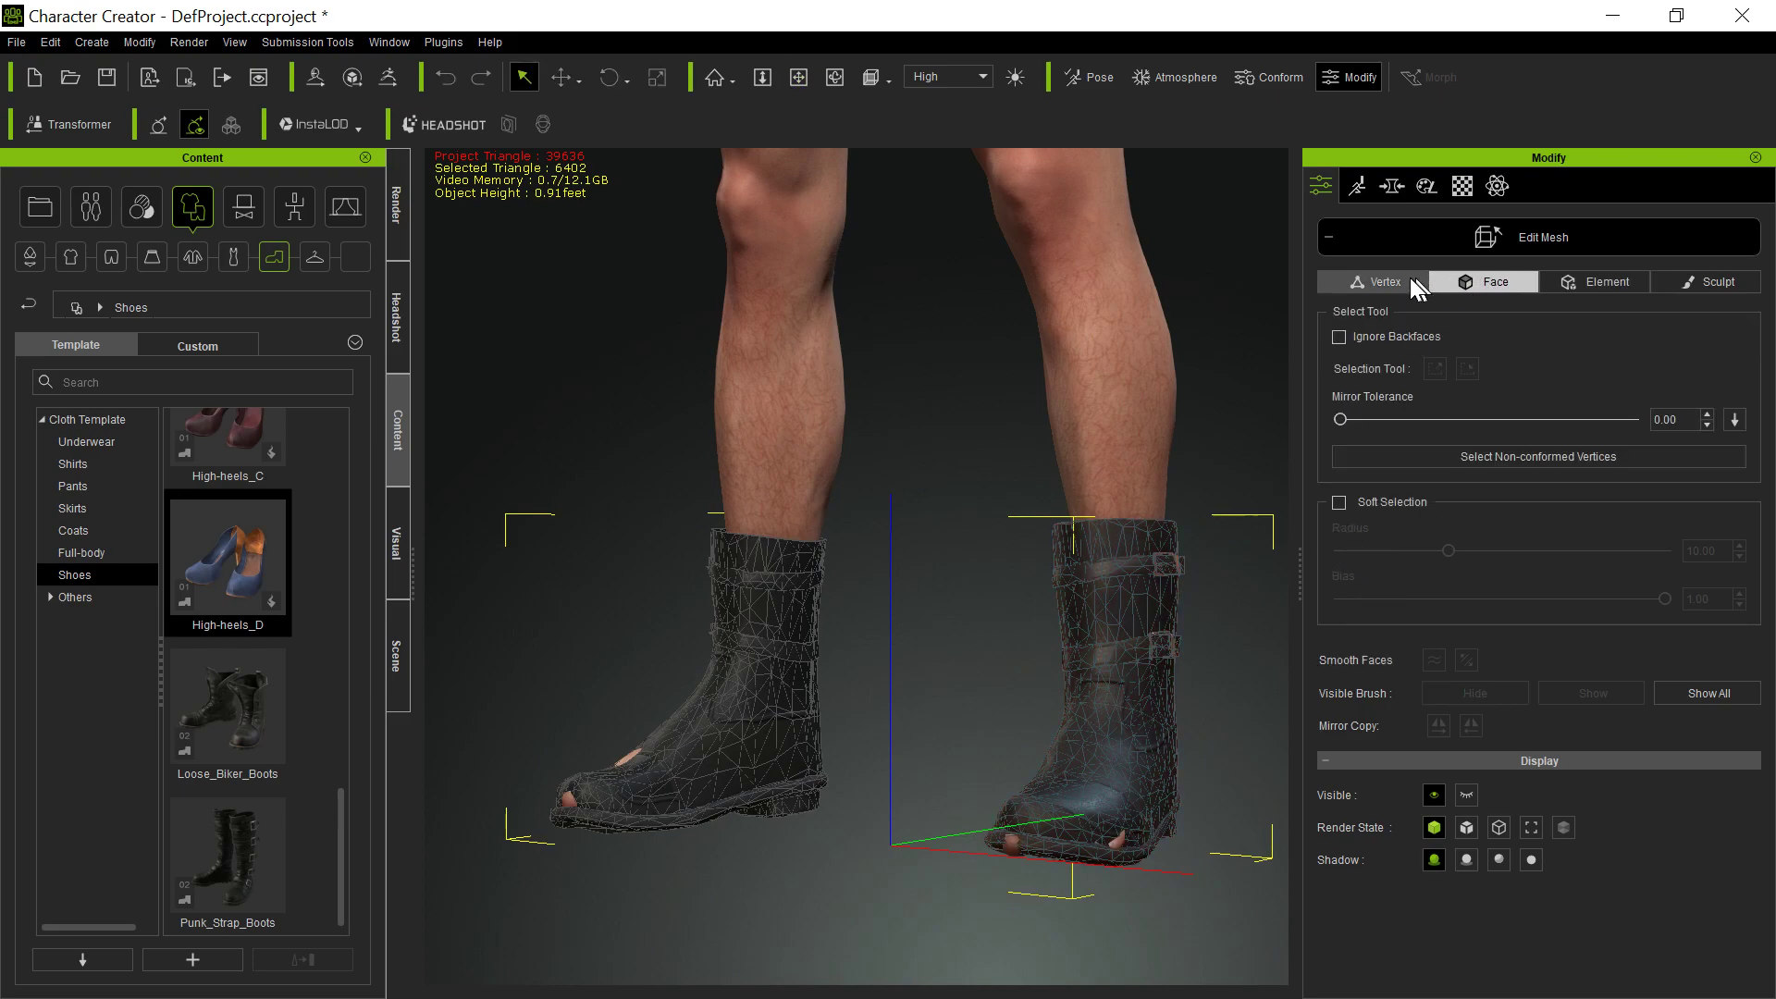
{"action": "left_click", "coordinate": [1383, 282]}
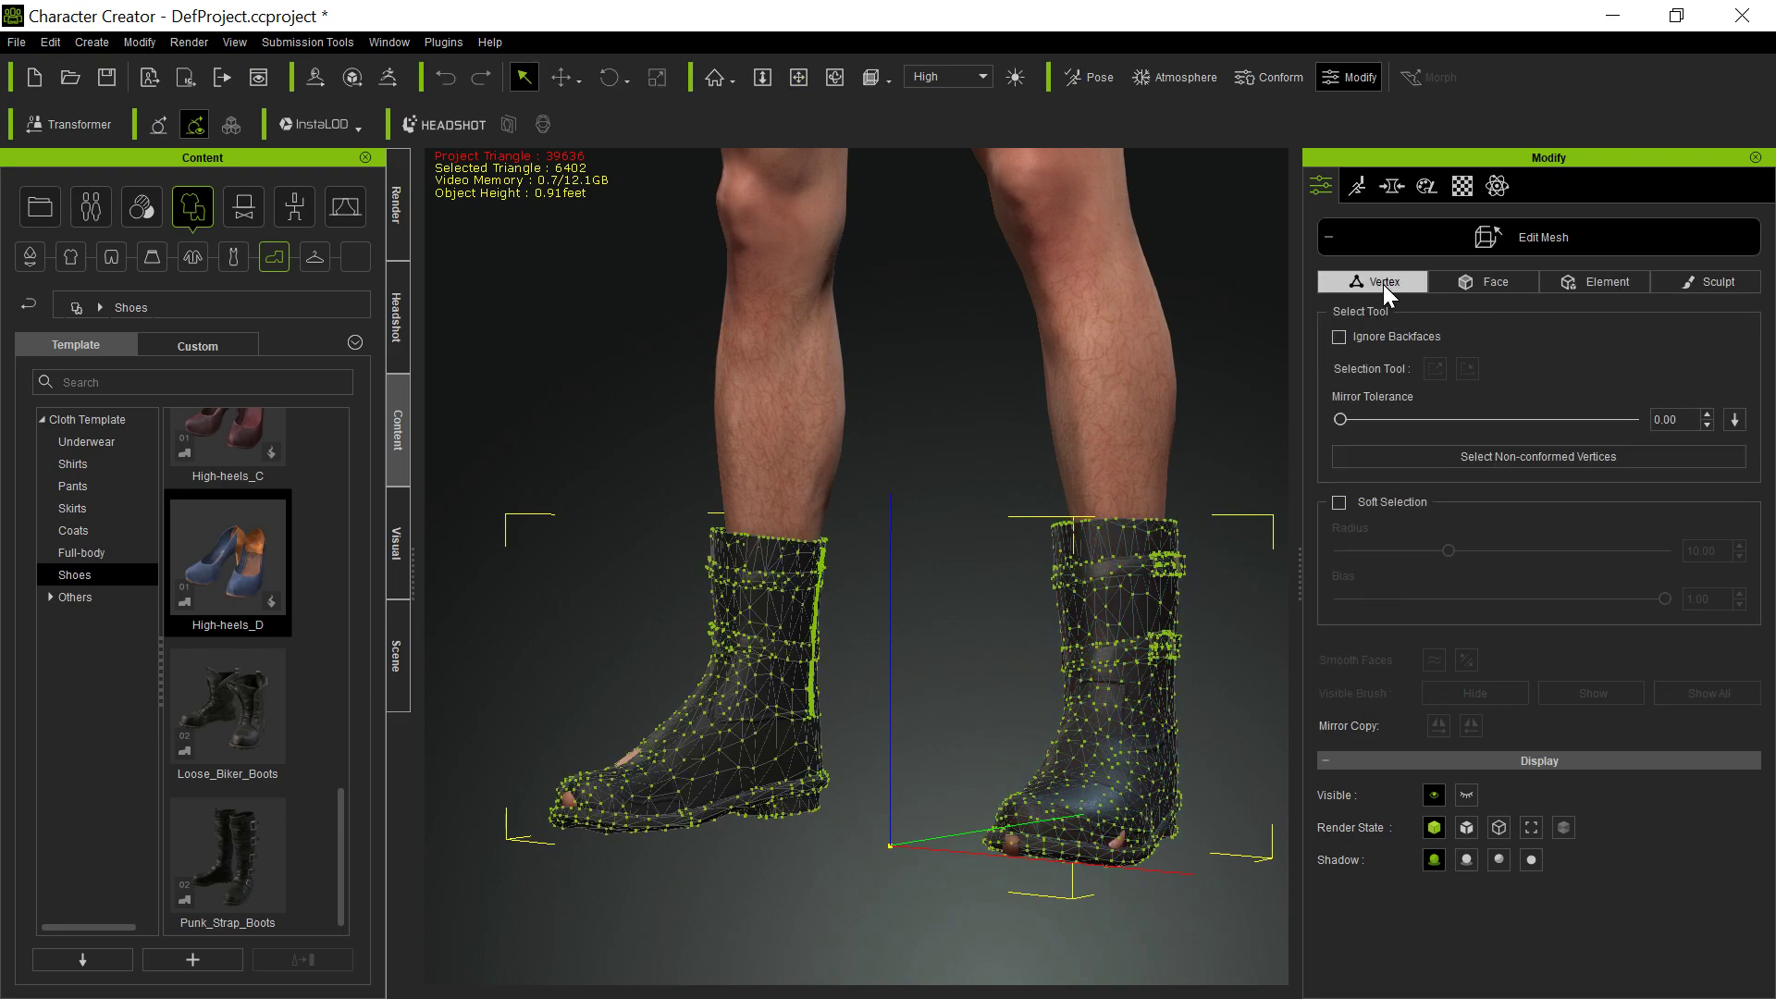
Inspect the right boot's fit via Element and Sculpt modes while orbiting the view.
{"action": "left_click", "coordinate": [1604, 281]}
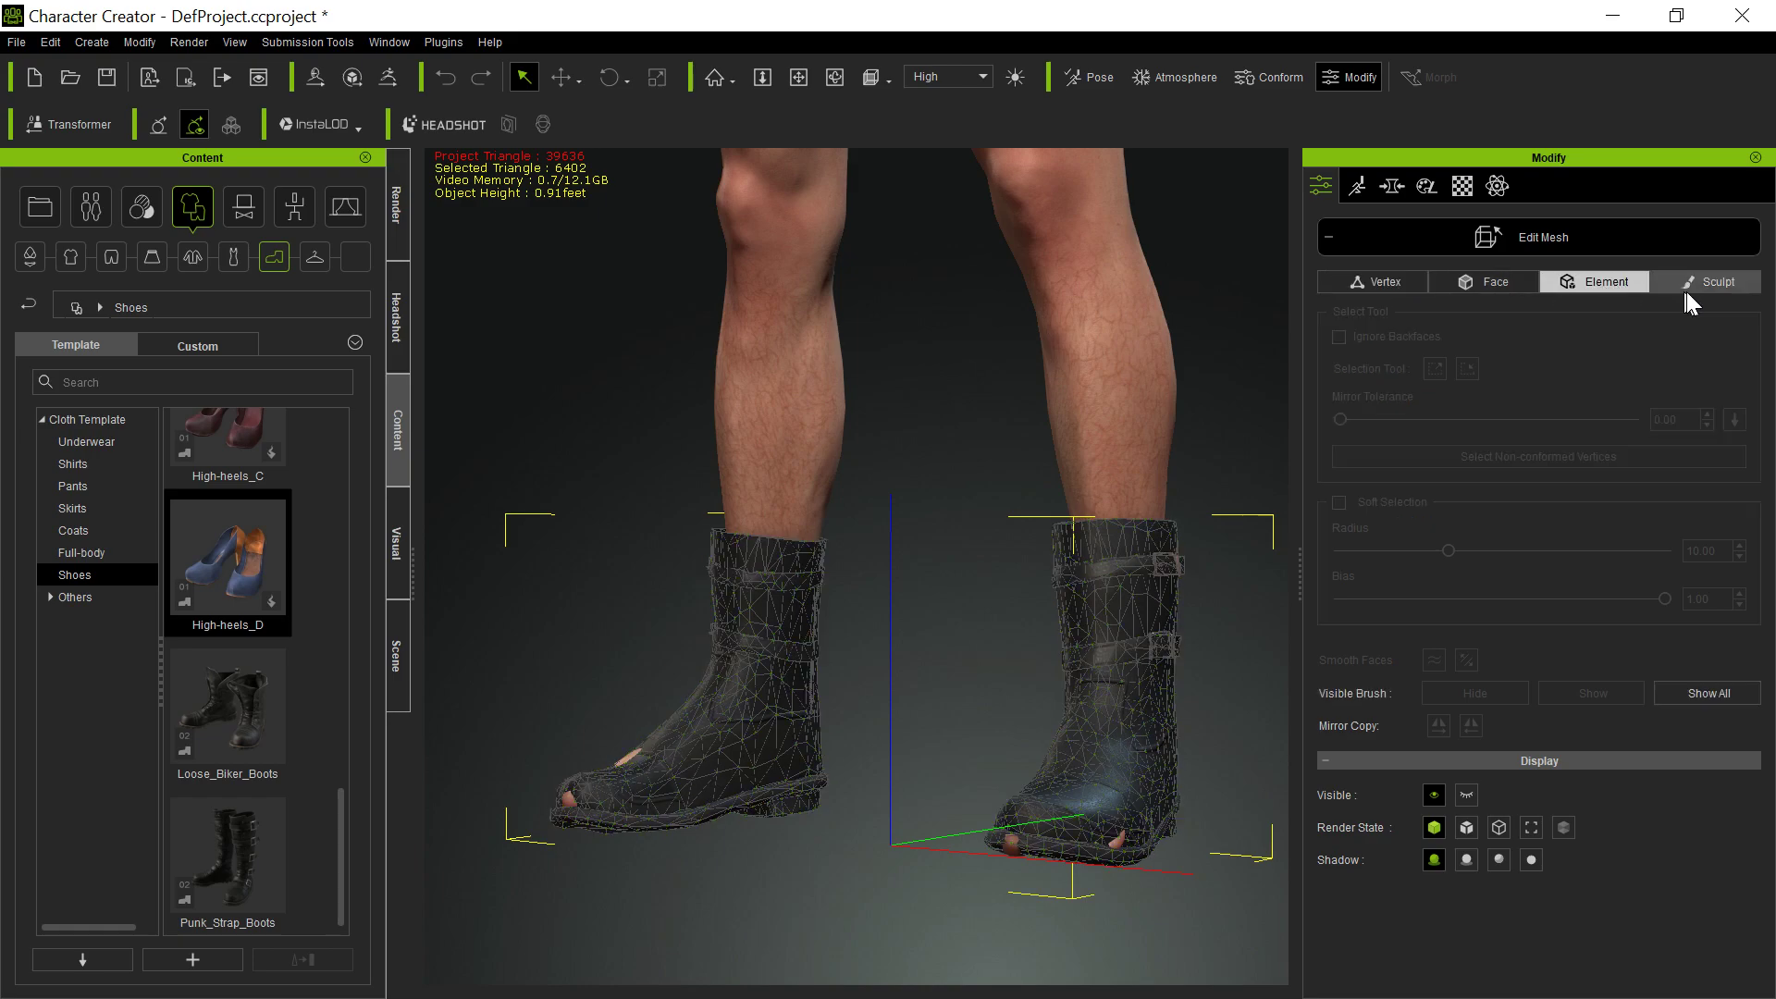
{"action": "left_click", "coordinate": [1717, 282]}
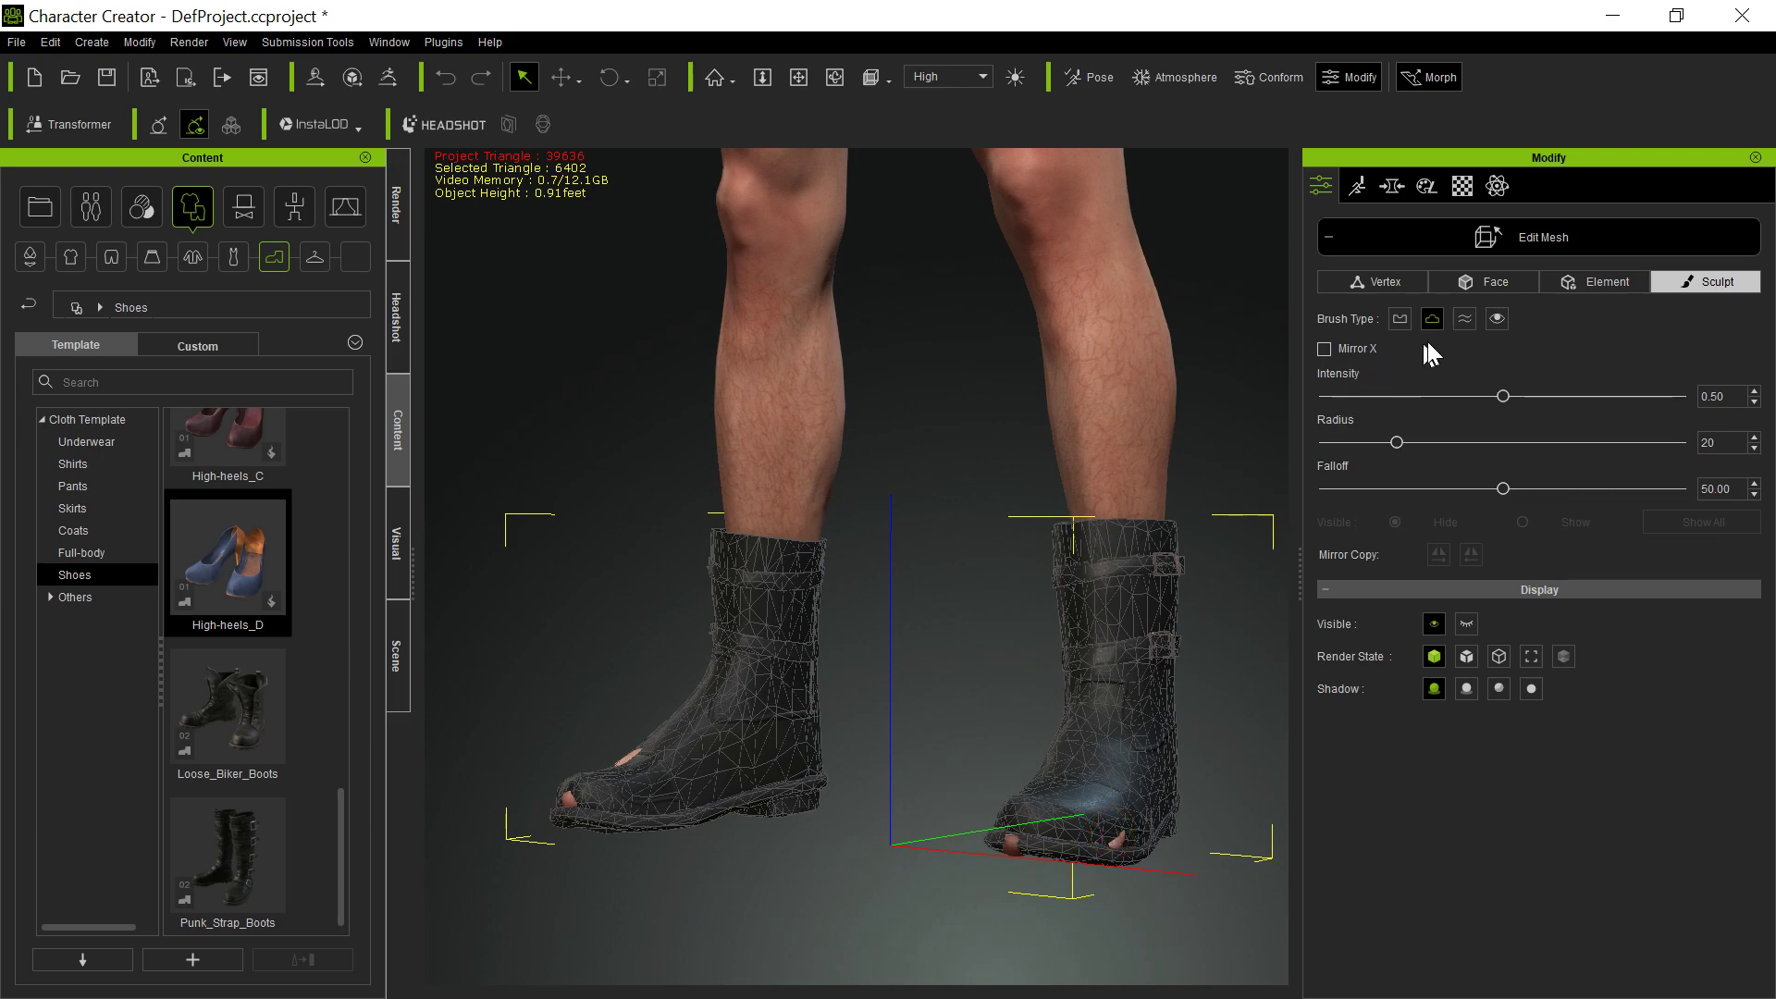
{"action": "mouse_move", "coordinate": [1432, 318]}
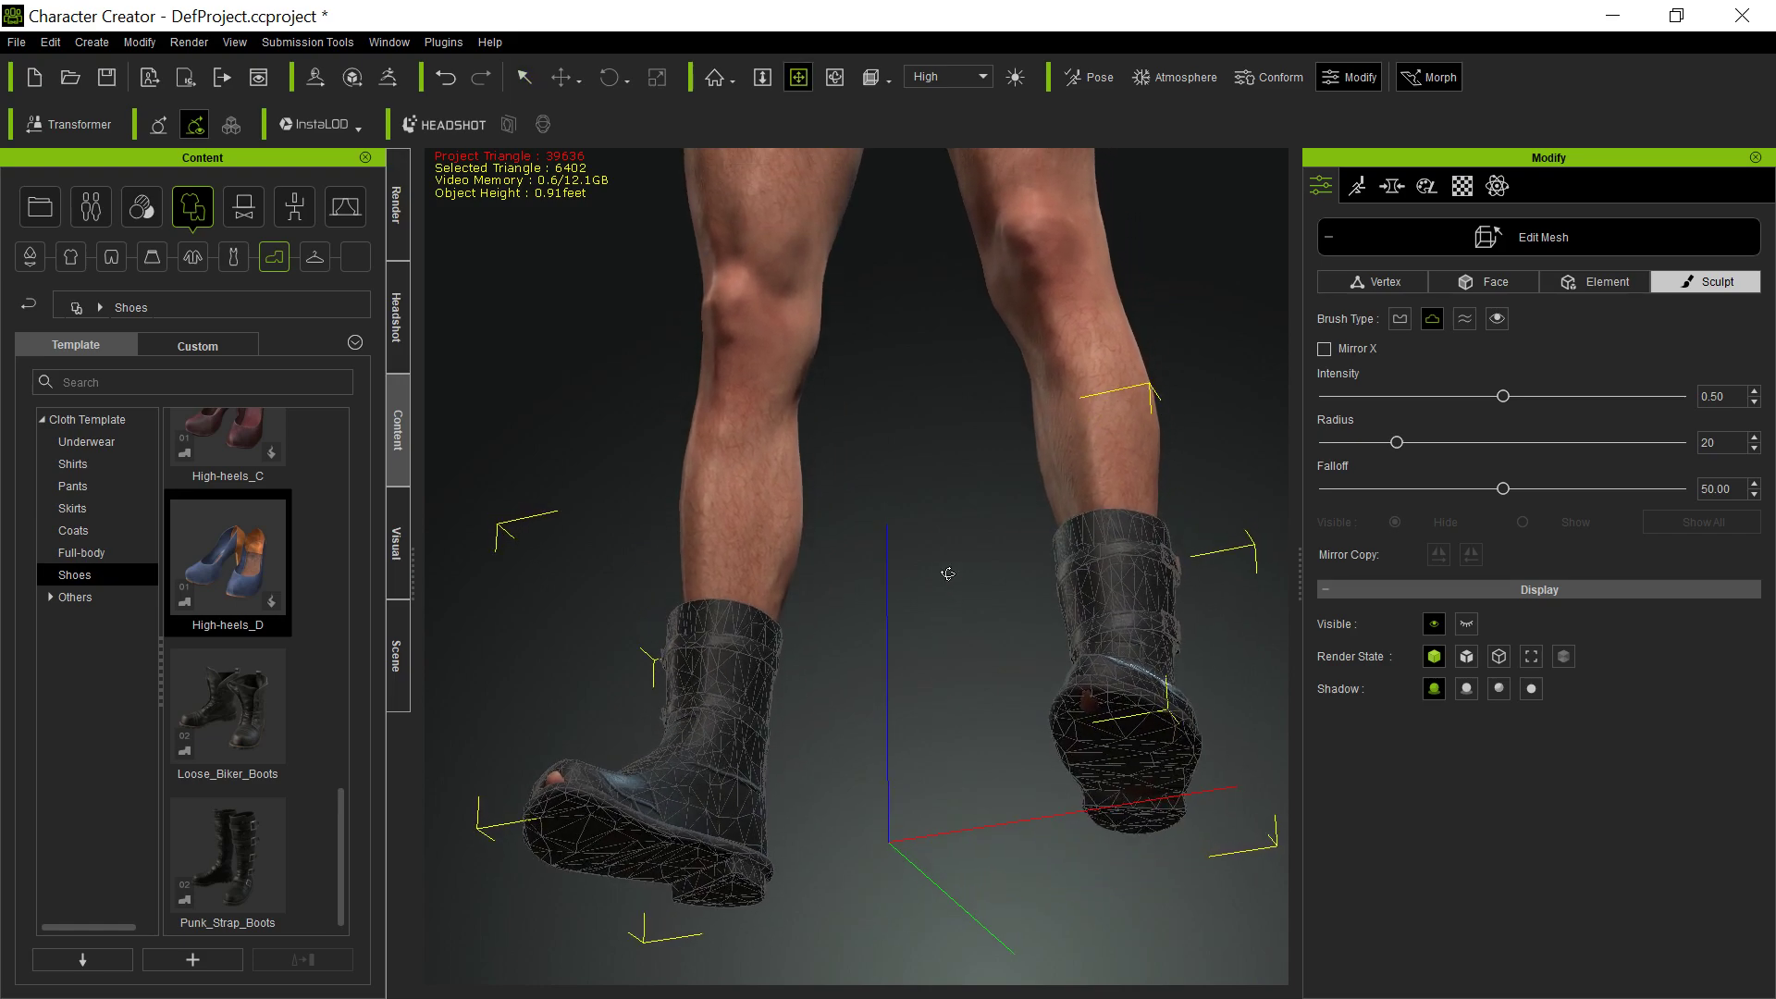
{"action": "left_click_drag", "start_coordinate": [947, 571], "coordinate": [1021, 677]}
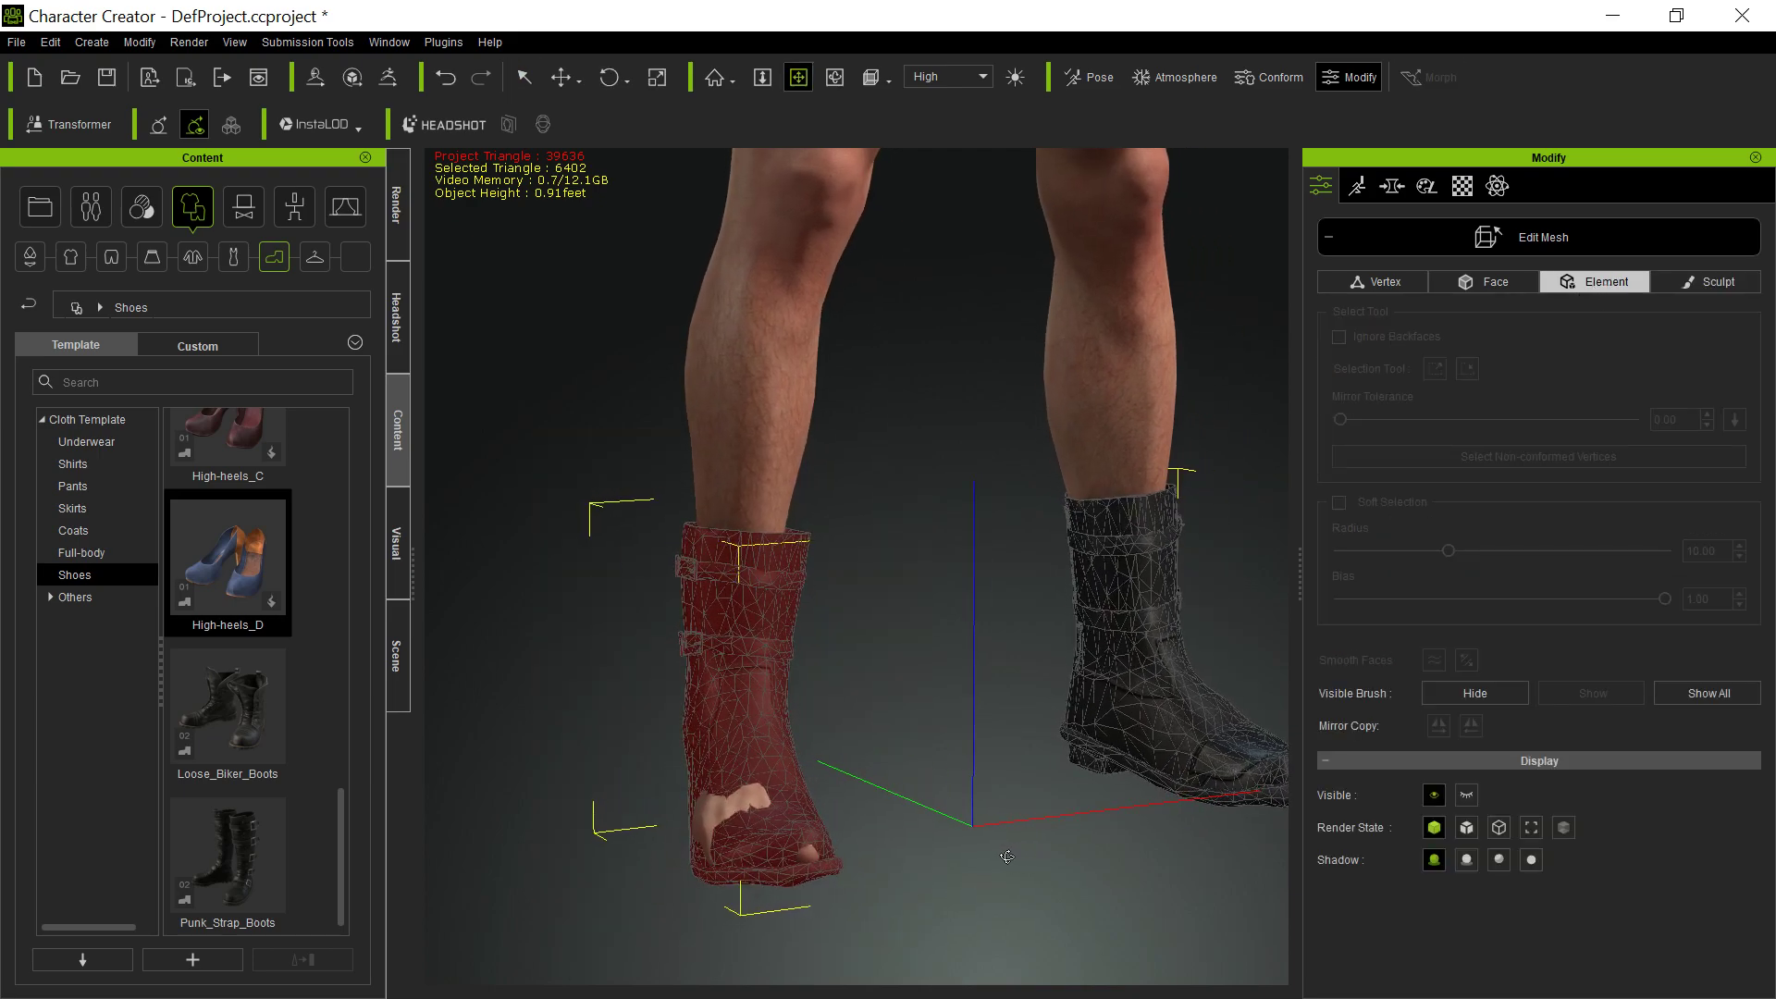
Scale the left boot over the toes, switch to Sculpt and view both boots from the front.
{"action": "left_click", "coordinate": [609, 78]}
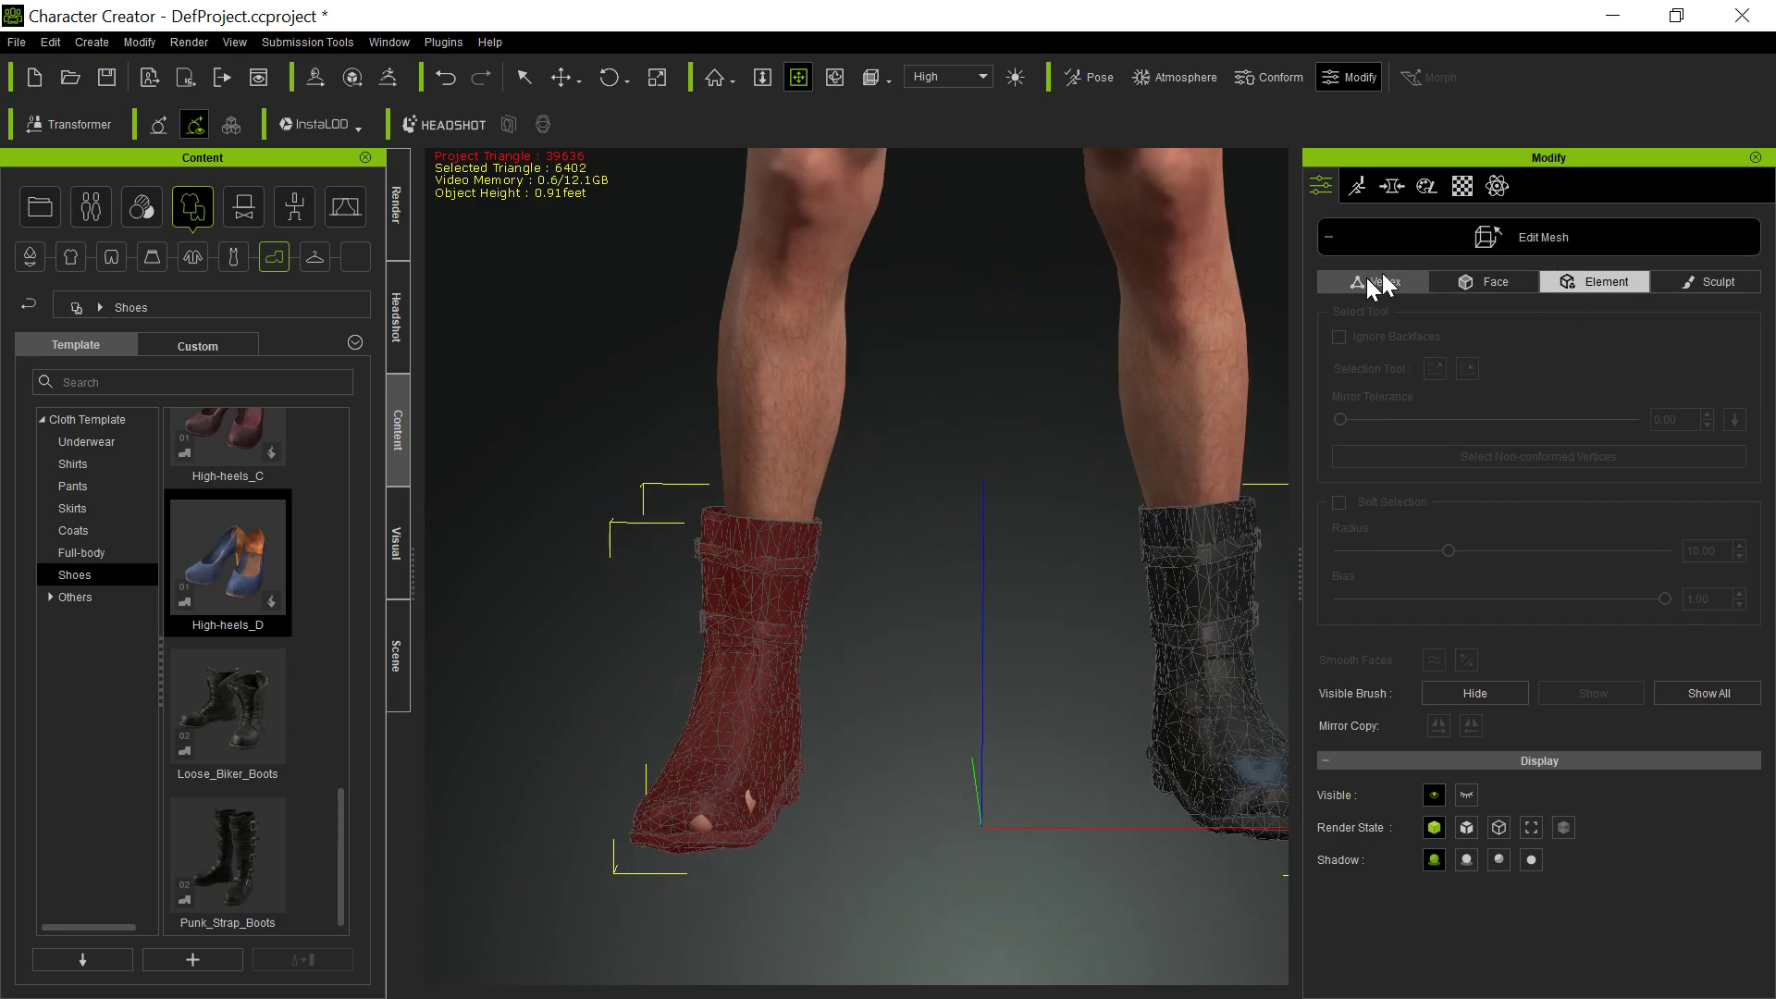
{"action": "left_click", "coordinate": [1719, 281]}
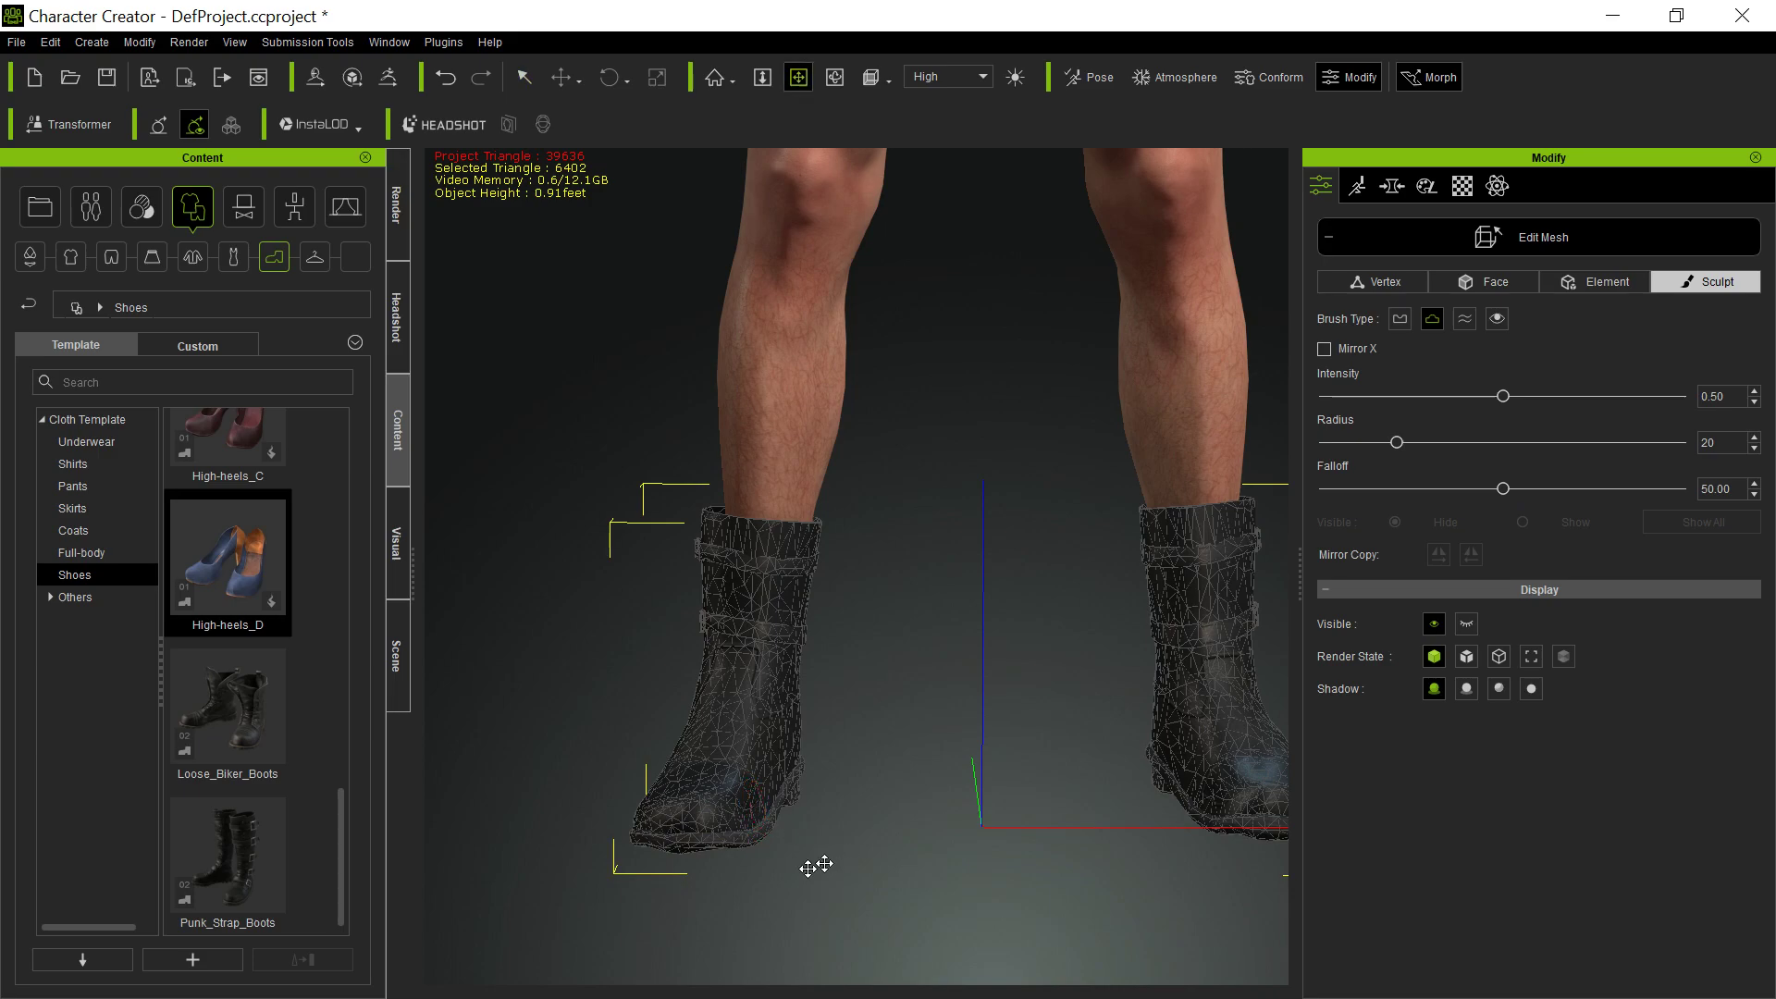
{"action": "mouse_move", "coordinate": [1406, 294]}
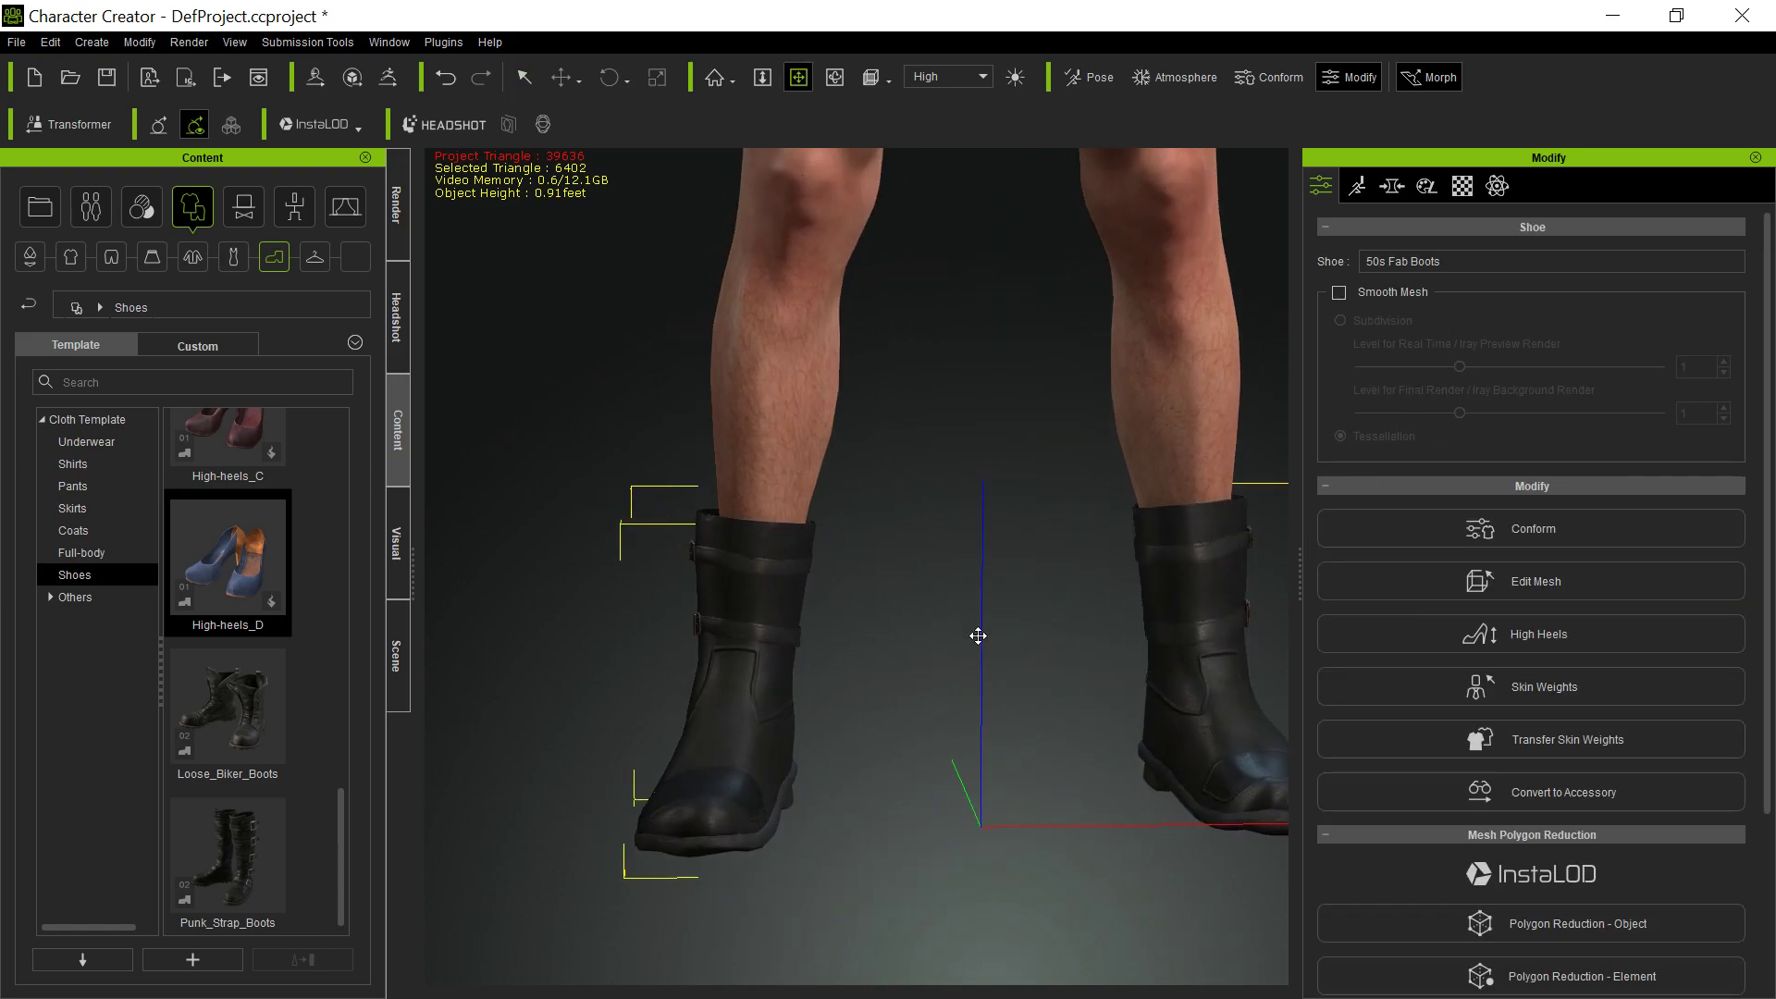
{"action": "left_click_drag", "start_coordinate": [978, 635], "coordinate": [871, 590]}
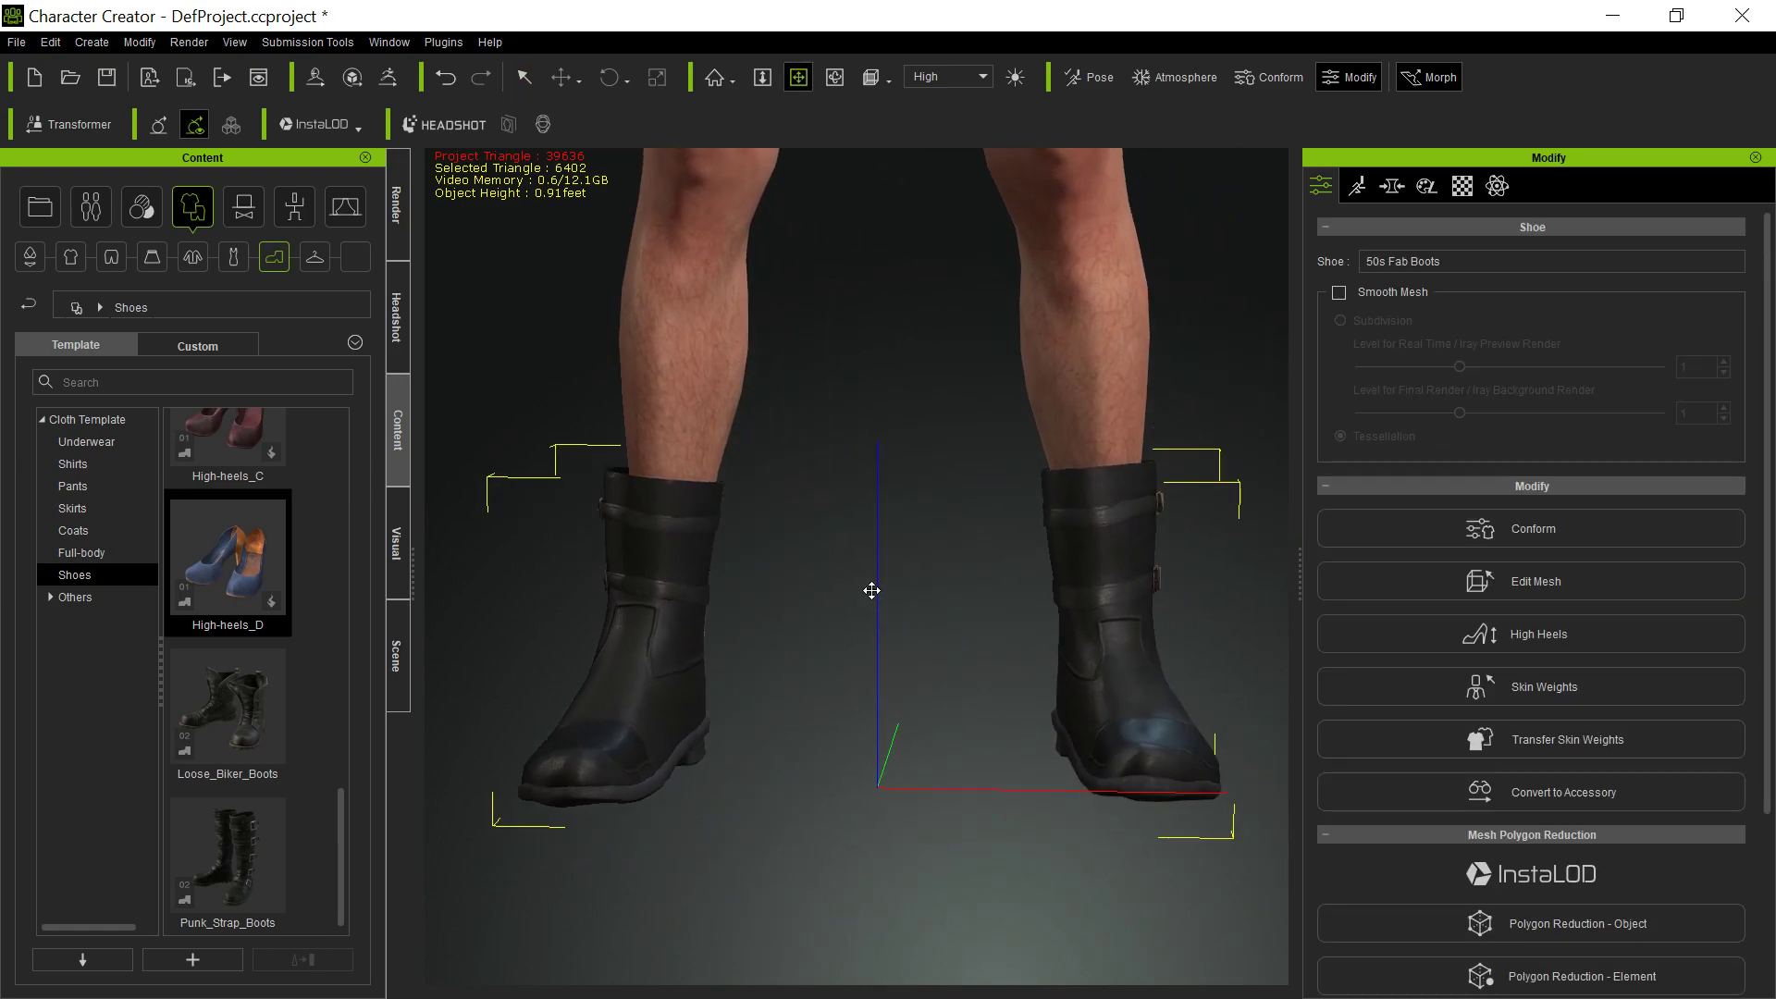